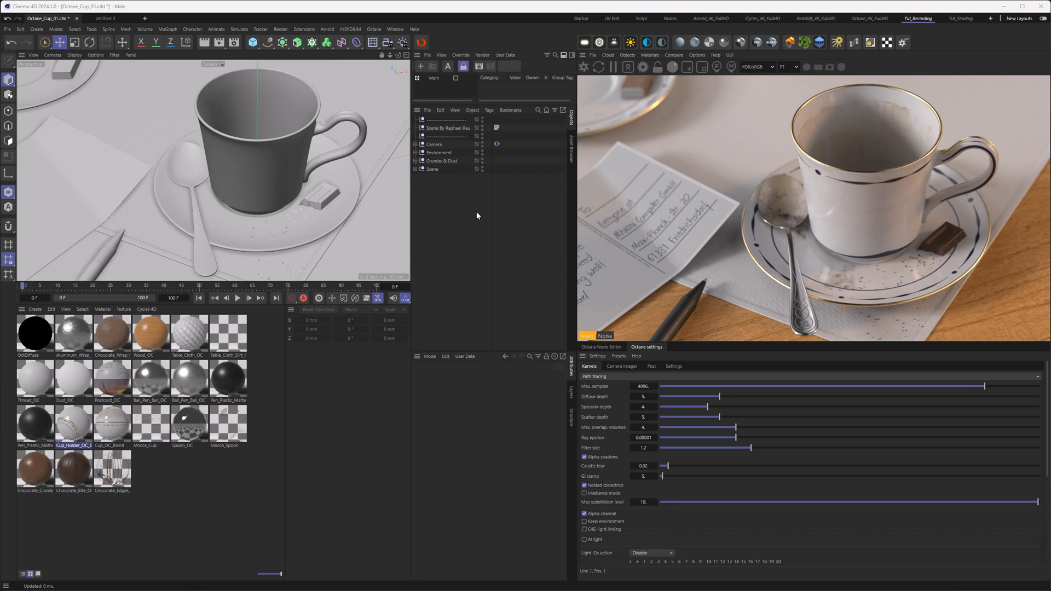
mouse_move(466, 265)
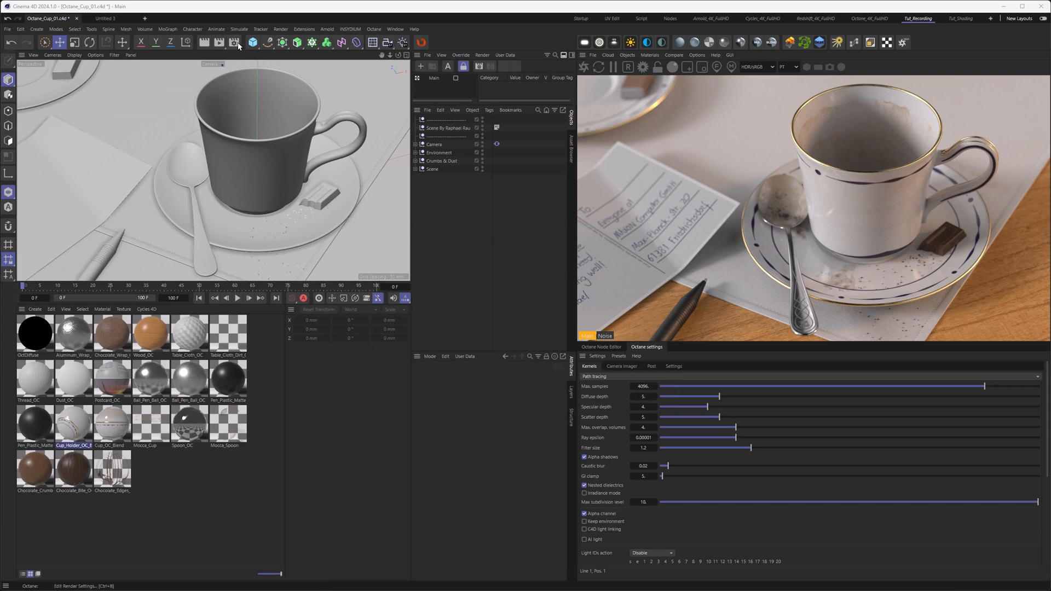
- Enable Network rendering under the Octane Renderer's Network Render section and reach its Network Preferences
click(232, 41)
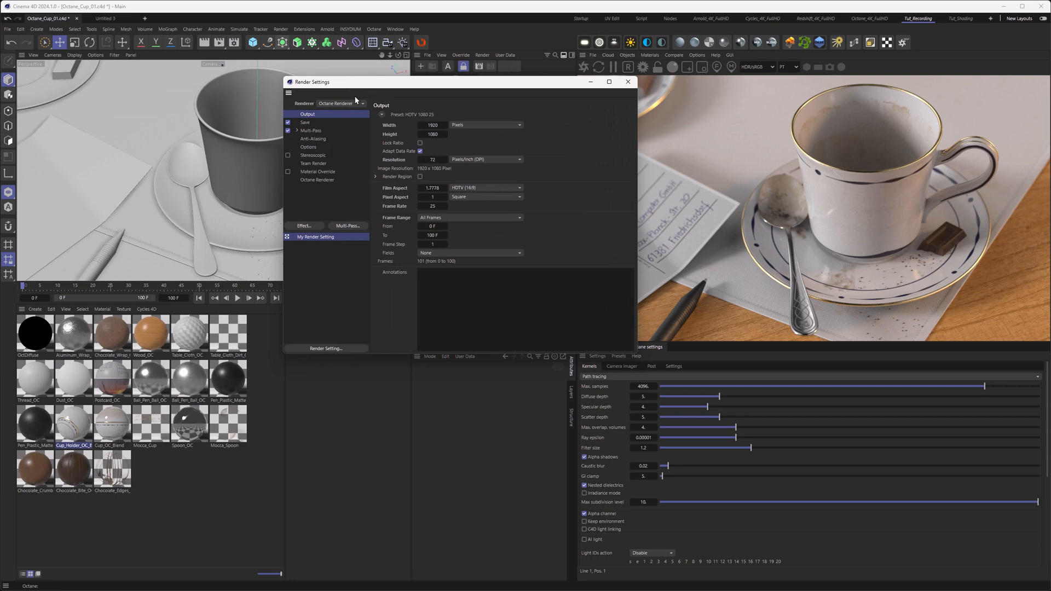
mouse_move(330, 184)
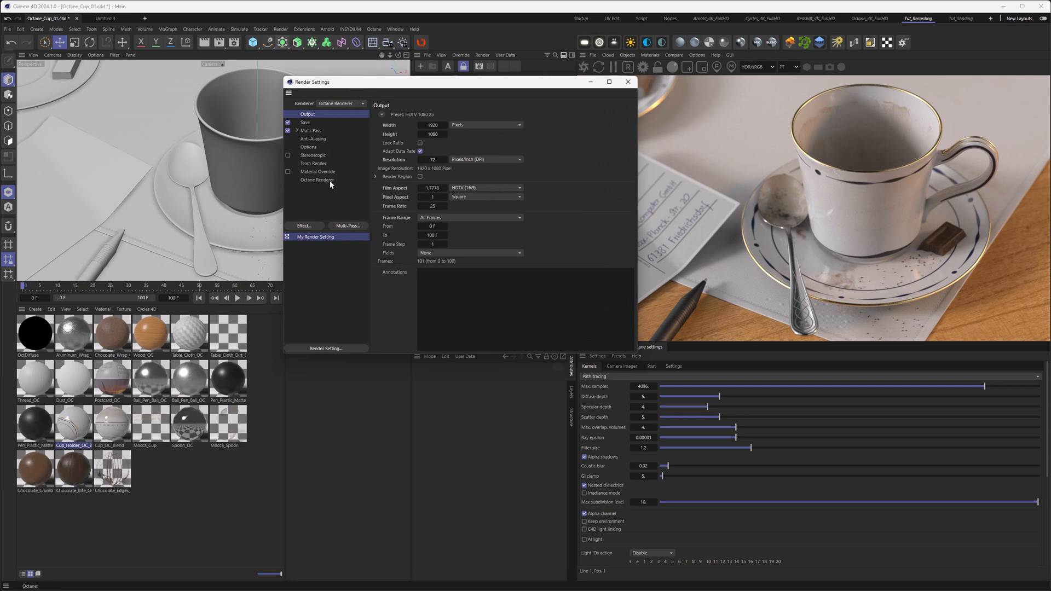
click(317, 180)
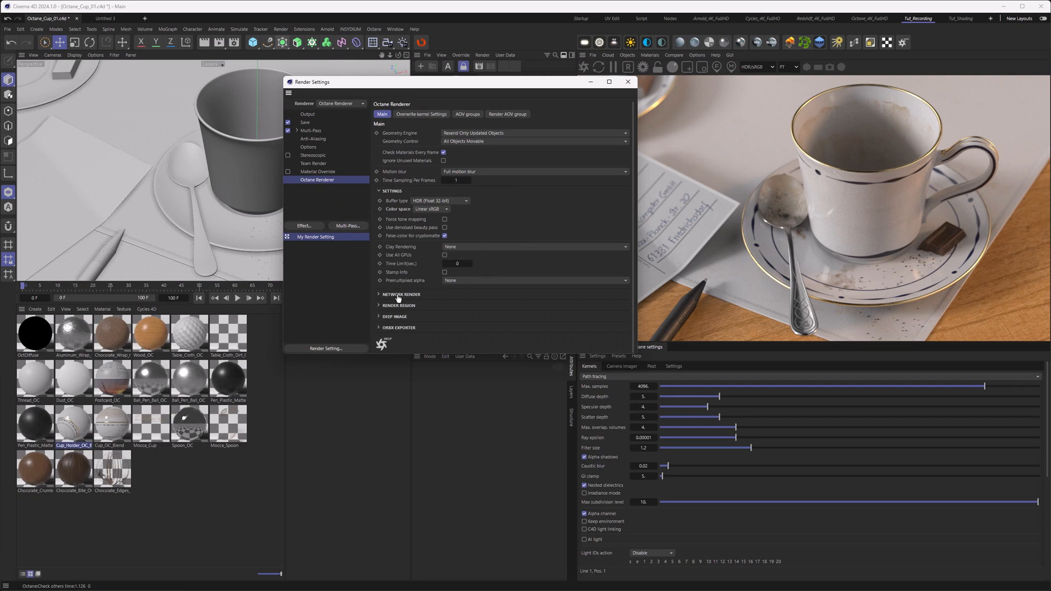
click(401, 295)
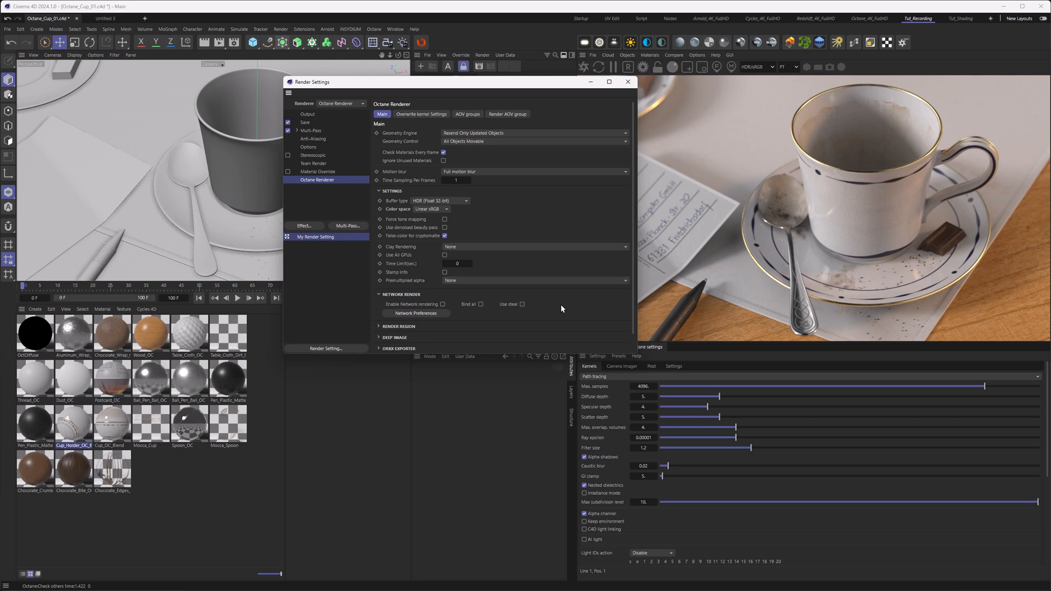
click(444, 304)
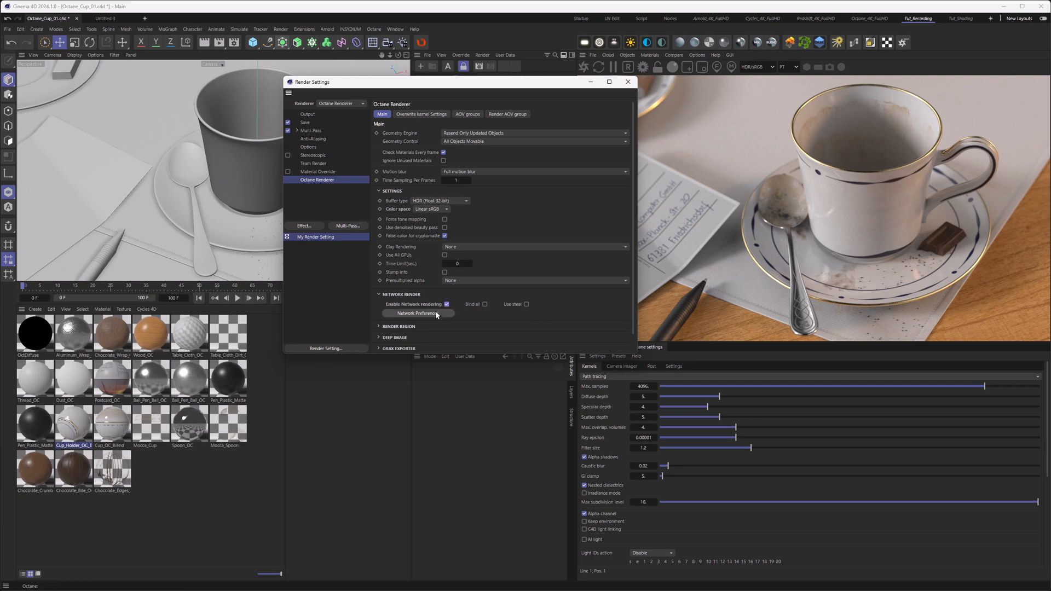
click(416, 313)
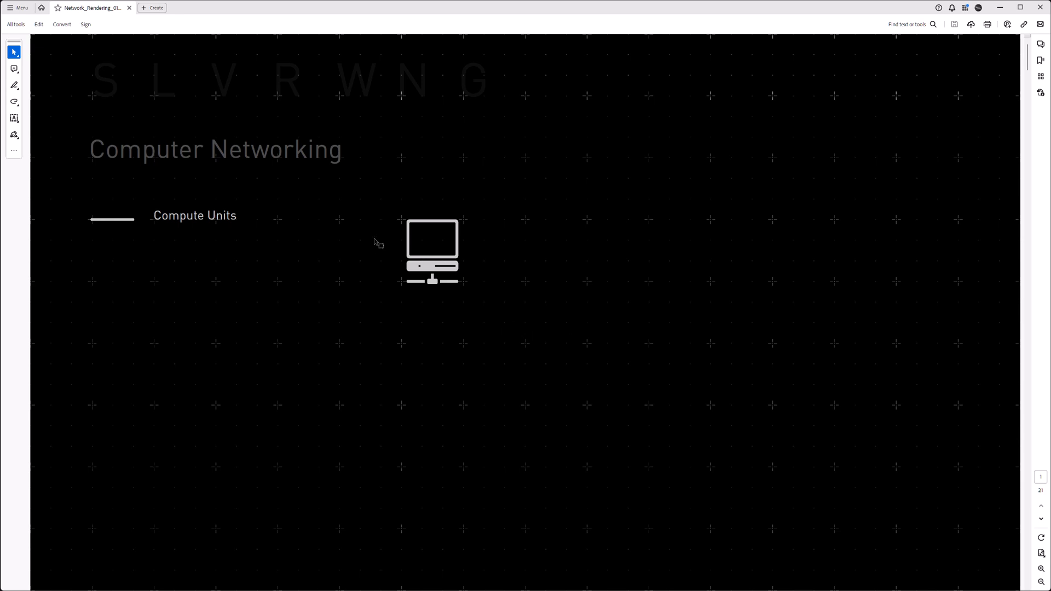
mouse_move(455, 228)
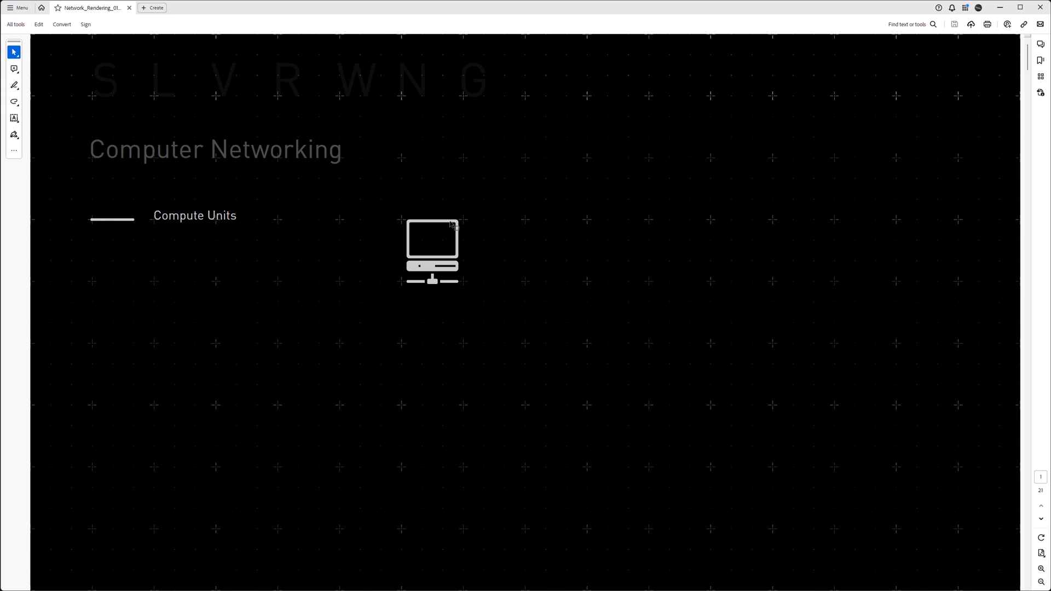
mouse_move(429, 240)
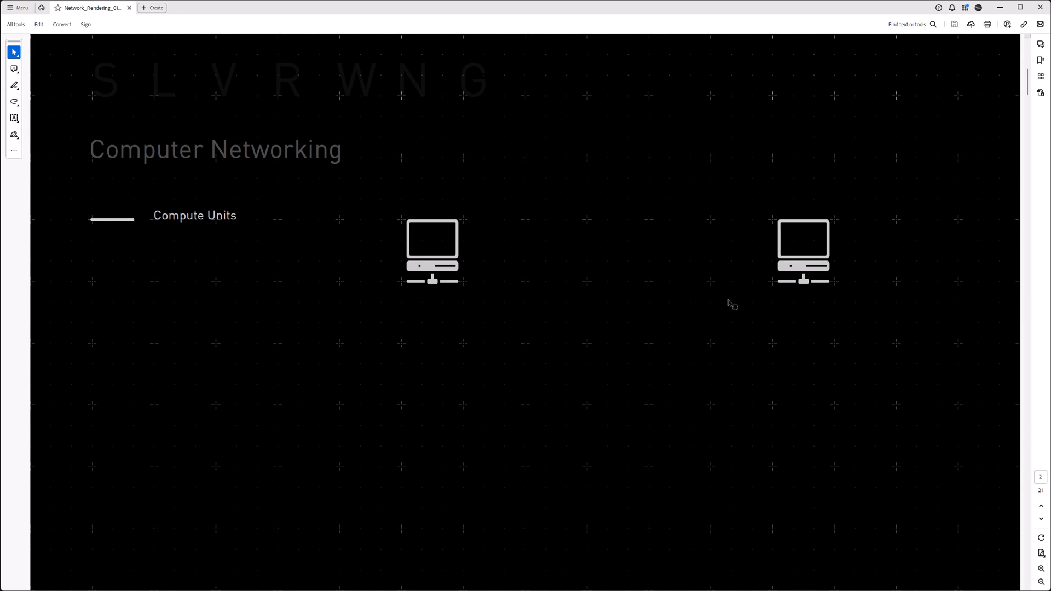
mouse_move(801, 274)
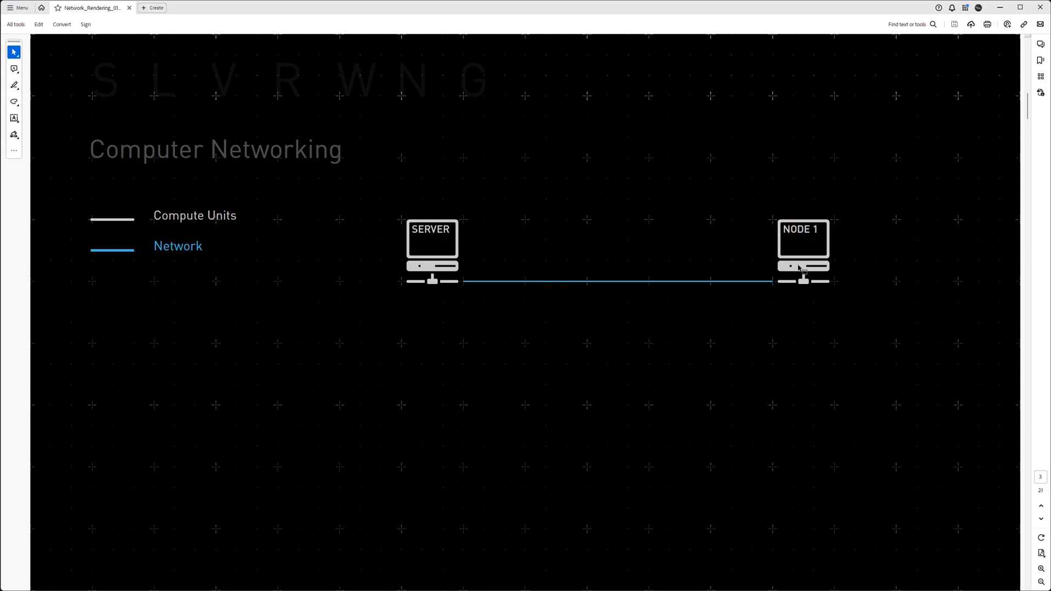
mouse_move(645, 288)
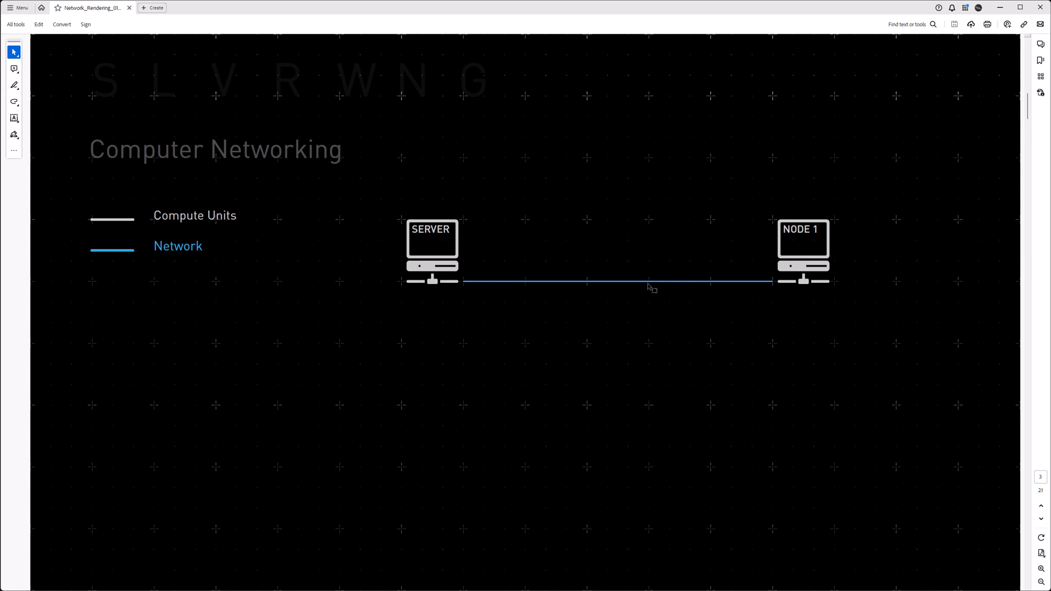
mouse_move(528, 289)
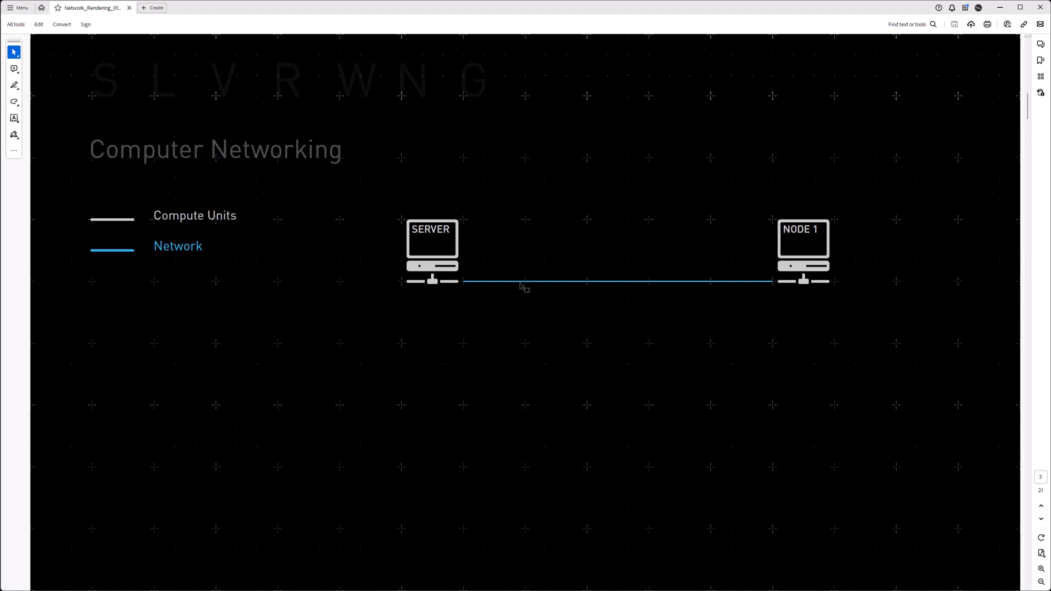
mouse_move(558, 289)
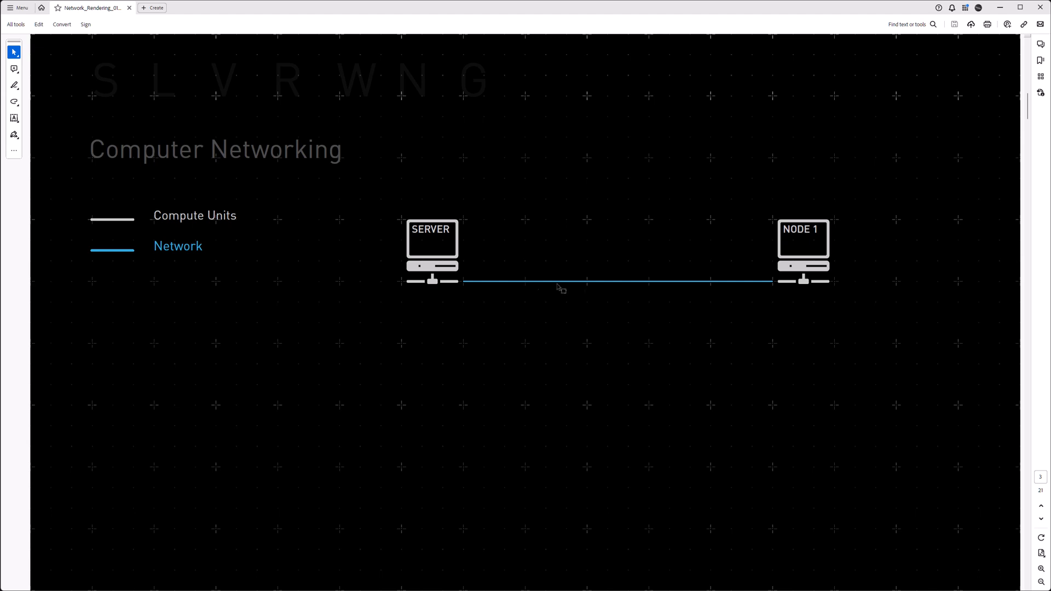
mouse_move(524, 291)
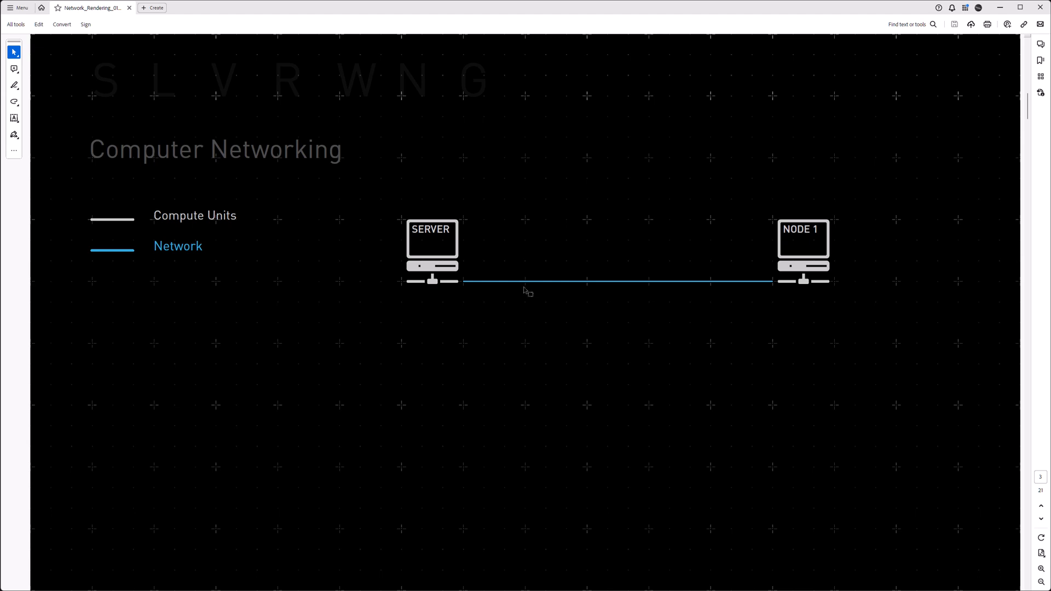
mouse_move(591, 299)
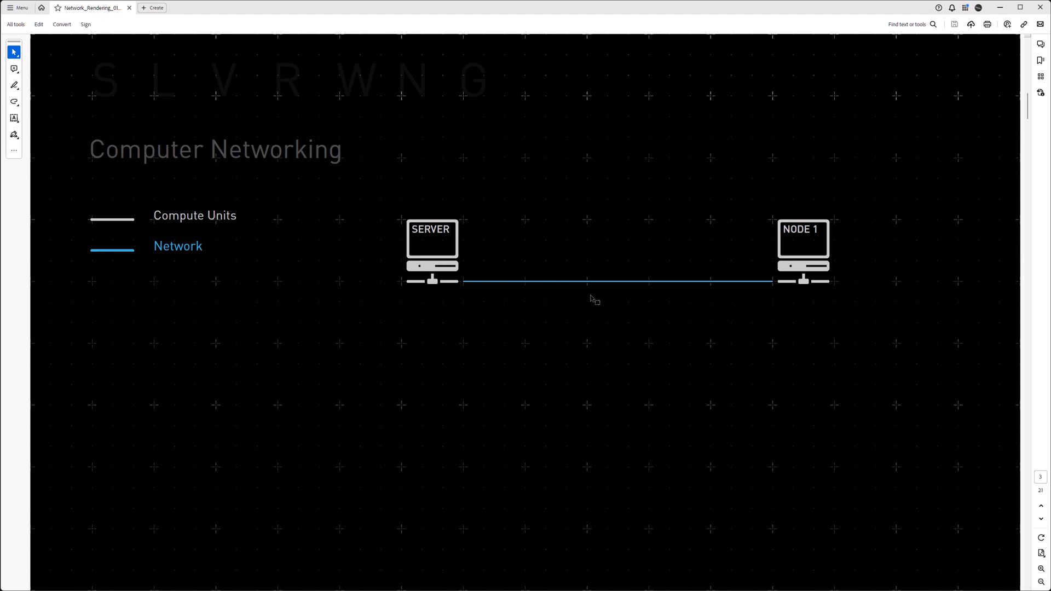
mouse_move(407, 257)
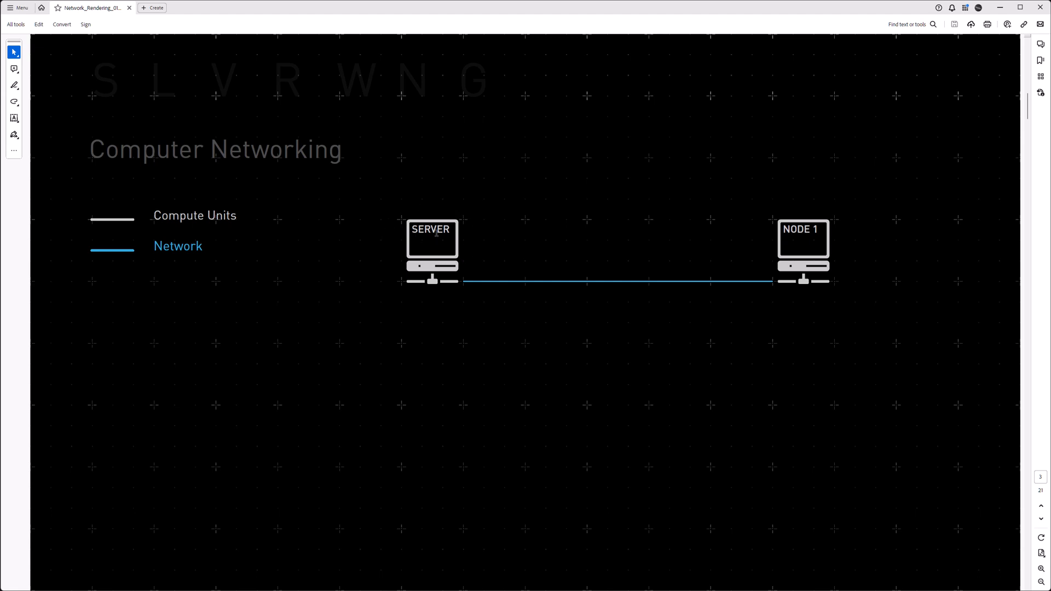
mouse_move(802, 236)
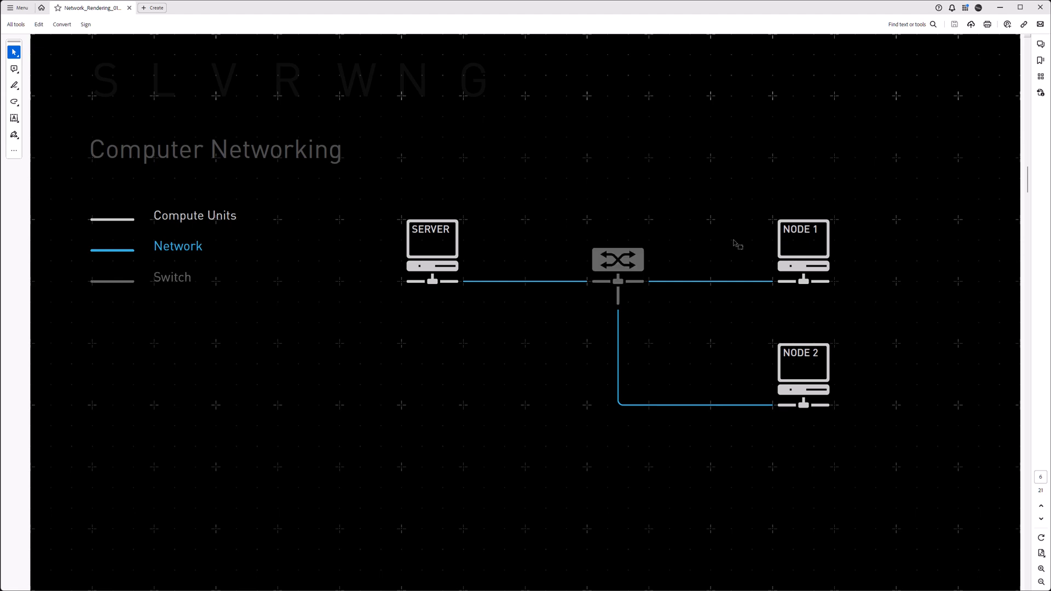
mouse_move(392, 218)
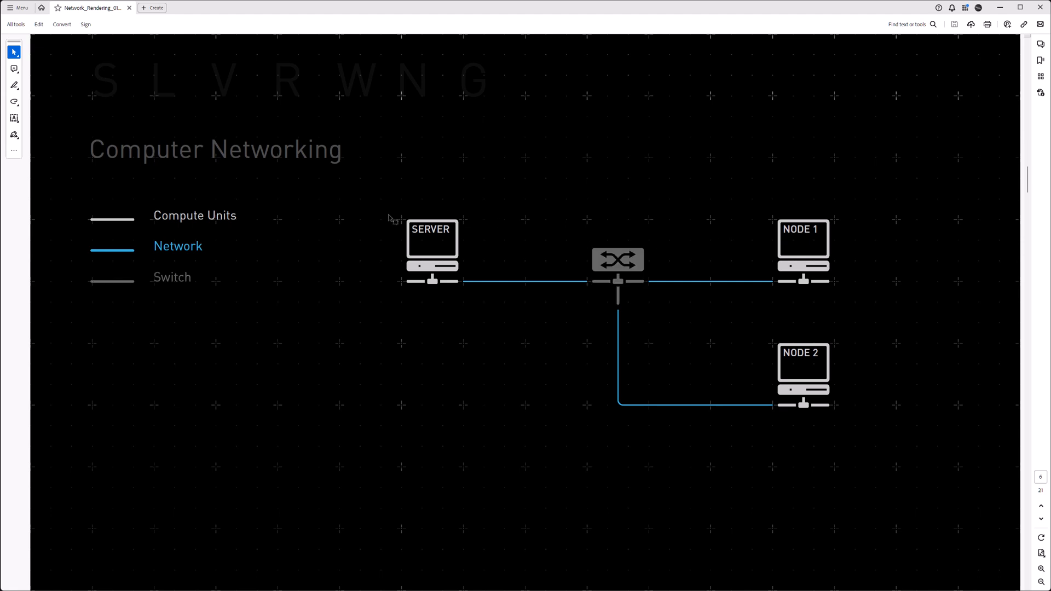
mouse_move(404, 211)
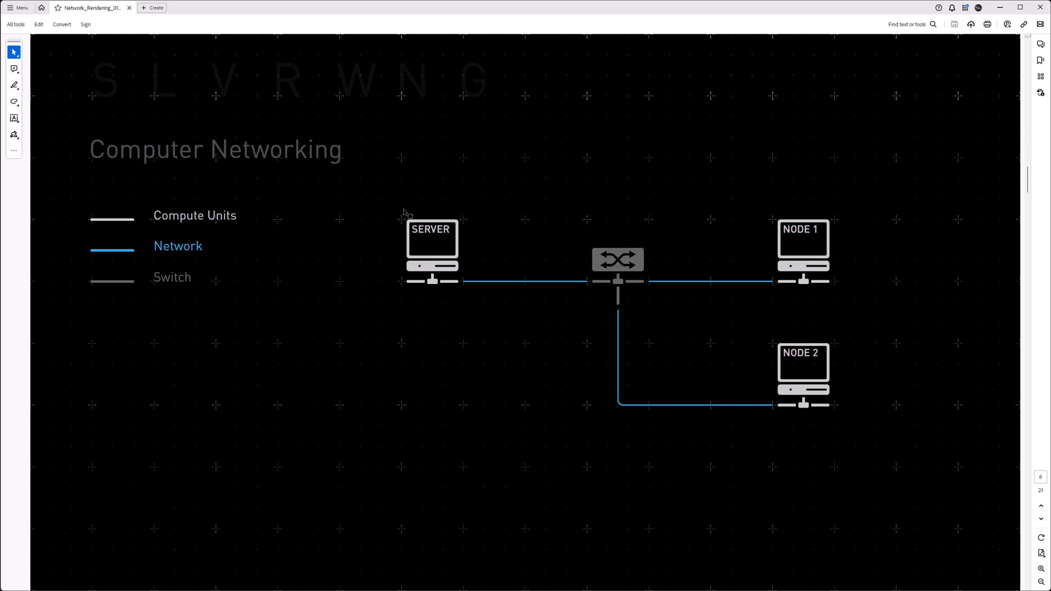
mouse_move(810, 271)
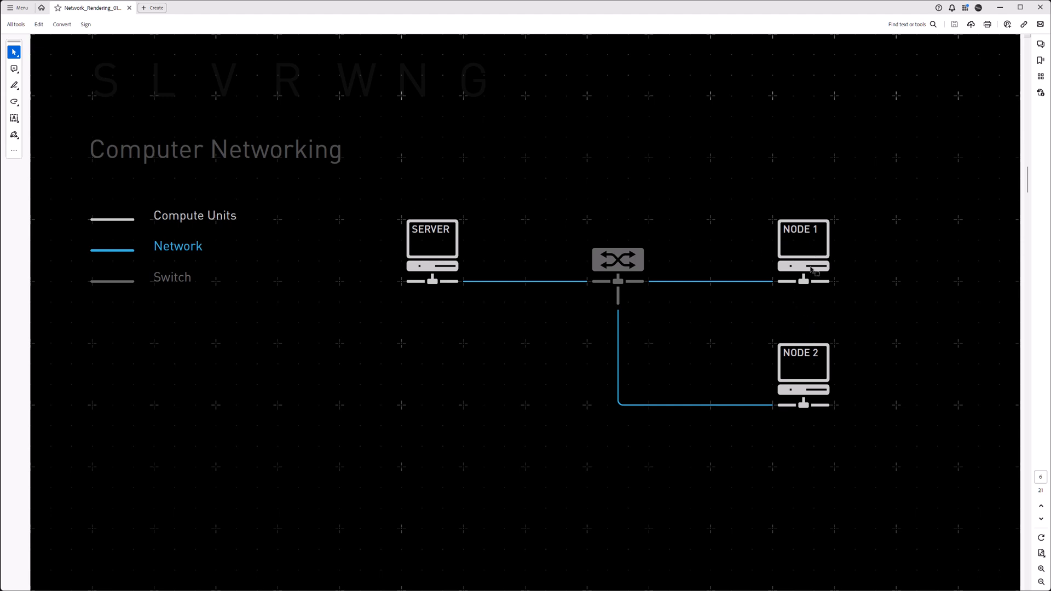
mouse_move(799, 238)
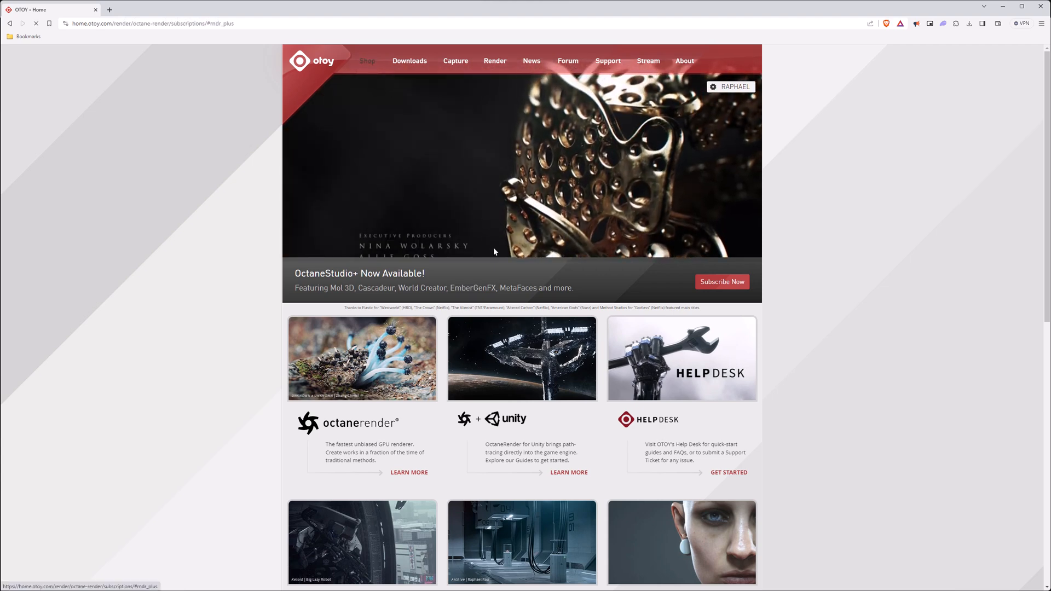
- Reach the standalone Applications downloads and locate the Network Rendering Node entry
click(722, 282)
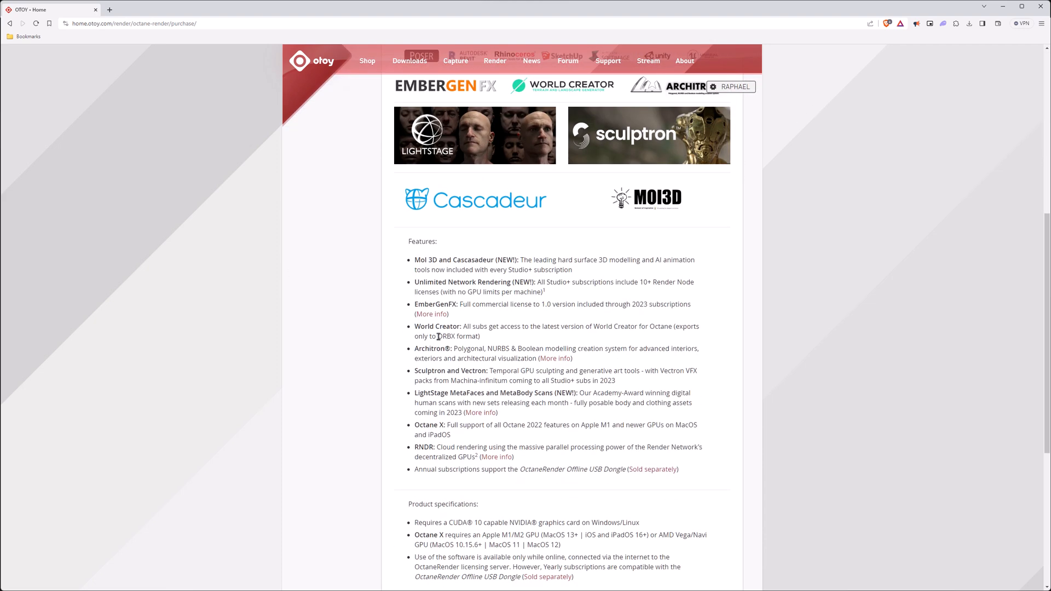
drag(414, 281, 559, 291)
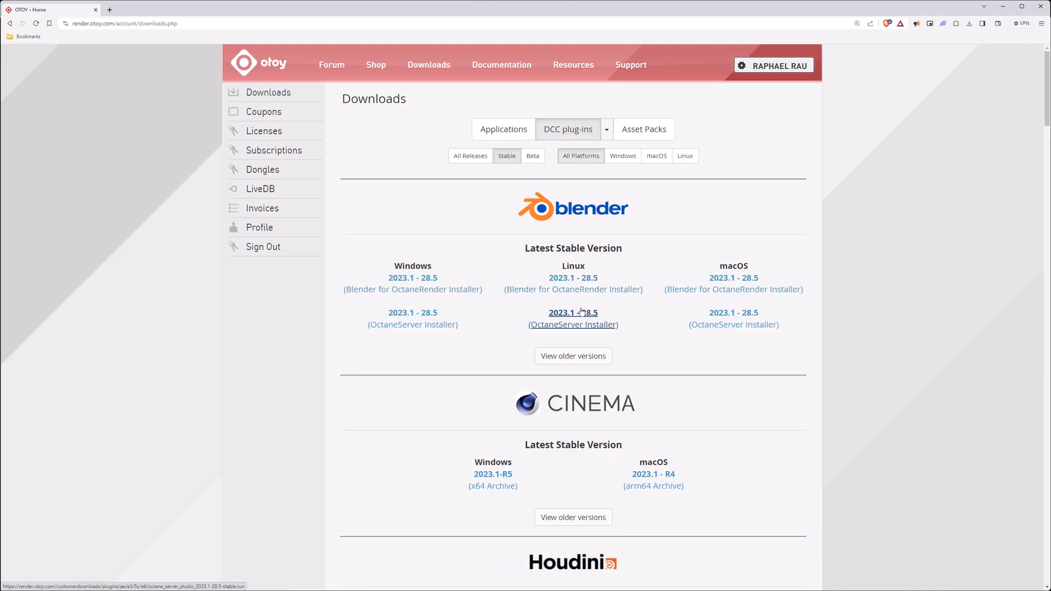
click(503, 129)
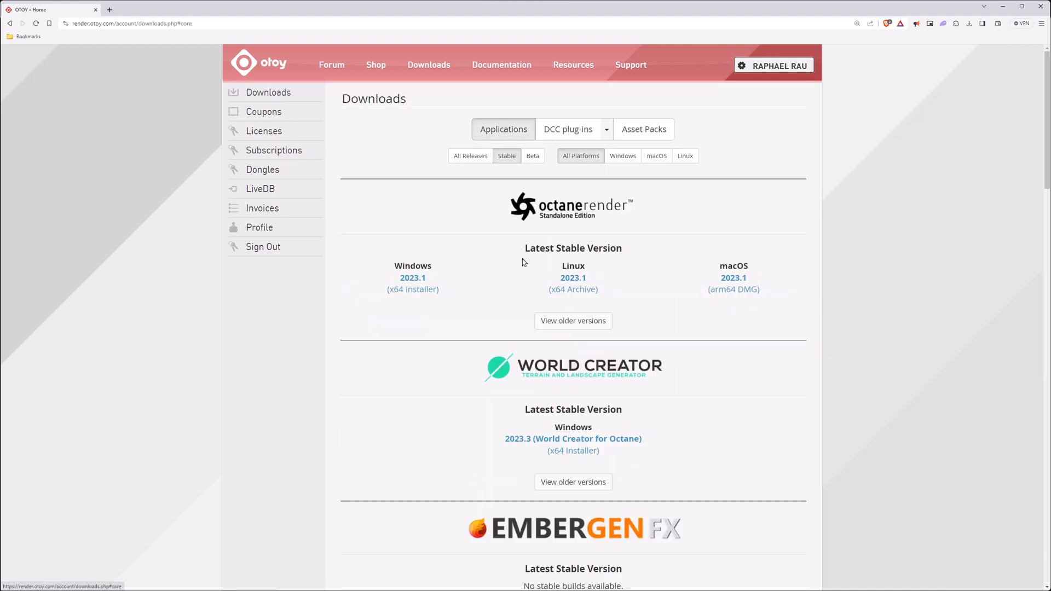
scroll(down, 3)
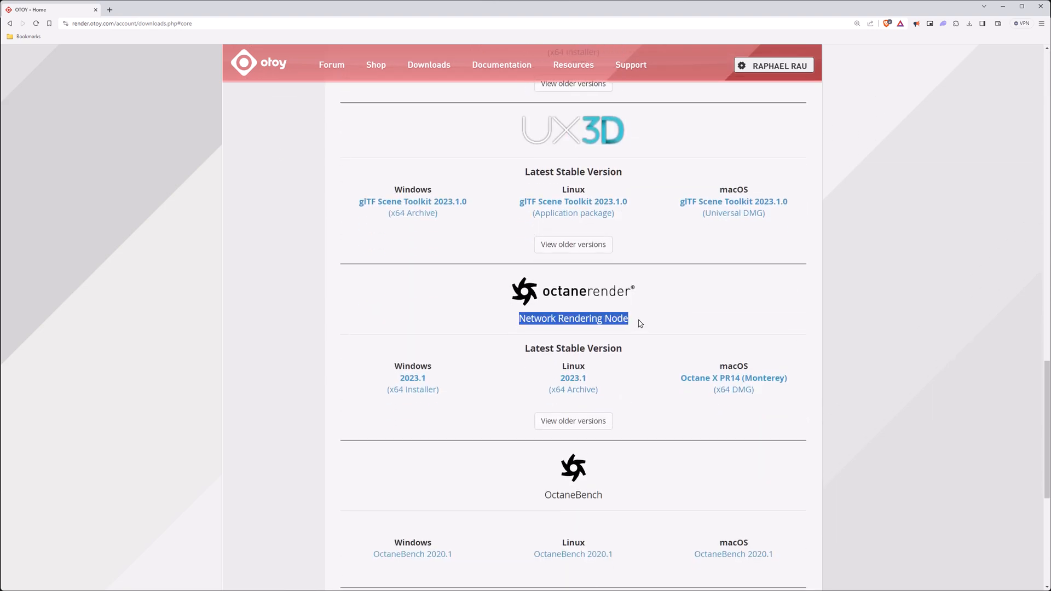
mouse_move(401, 388)
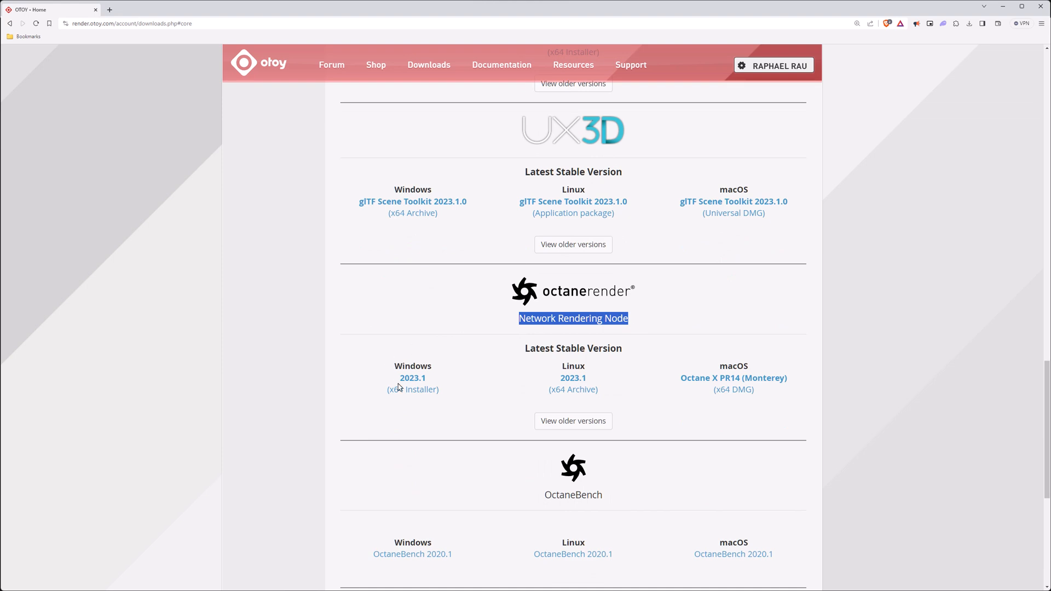
- Download the Windows 2023.1 Network Rendering Node installer after accepting the licence
click(412, 378)
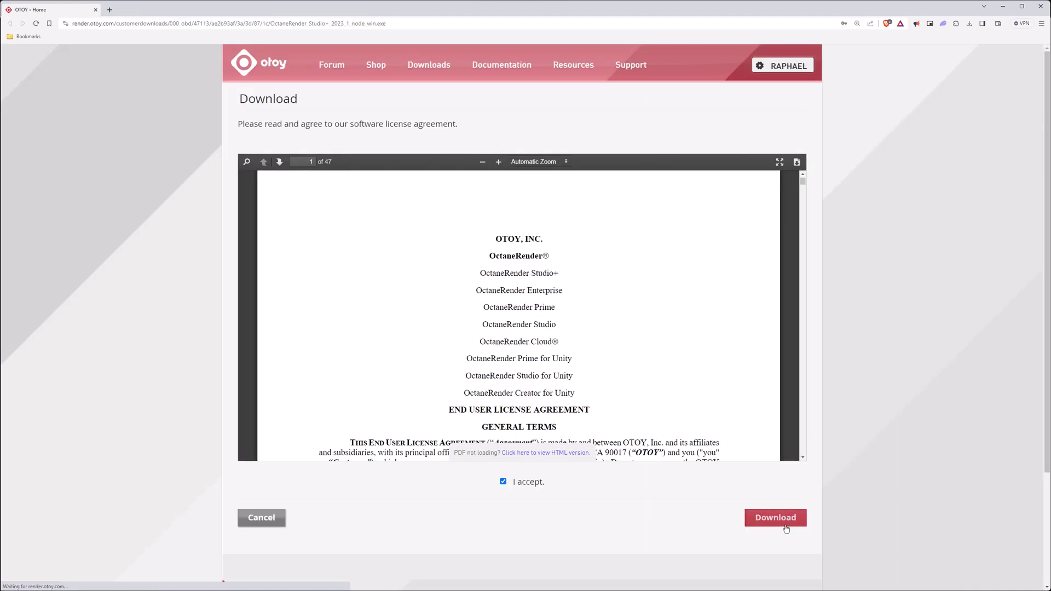
click(775, 517)
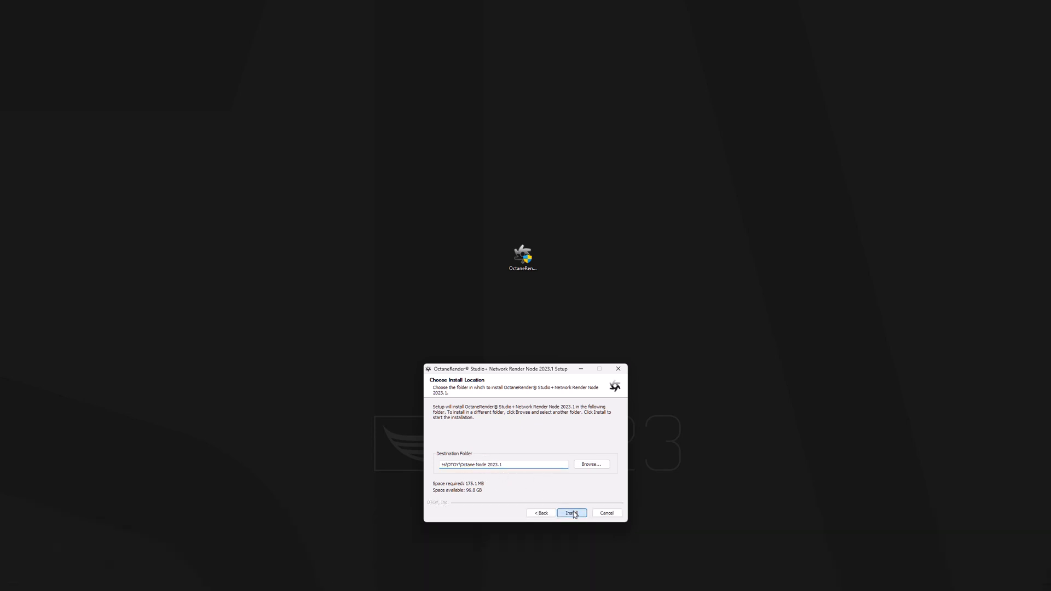
- Install Network Render Node 2023.1 into the default location and finish the setup
click(572, 512)
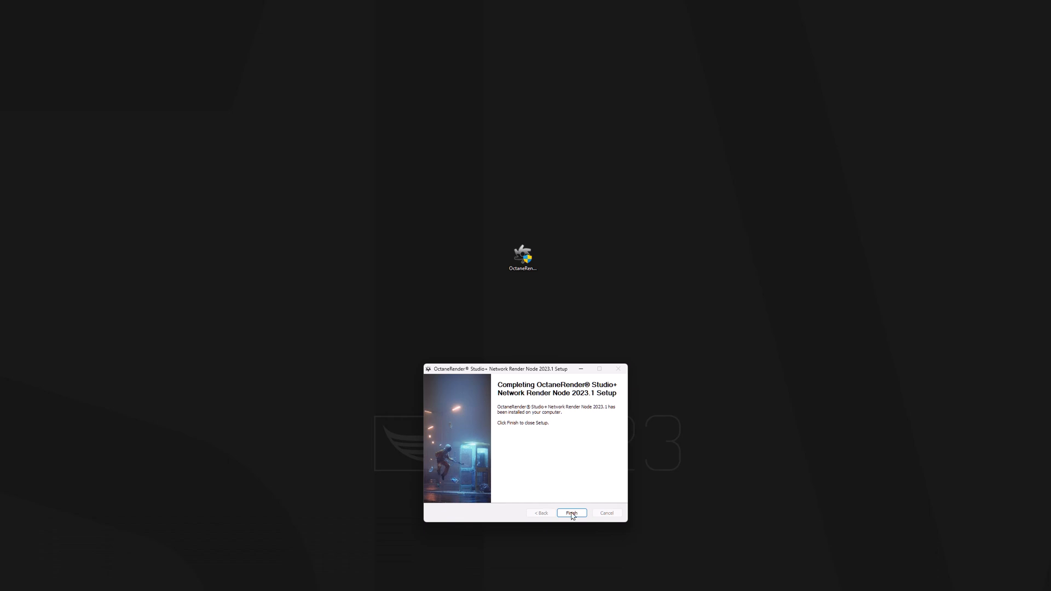
click(572, 513)
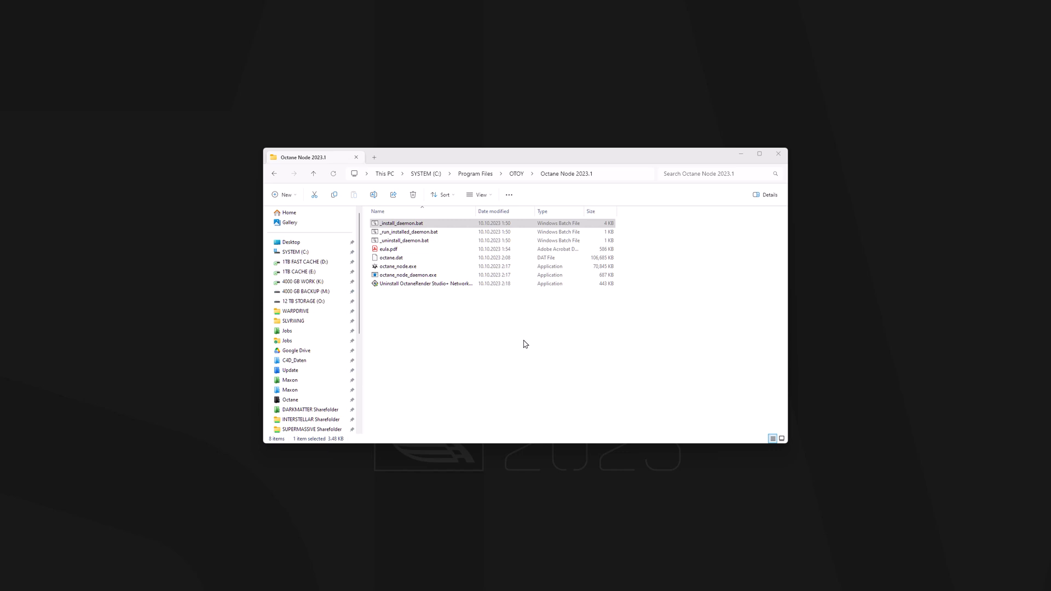
mouse_move(523, 328)
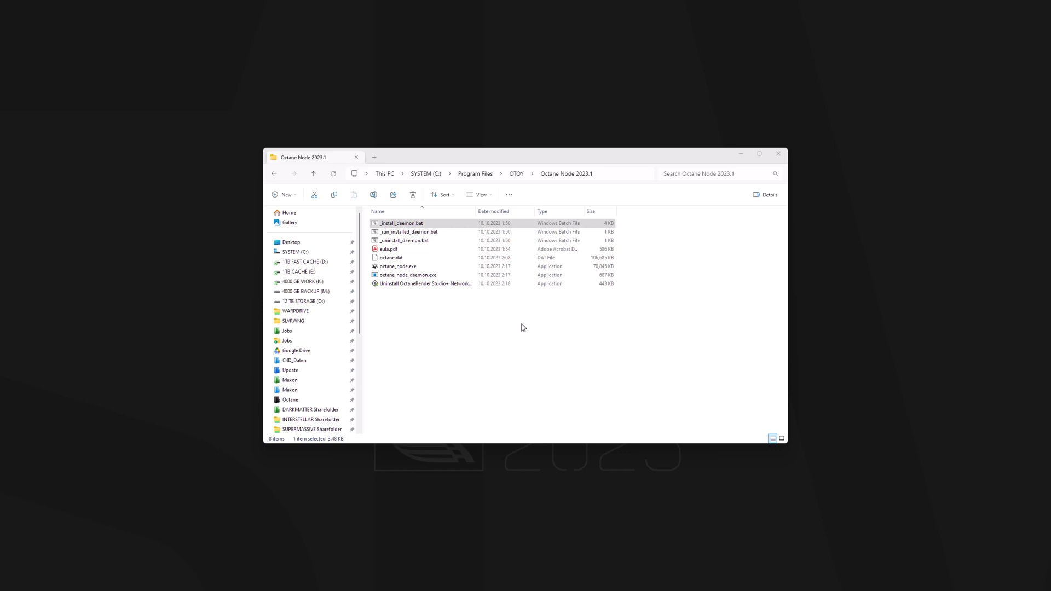
mouse_move(571, 177)
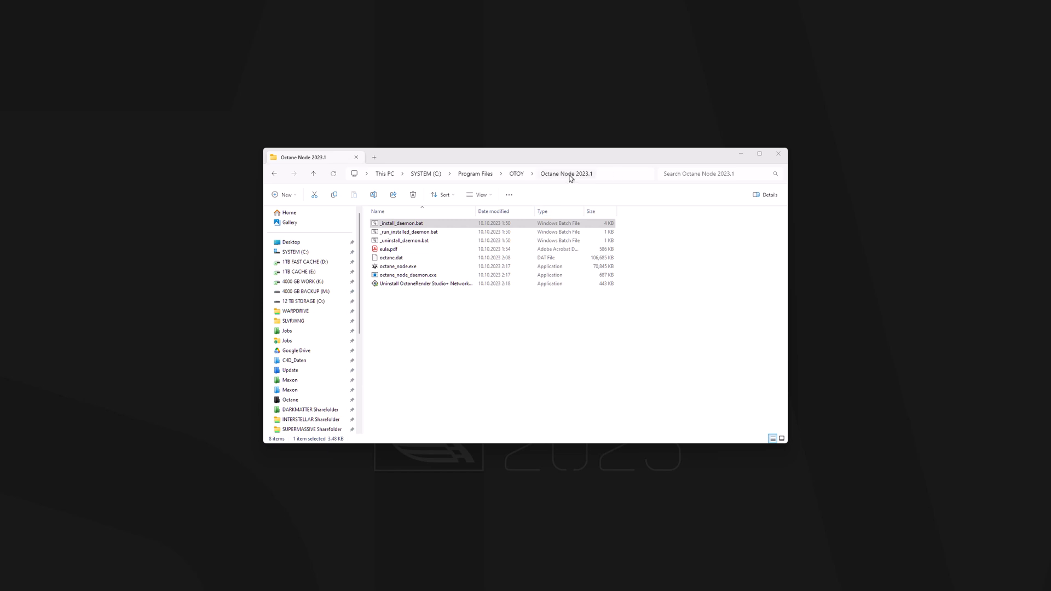
mouse_move(530, 176)
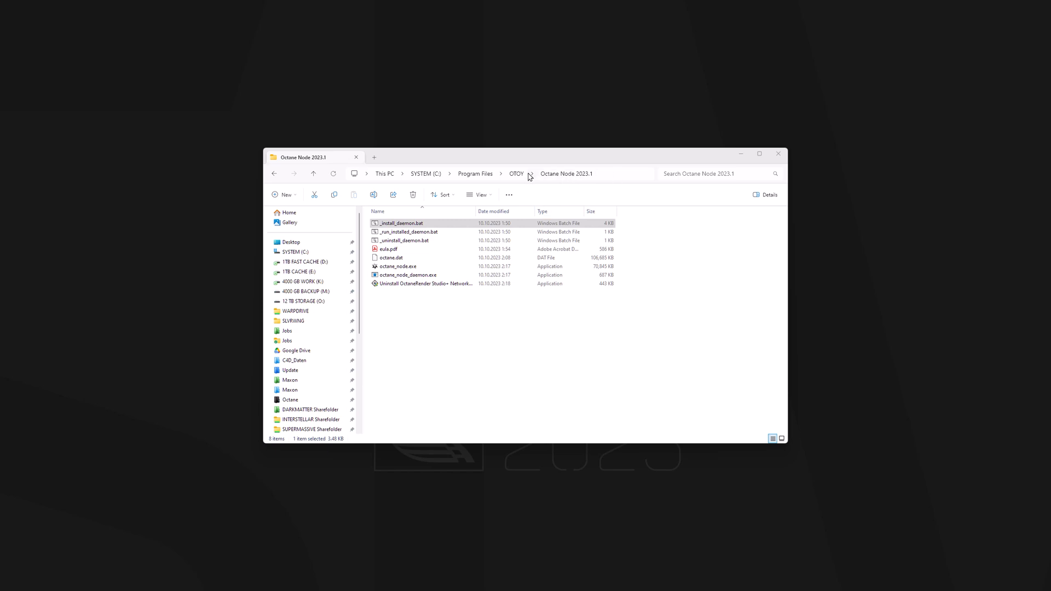
- Select _install_daemon.bat in C:\Program Files\OTOY\Octane Node 2023.1
click(401, 223)
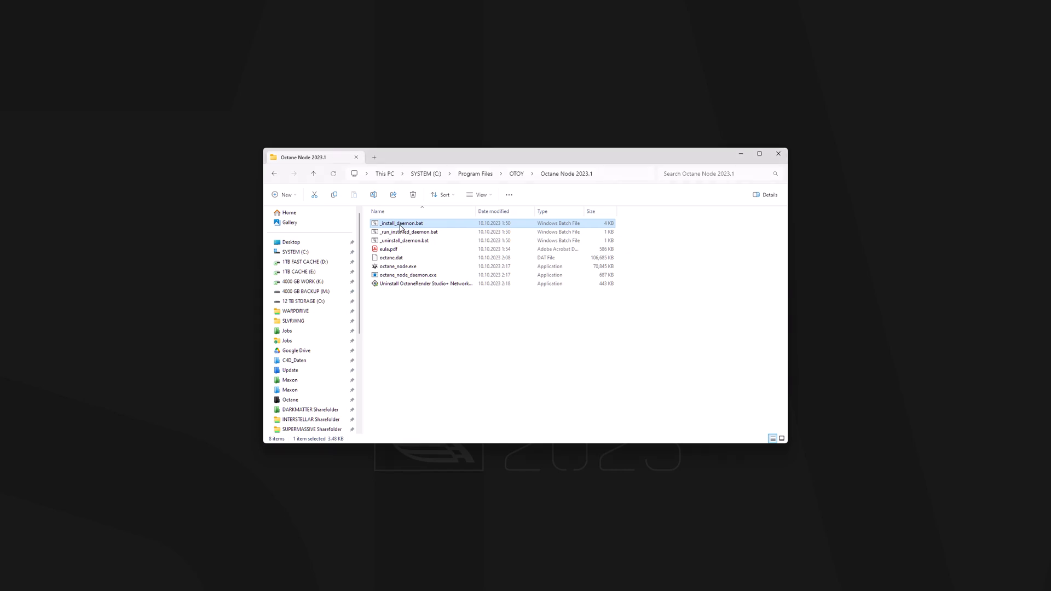
- Run _install_daemon.bat keeping port 48000 and all GPUs, with out-of-core enabled and a 96 GB RAM limit
double_click(401, 223)
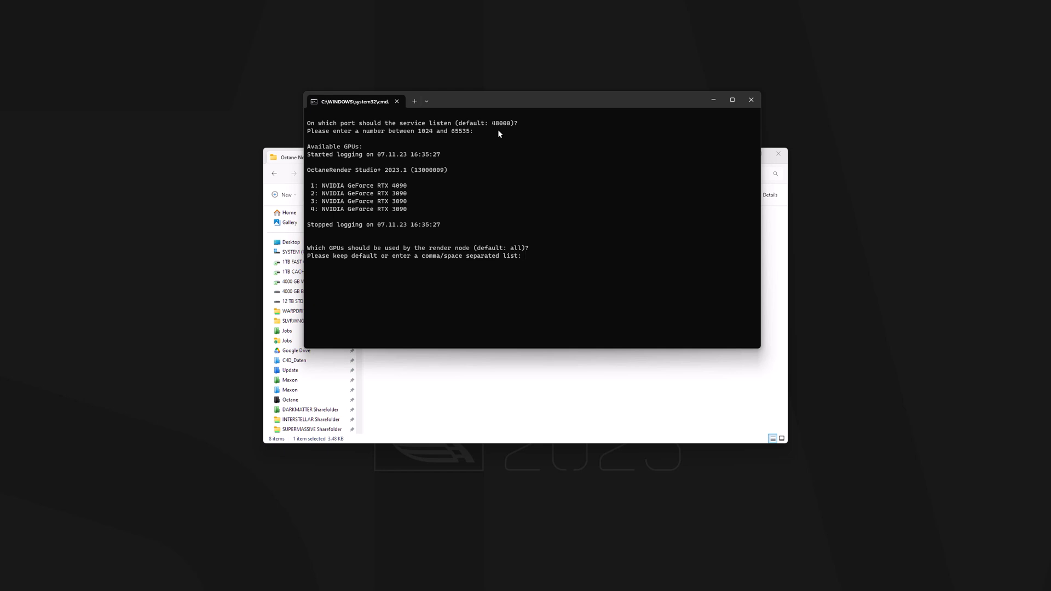
key(enter)
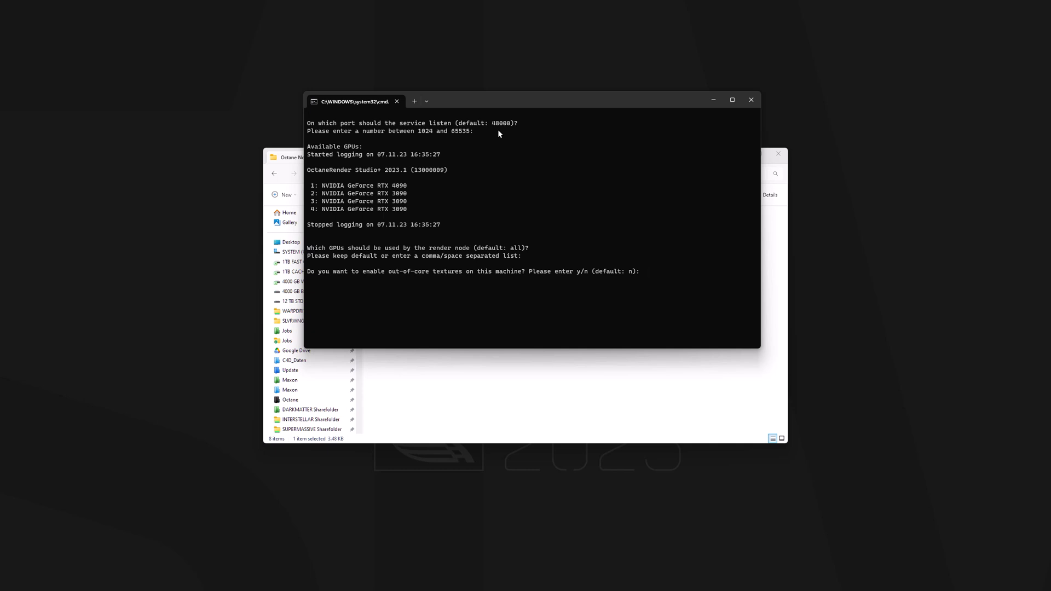
text(y)
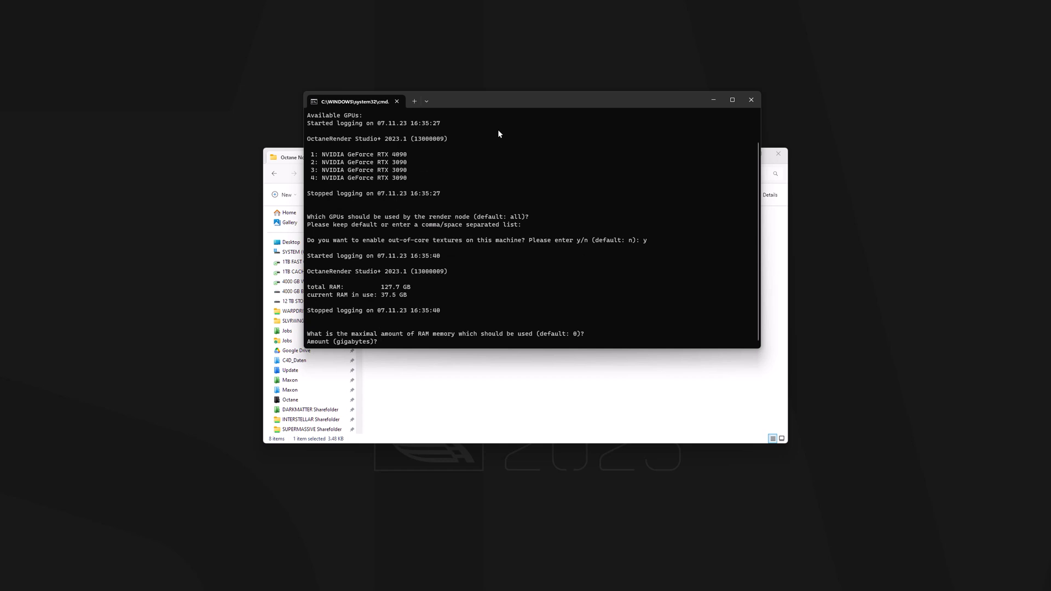
text(96)
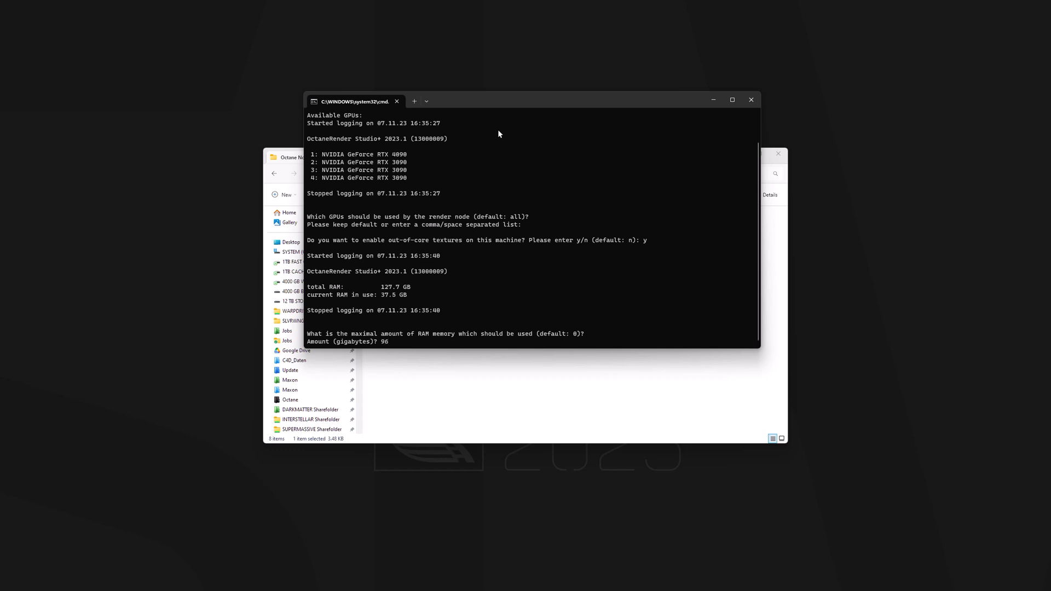
key(enter)
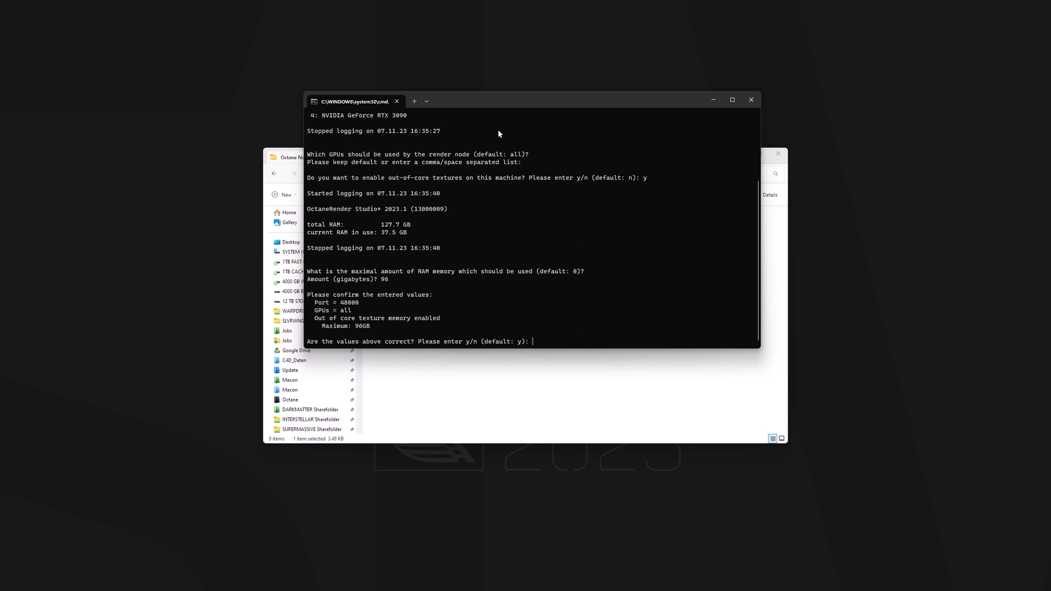
text(y)
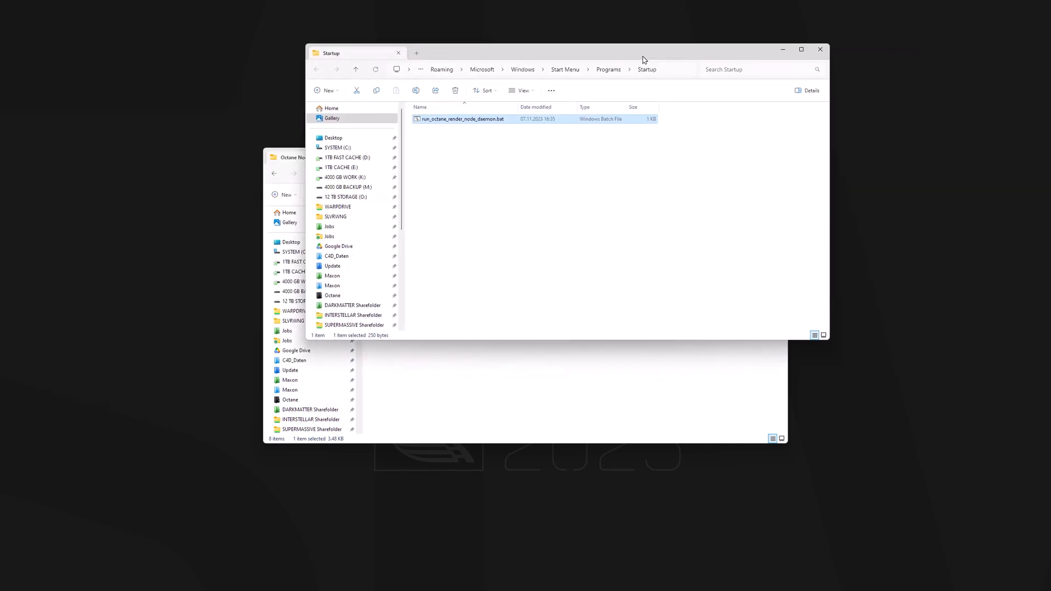
mouse_move(552, 223)
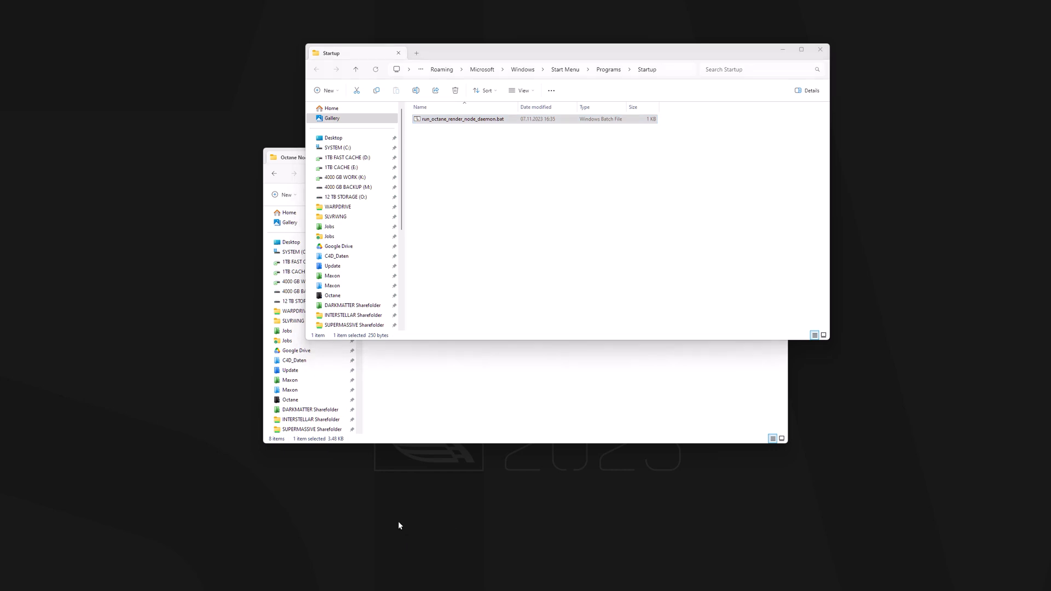
- Create a desktop shortcut to run_octane_render_node_daemon.bat from the Startup folder
drag(461, 118, 399, 539)
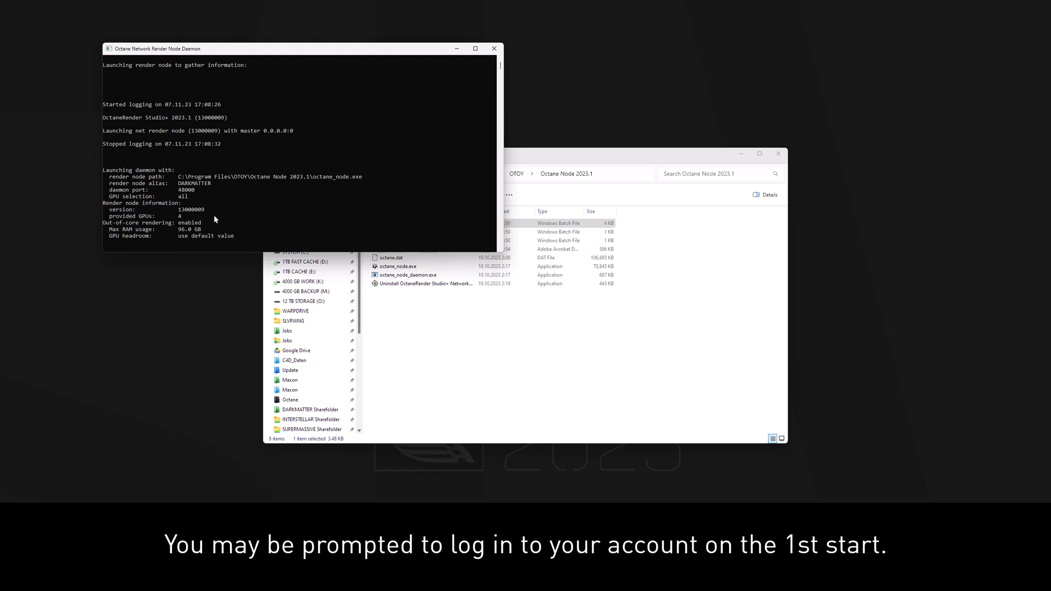
mouse_move(185, 216)
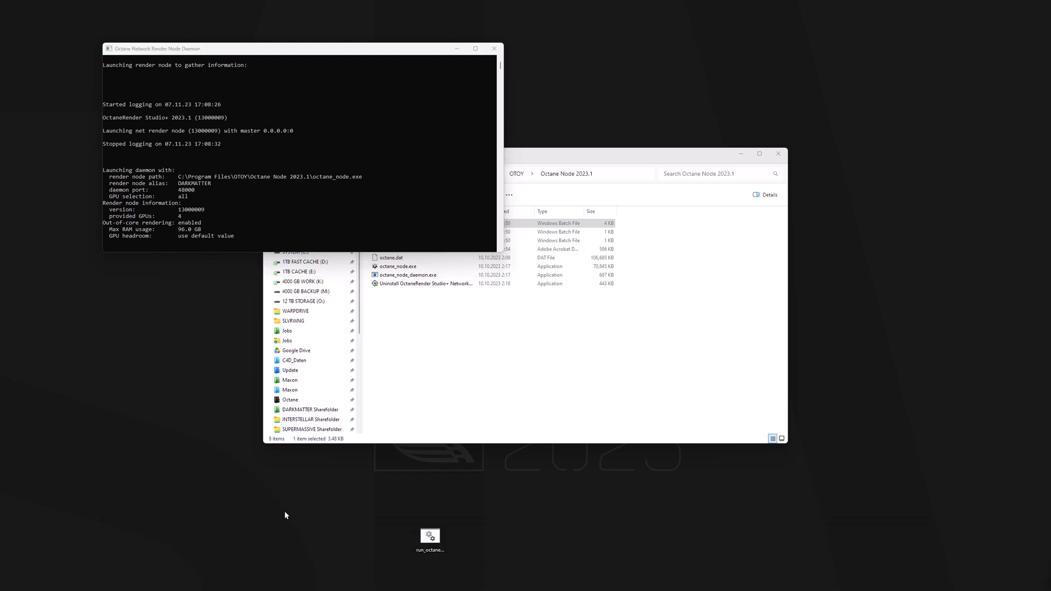
- Give the desktop daemon shortcut the Octane icon
click(429, 536)
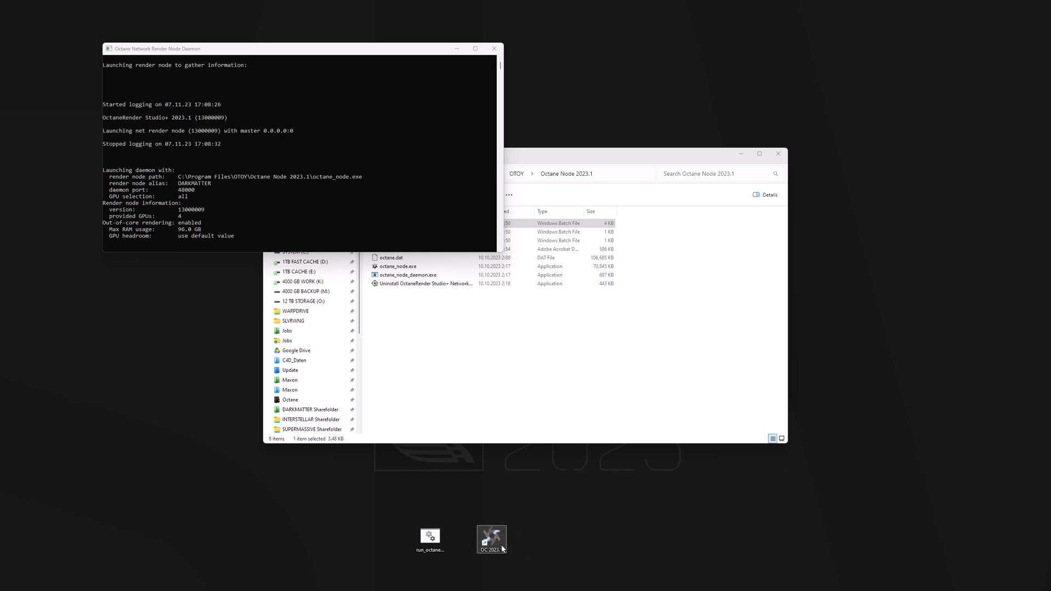
mouse_move(486, 519)
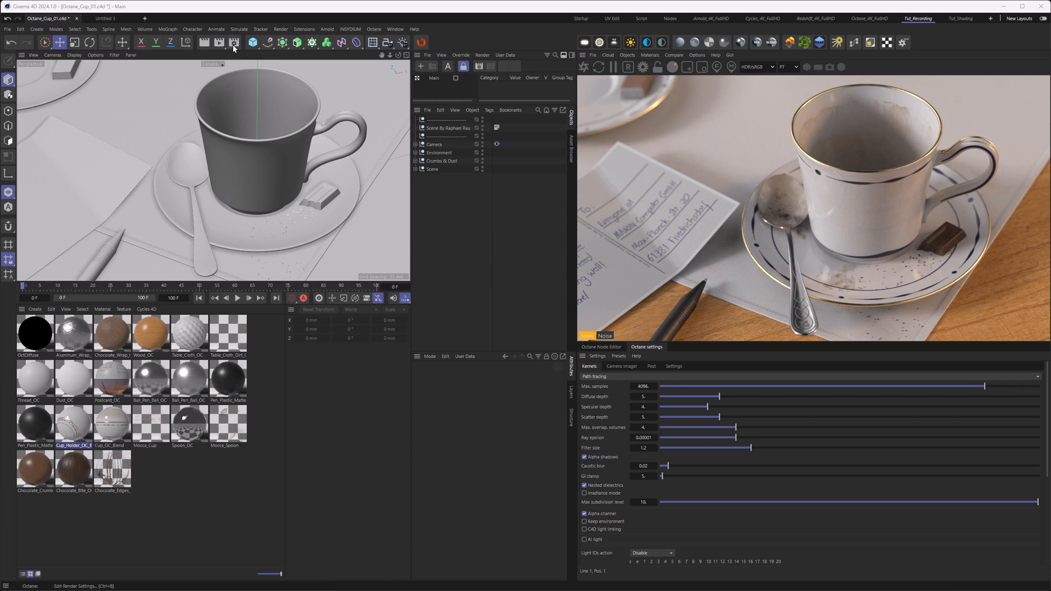
- Tick Enabled for the INTERSTELLAR and SUPERMASSIVE daemons in Octane network preferences
click(232, 42)
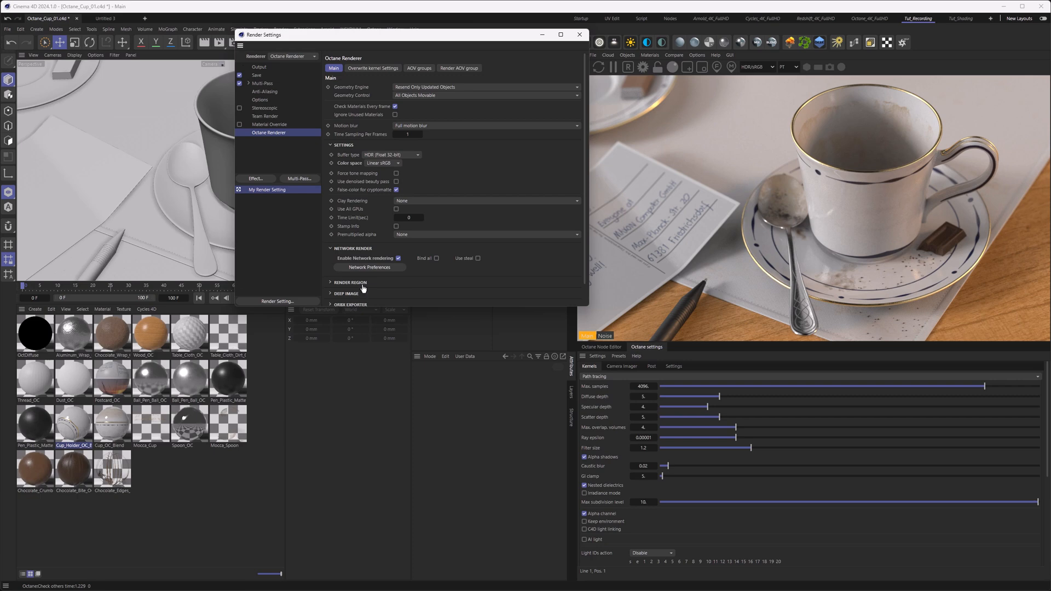
click(369, 267)
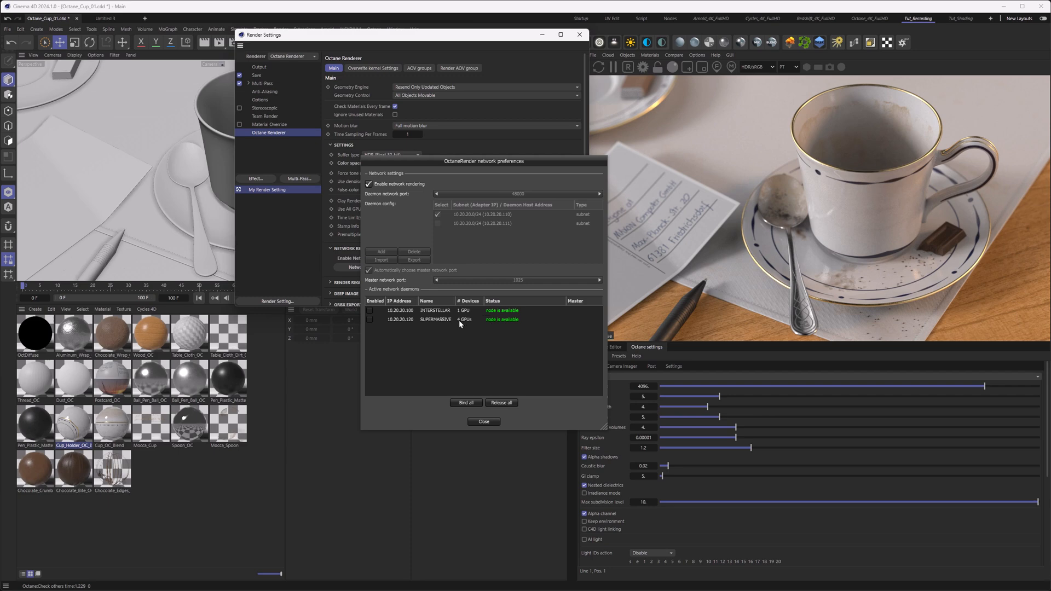
mouse_move(464, 312)
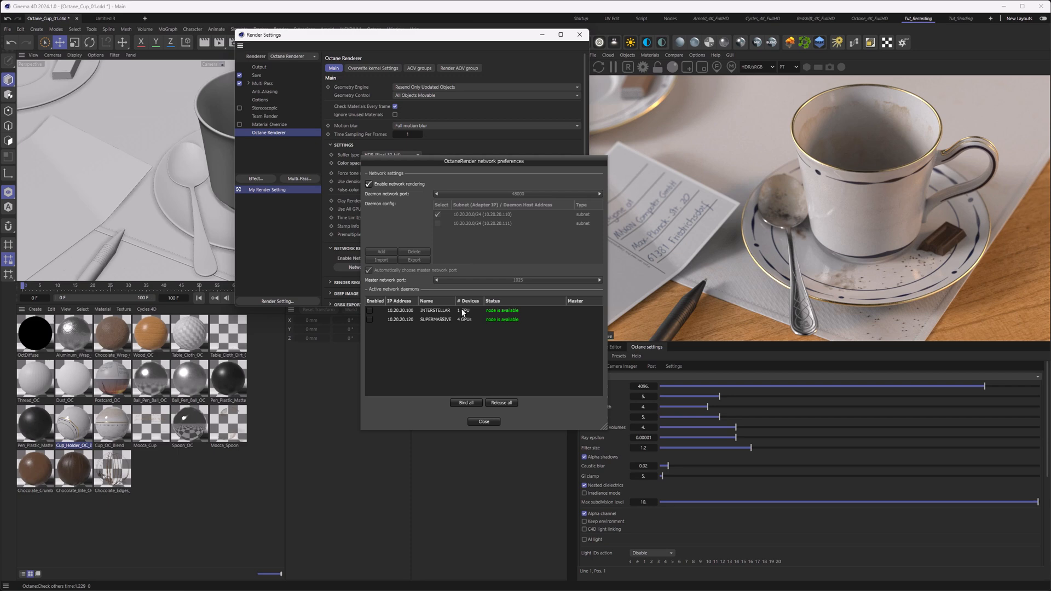
click(370, 311)
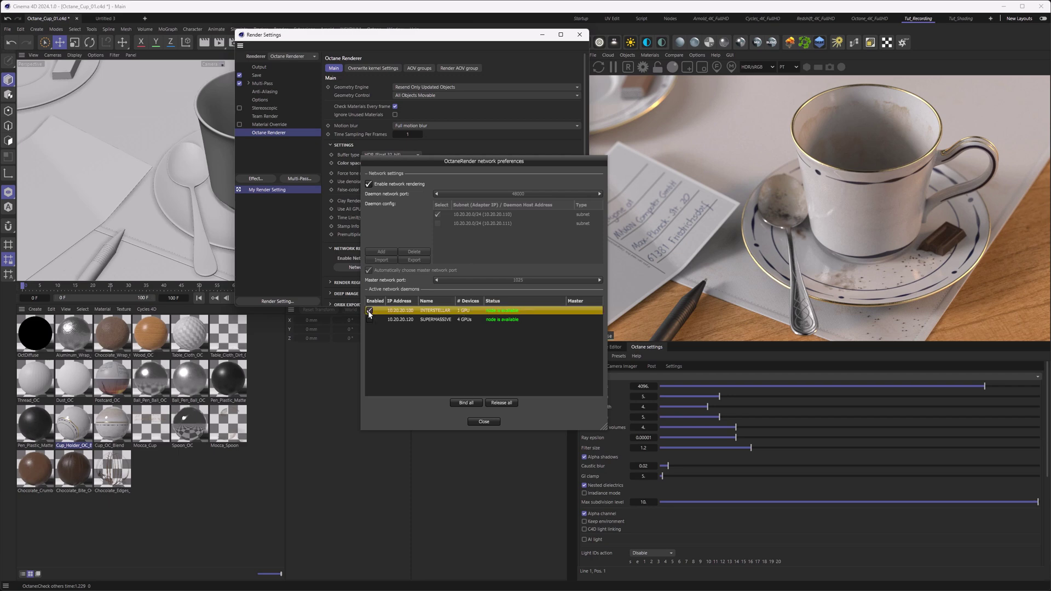
click(369, 320)
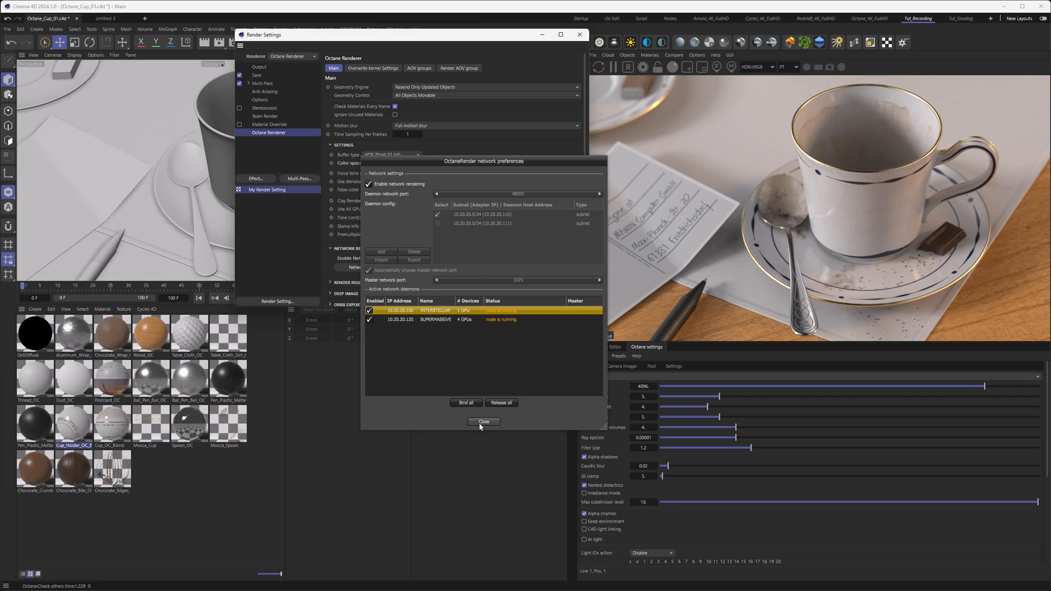
- Close network preferences so the Live Viewer renders the cup across the networked GPUs
click(484, 422)
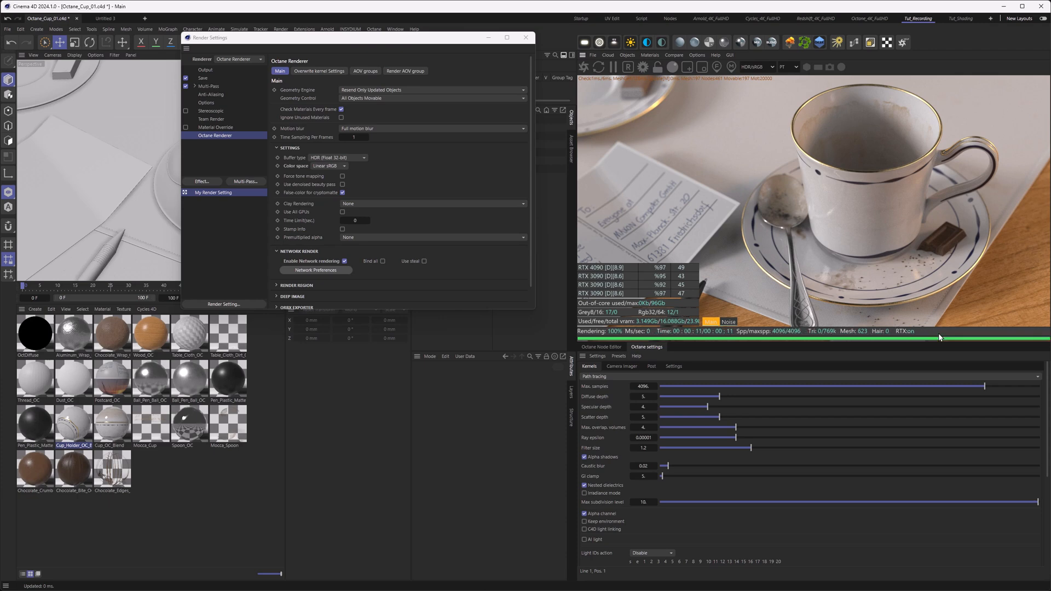
mouse_move(774, 281)
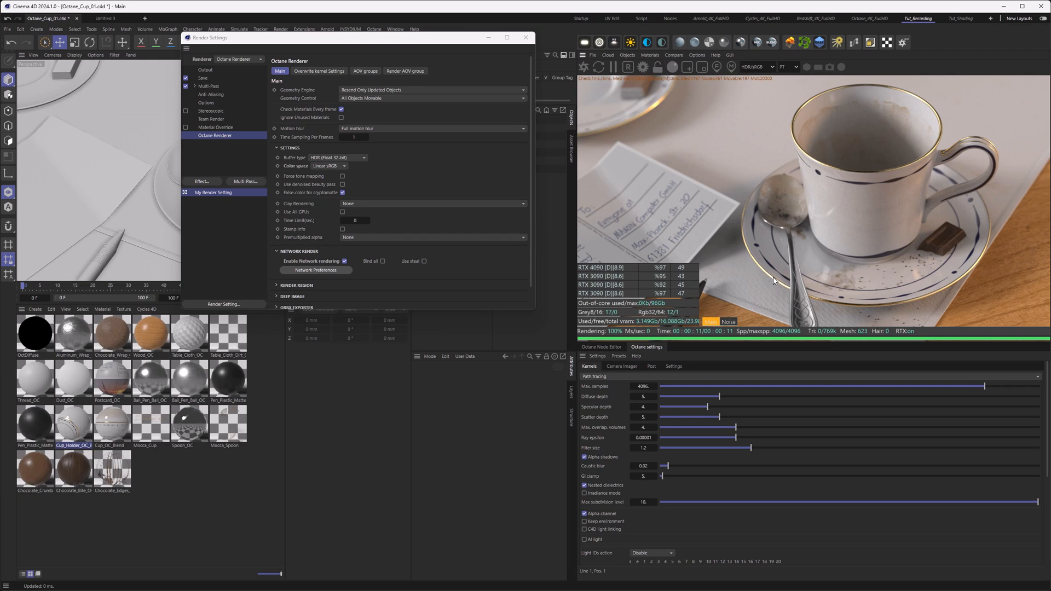
mouse_move(719, 111)
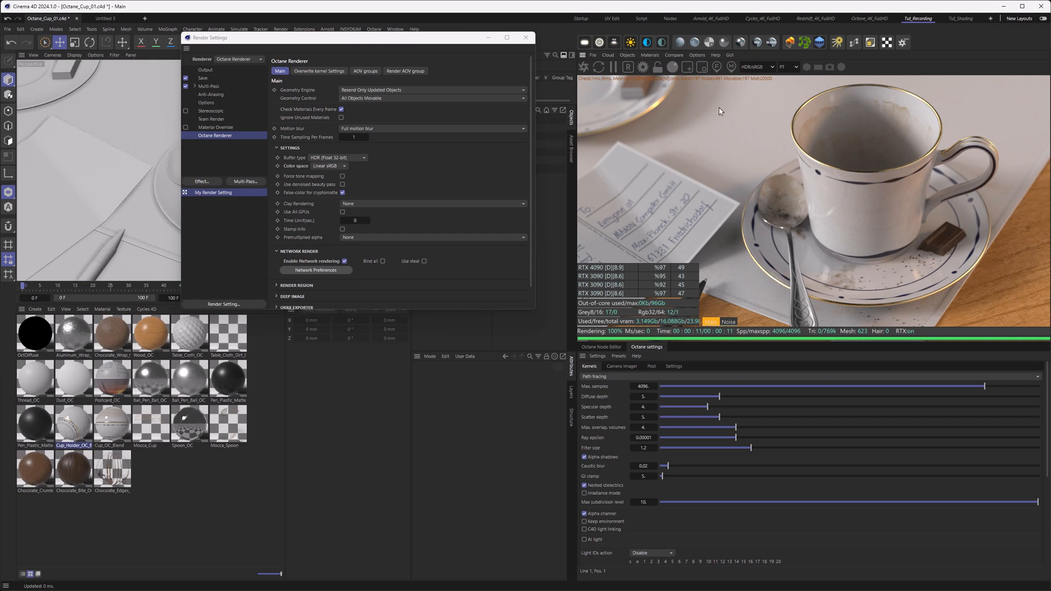
click(696, 55)
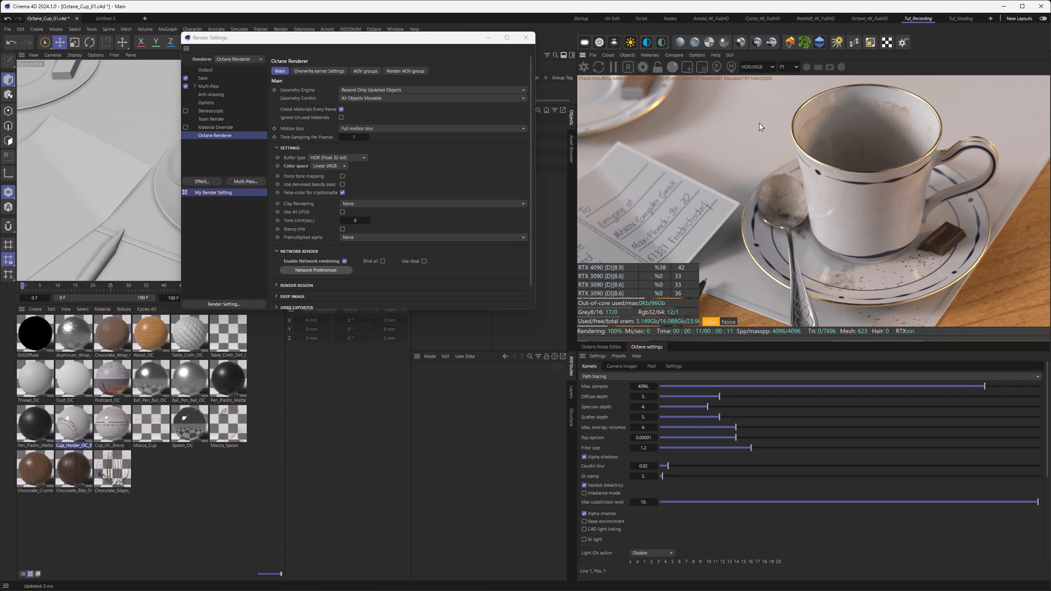
mouse_move(599, 68)
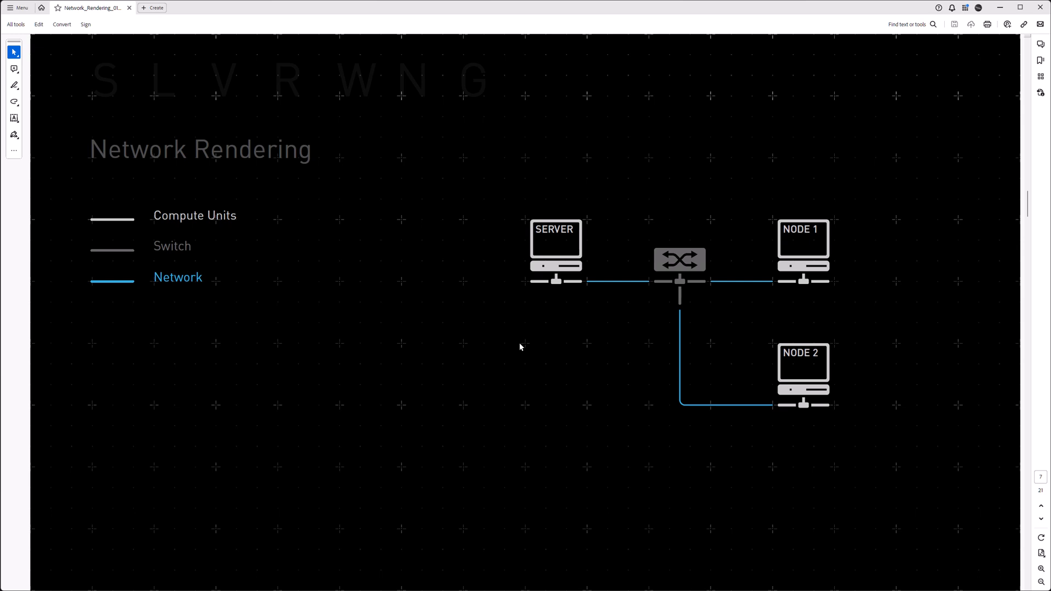
mouse_move(526, 346)
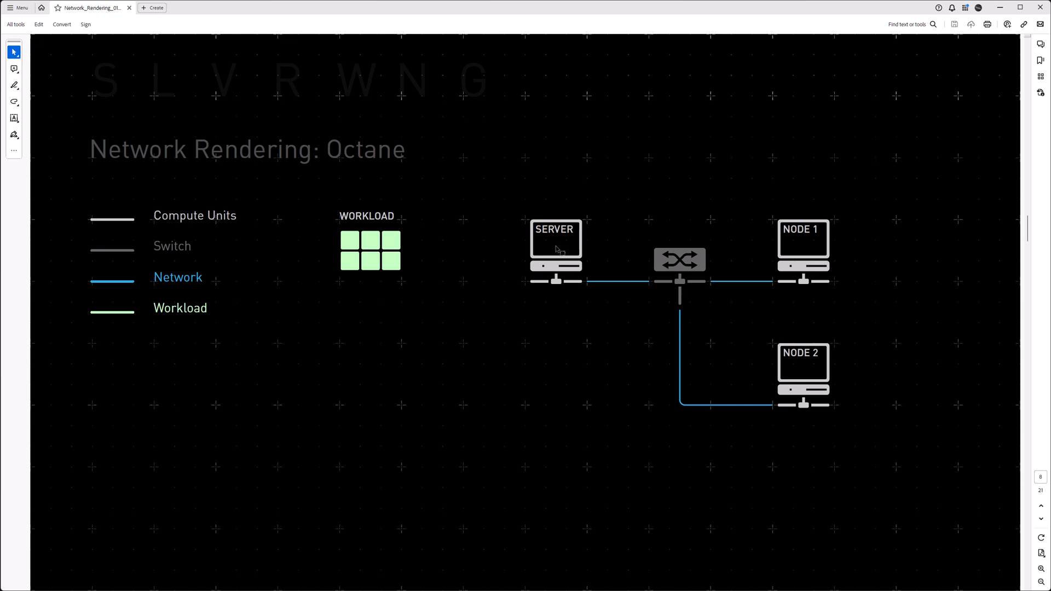
mouse_move(350, 243)
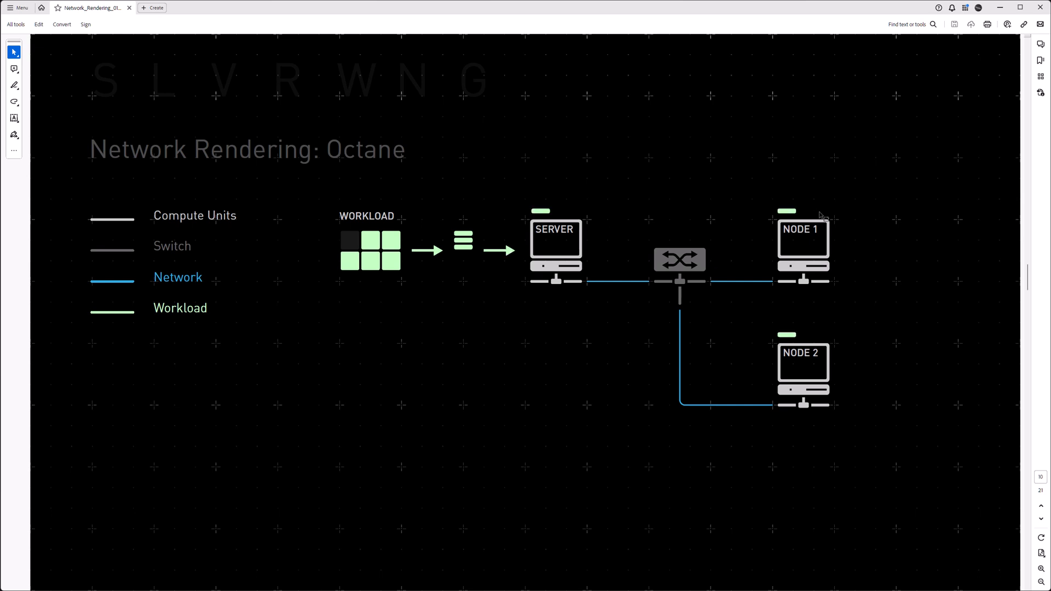
mouse_move(599, 215)
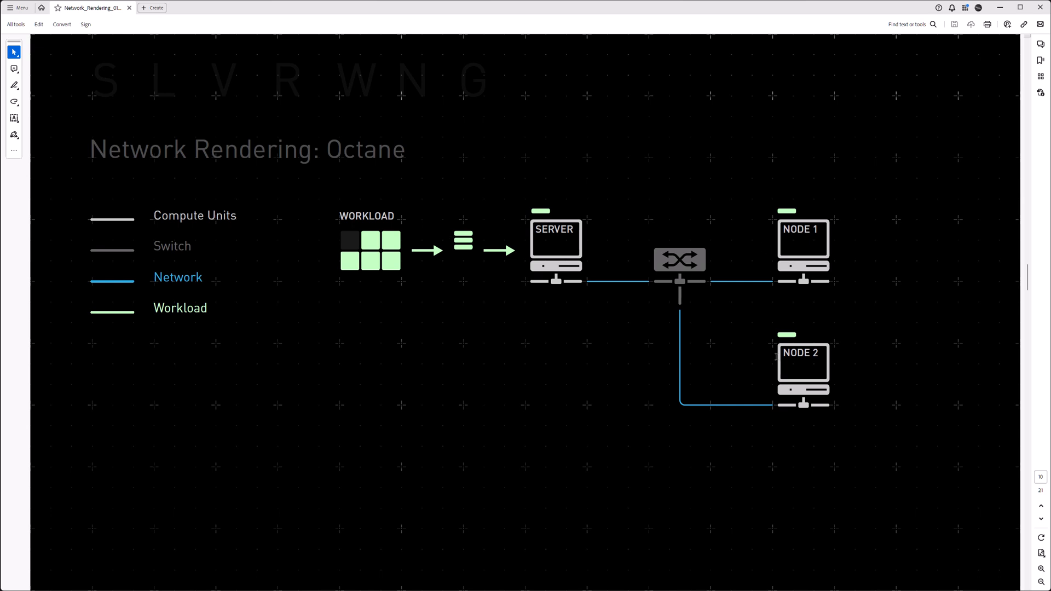
mouse_move(806, 302)
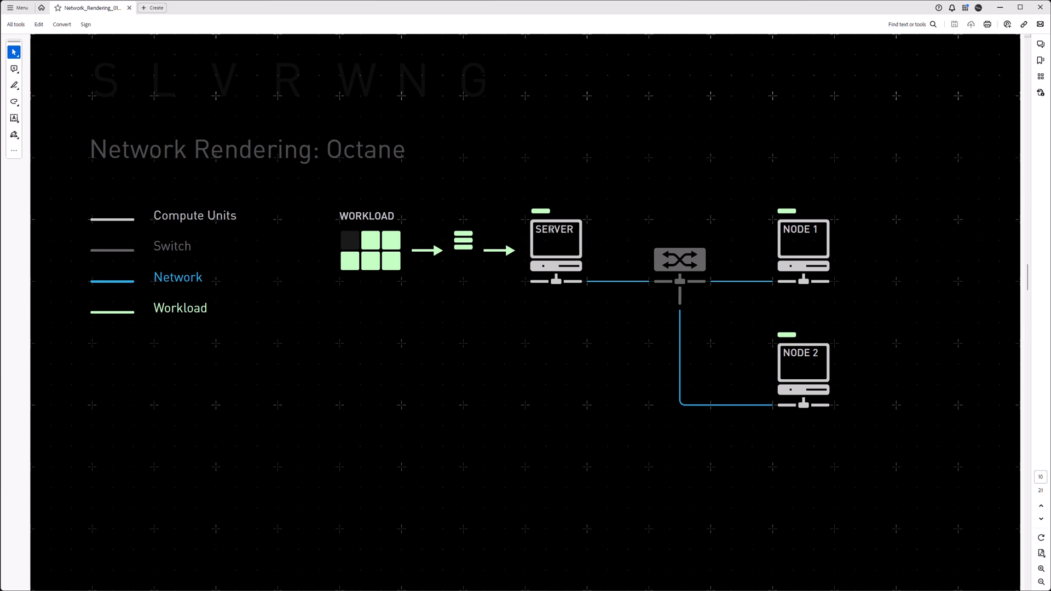
mouse_move(547, 250)
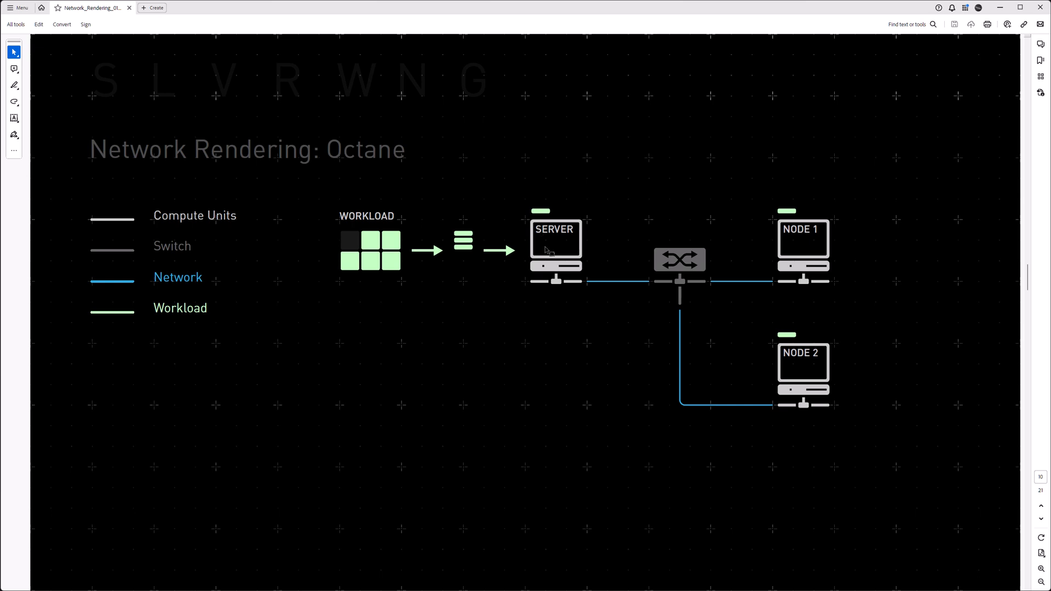
mouse_move(607, 277)
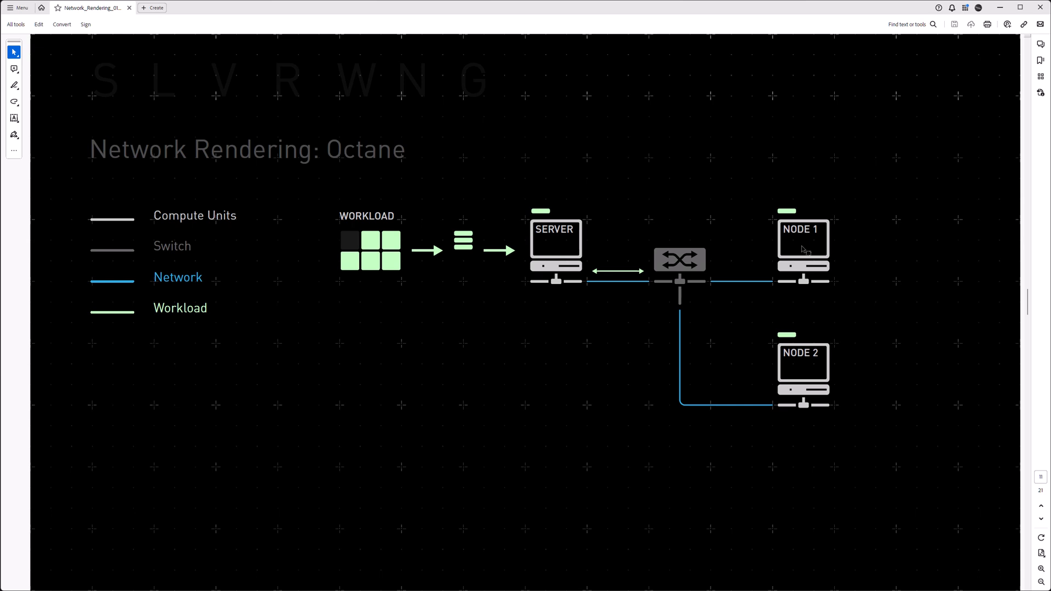
mouse_move(558, 374)
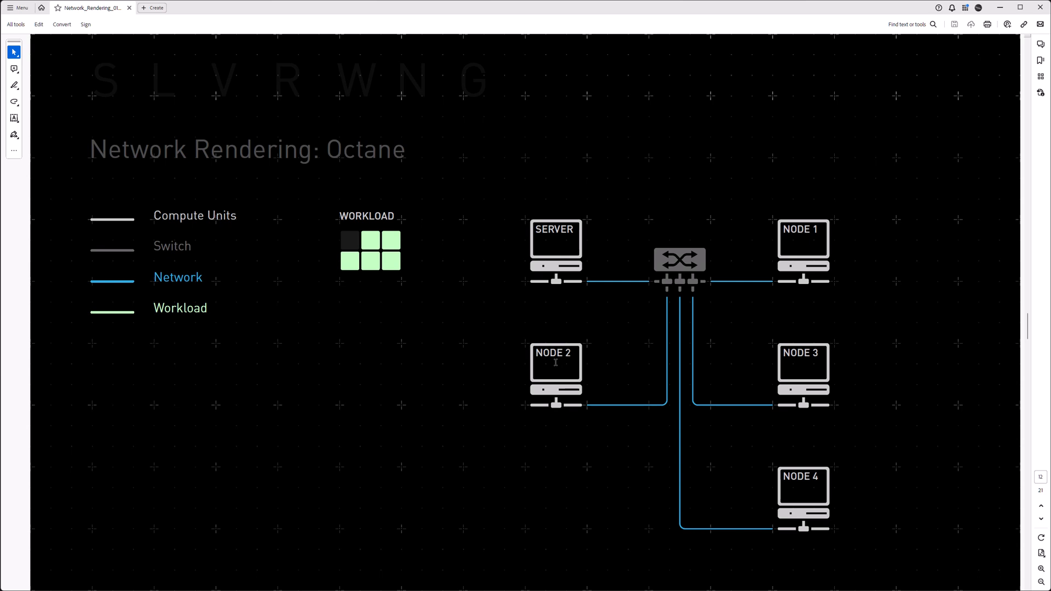
mouse_move(425, 265)
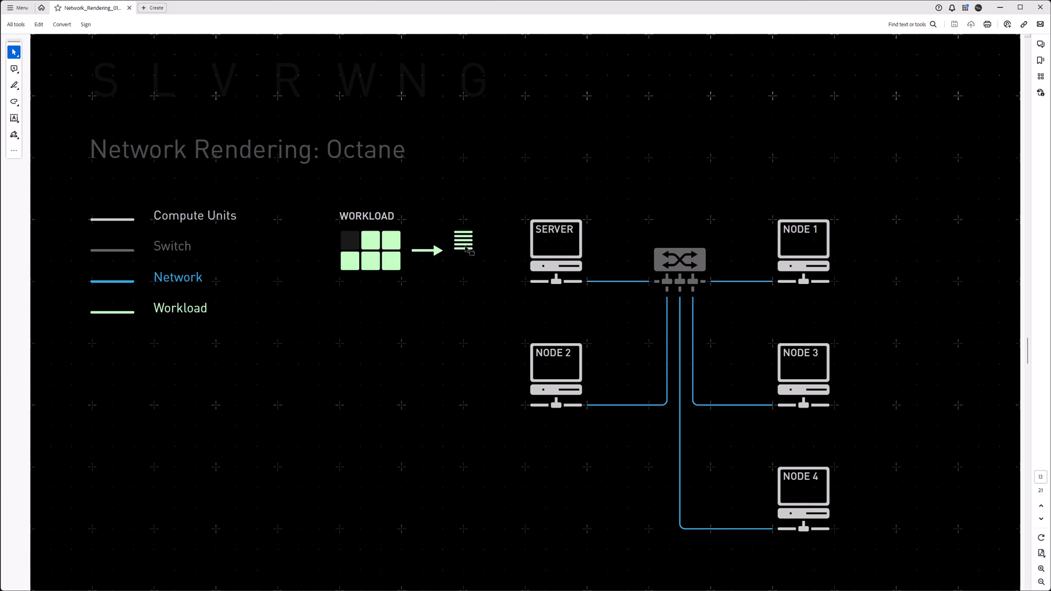
mouse_move(468, 251)
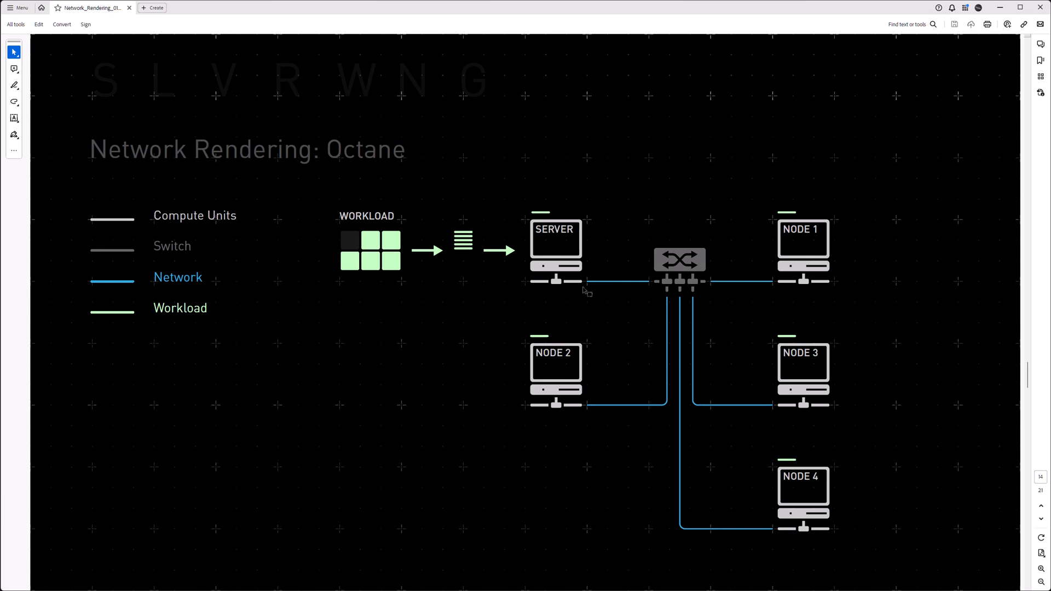
mouse_move(584, 299)
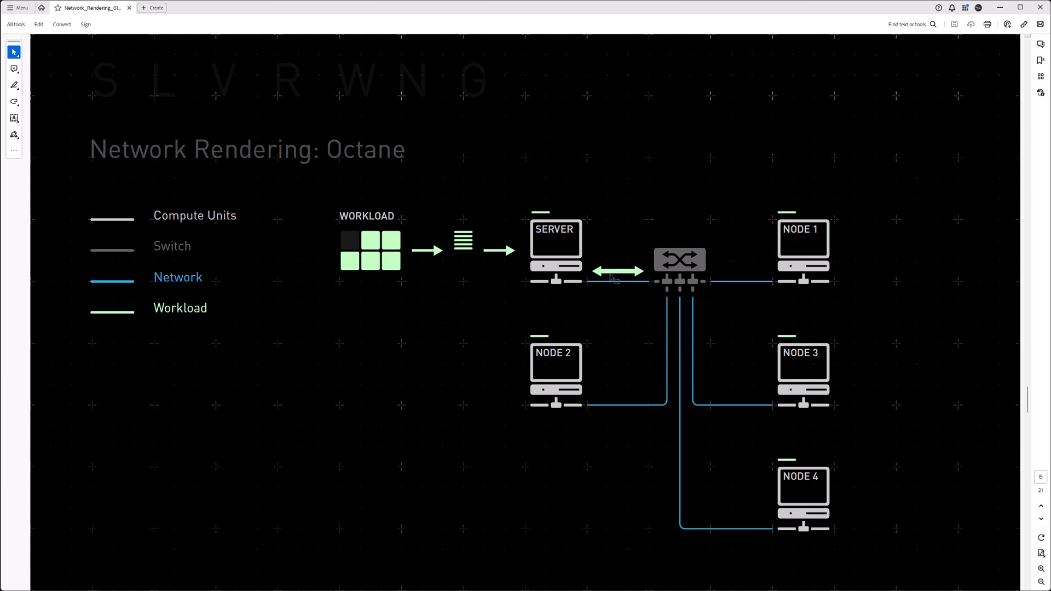
mouse_move(578, 413)
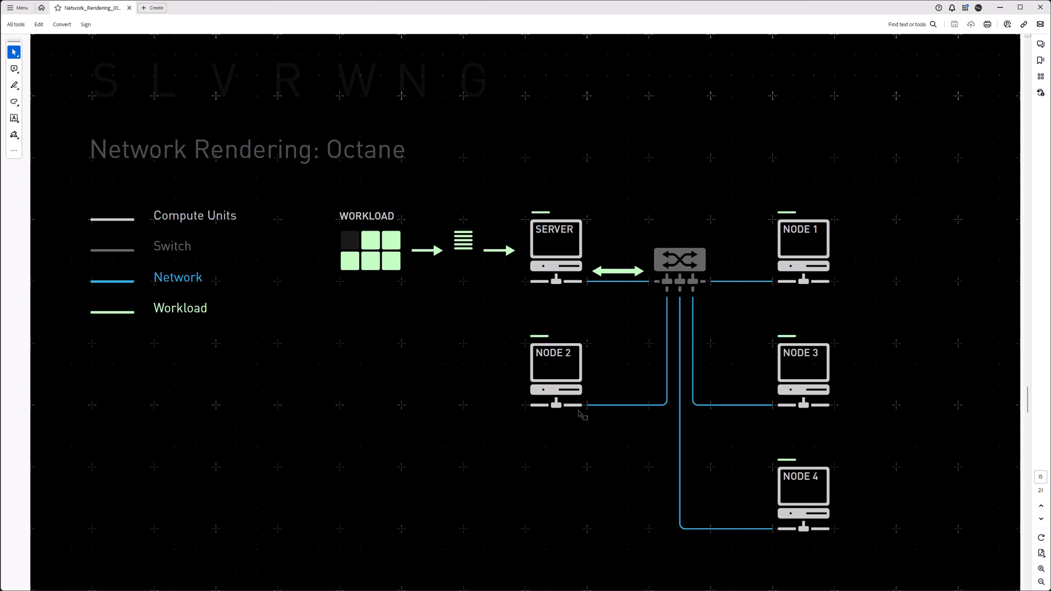
mouse_move(513, 429)
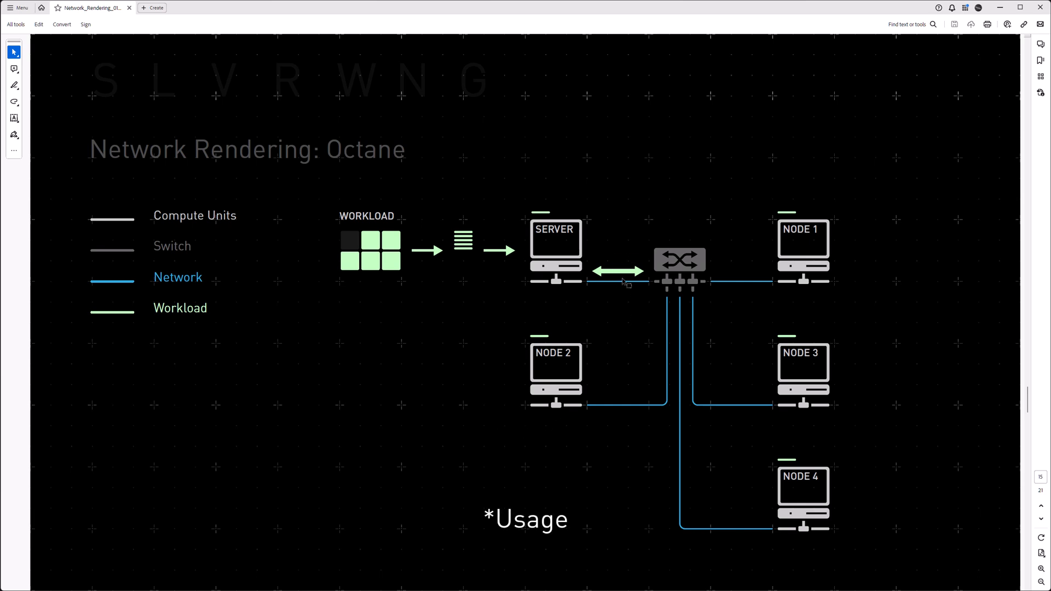
mouse_move(584, 266)
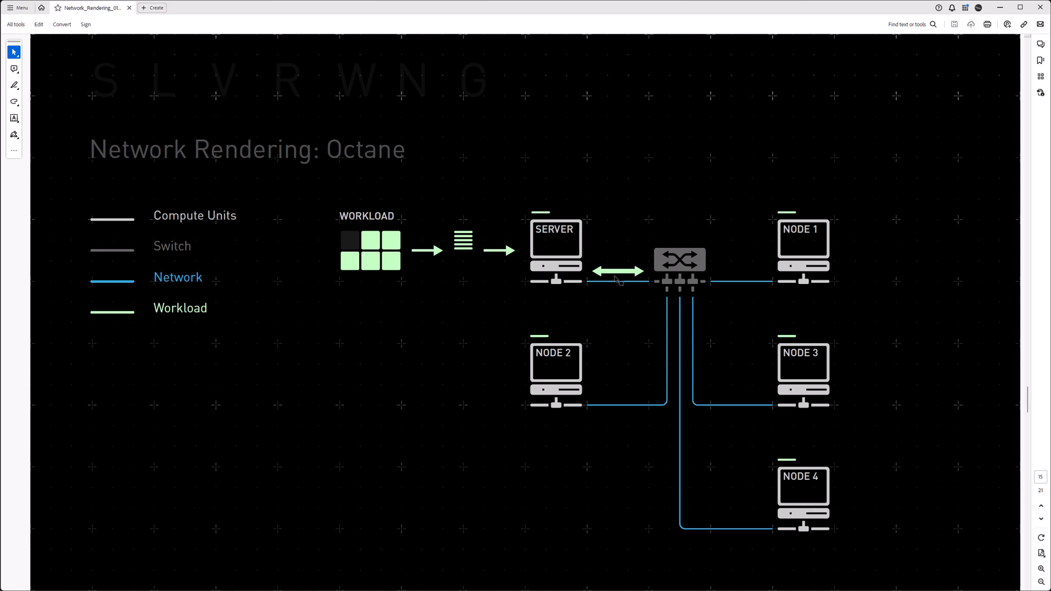
mouse_move(615, 284)
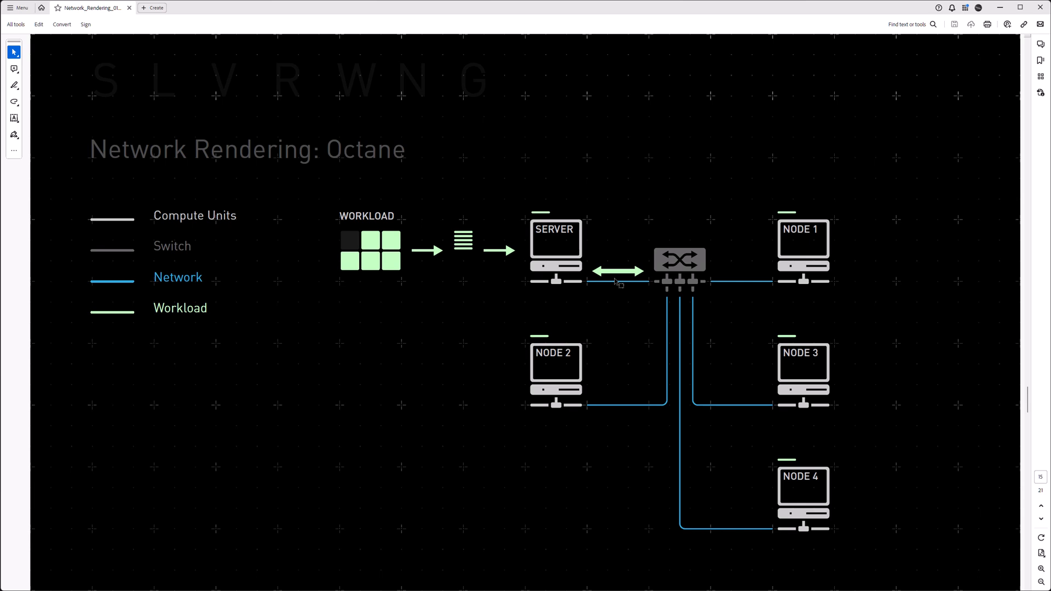
mouse_move(567, 280)
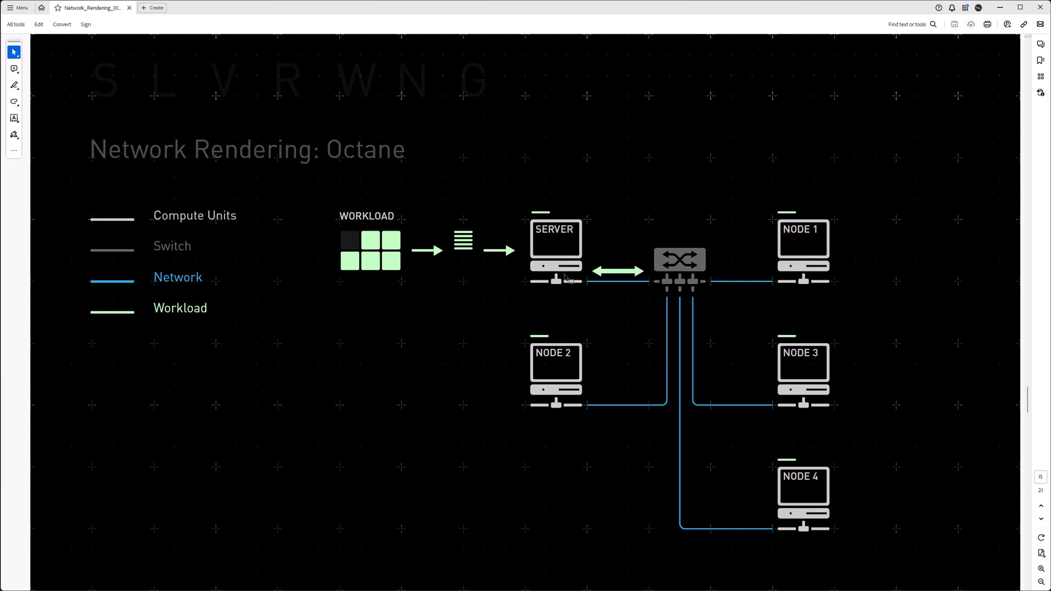
mouse_move(624, 326)
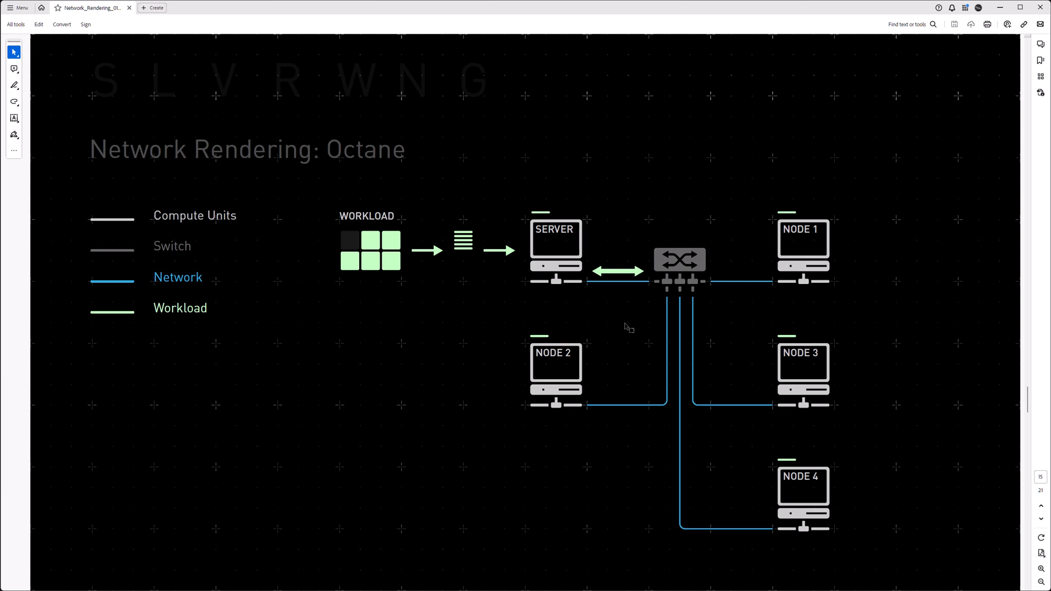
mouse_move(620, 324)
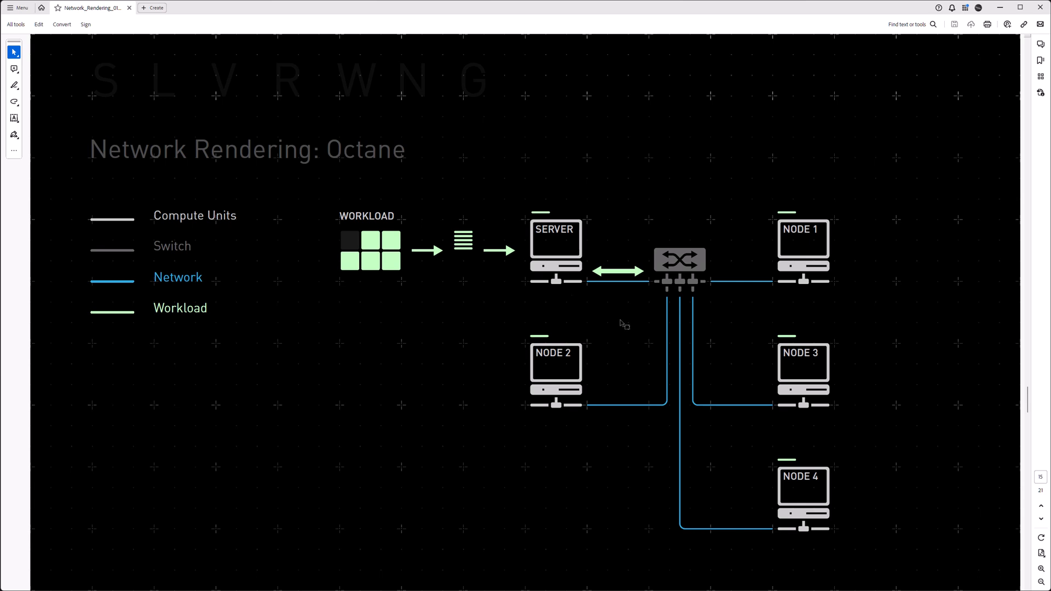
mouse_move(389, 267)
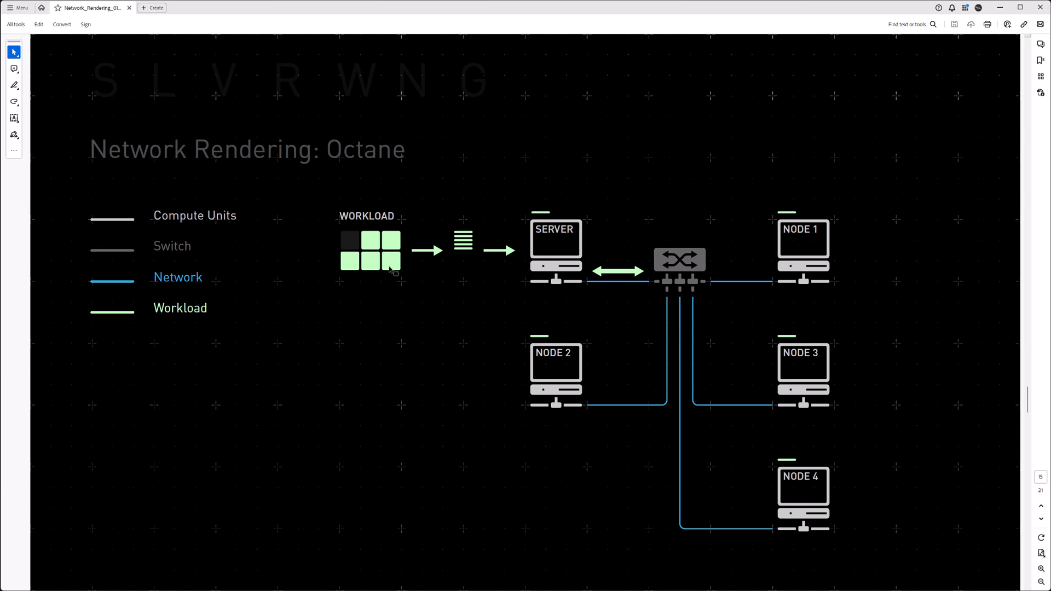
mouse_move(474, 192)
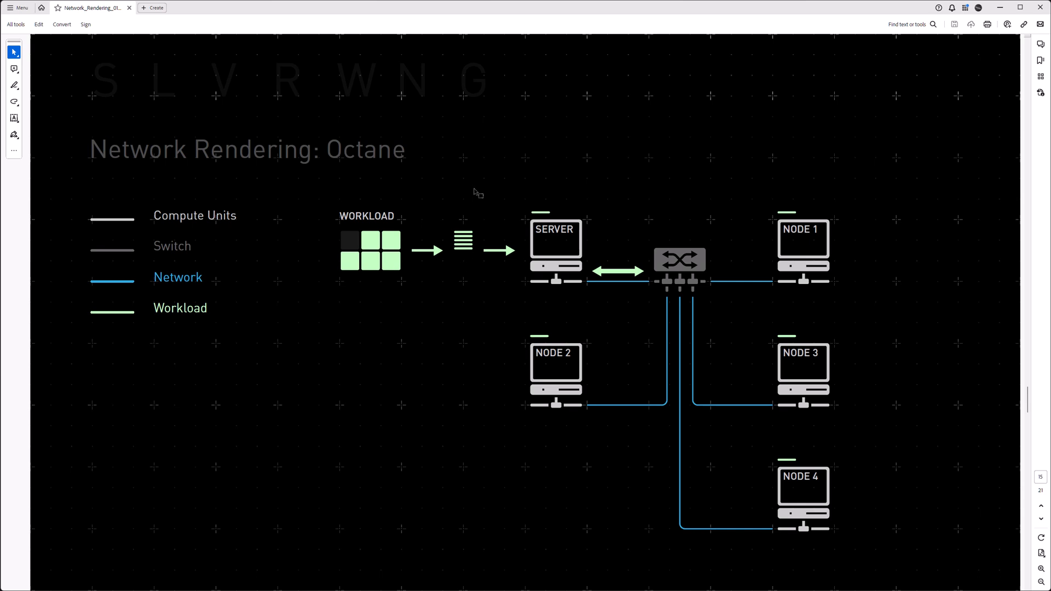
mouse_move(453, 269)
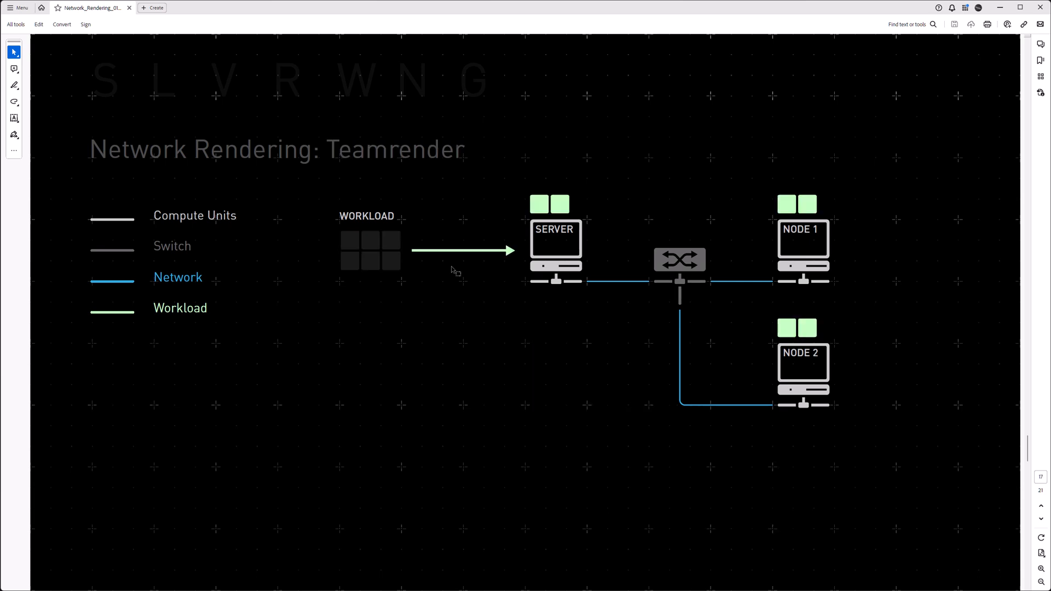
mouse_move(539, 207)
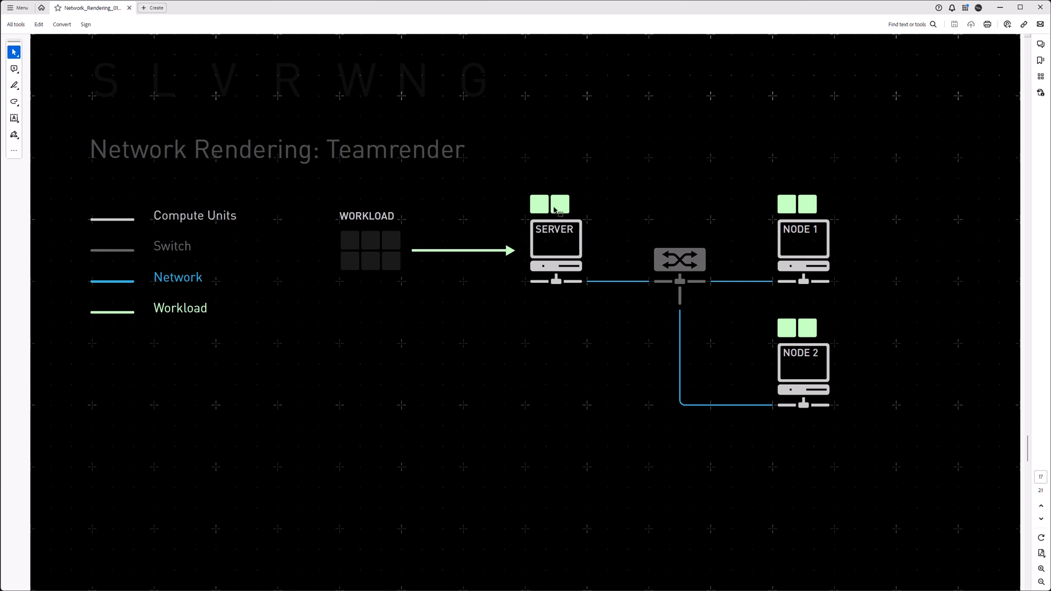
mouse_move(621, 264)
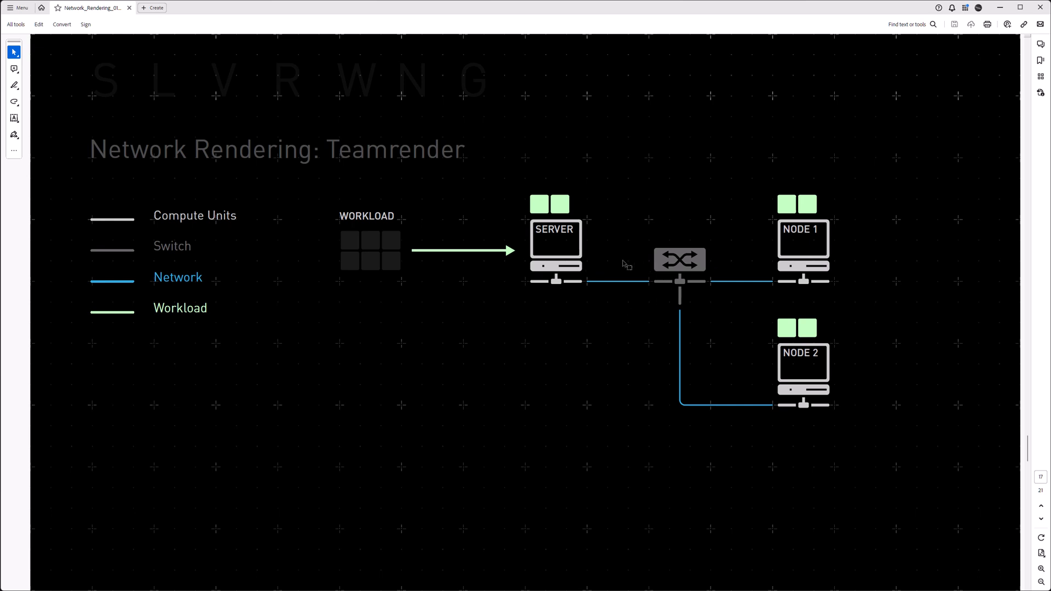
mouse_move(629, 274)
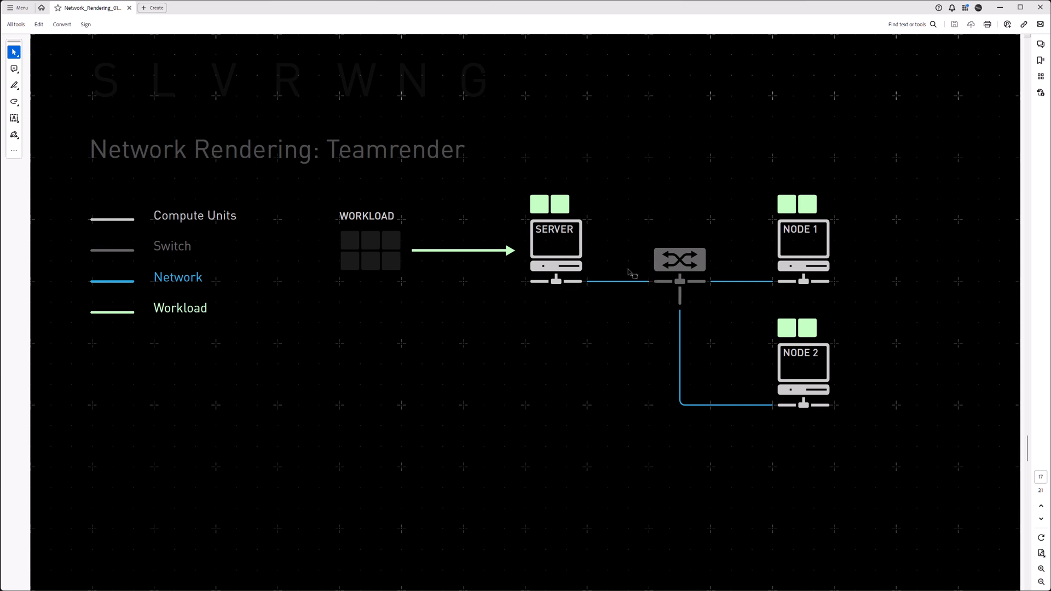
mouse_move(583, 280)
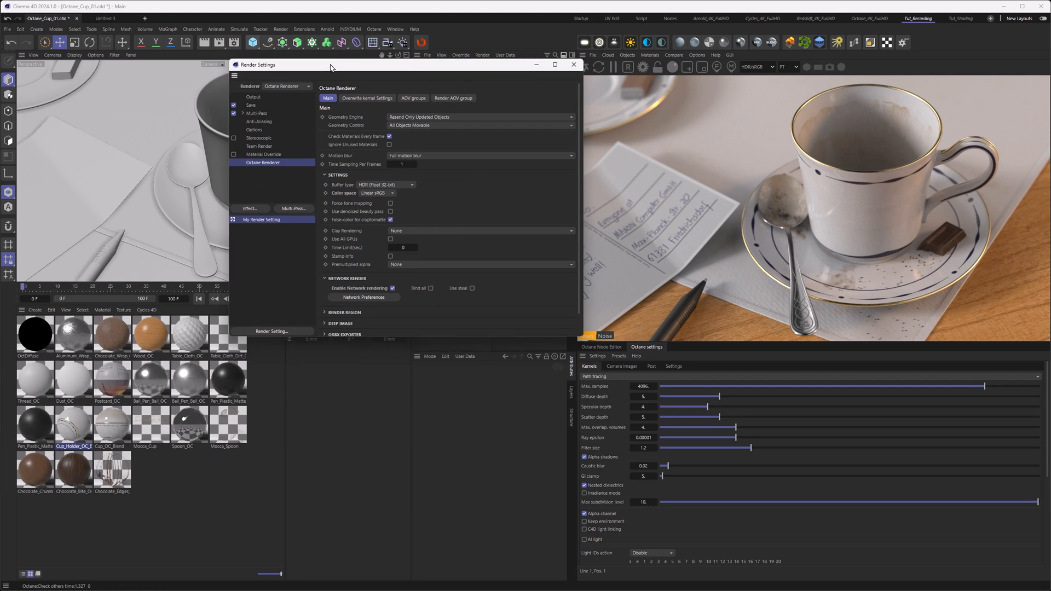
mouse_move(462, 136)
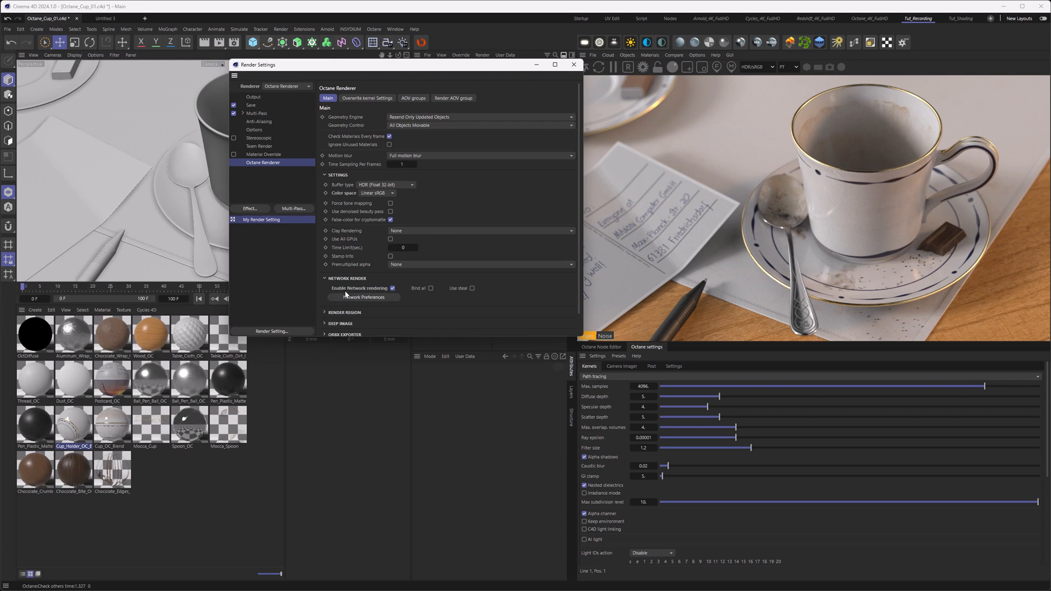
mouse_move(390, 296)
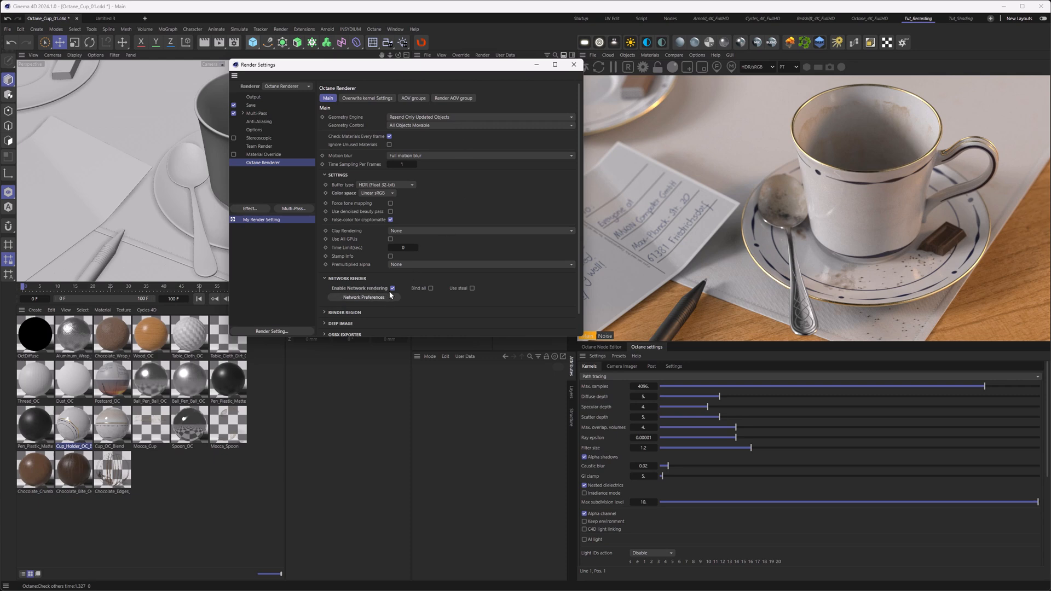
- Check both daemons in network preferences, then render to Picture Viewer without saving an image
click(363, 298)
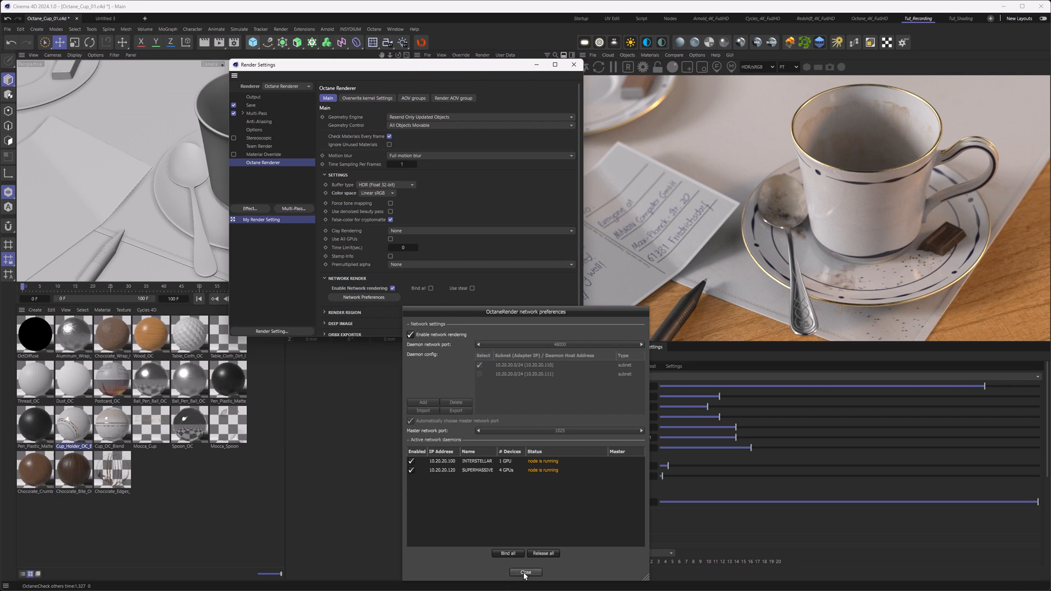
click(523, 573)
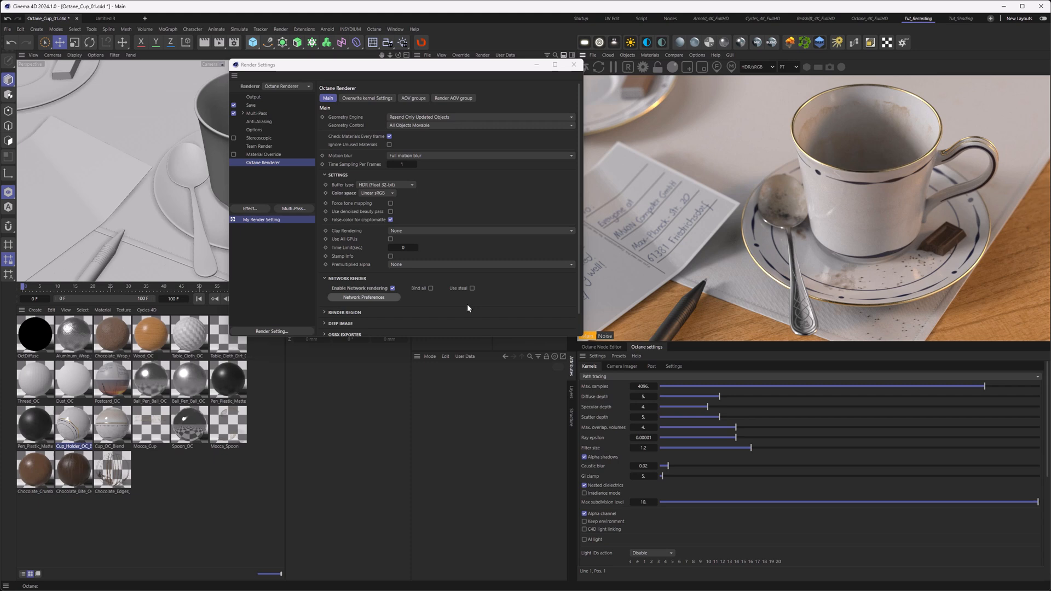
mouse_move(484, 326)
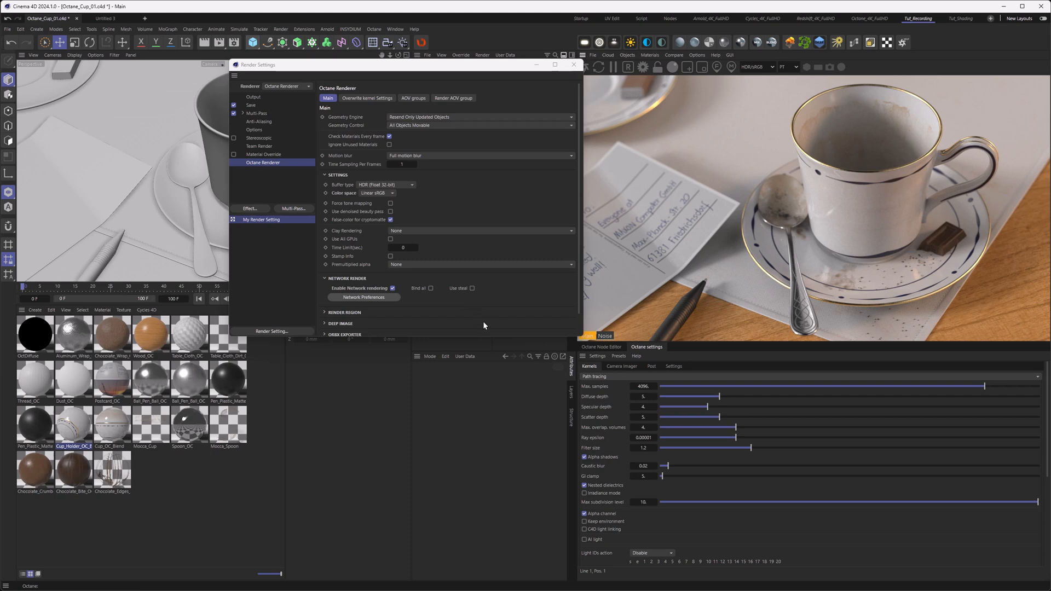
mouse_move(666, 169)
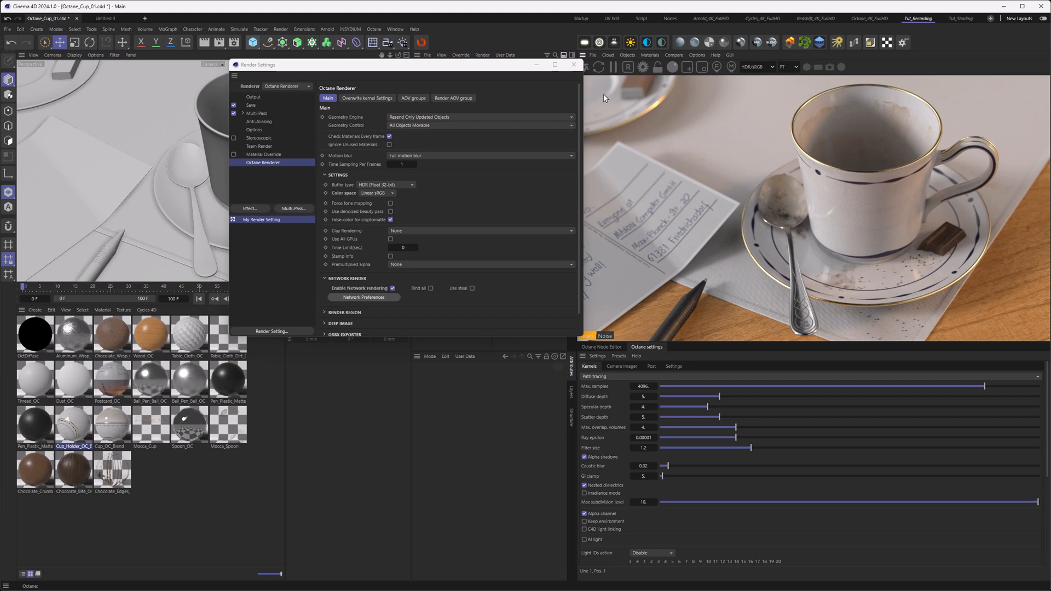
click(217, 42)
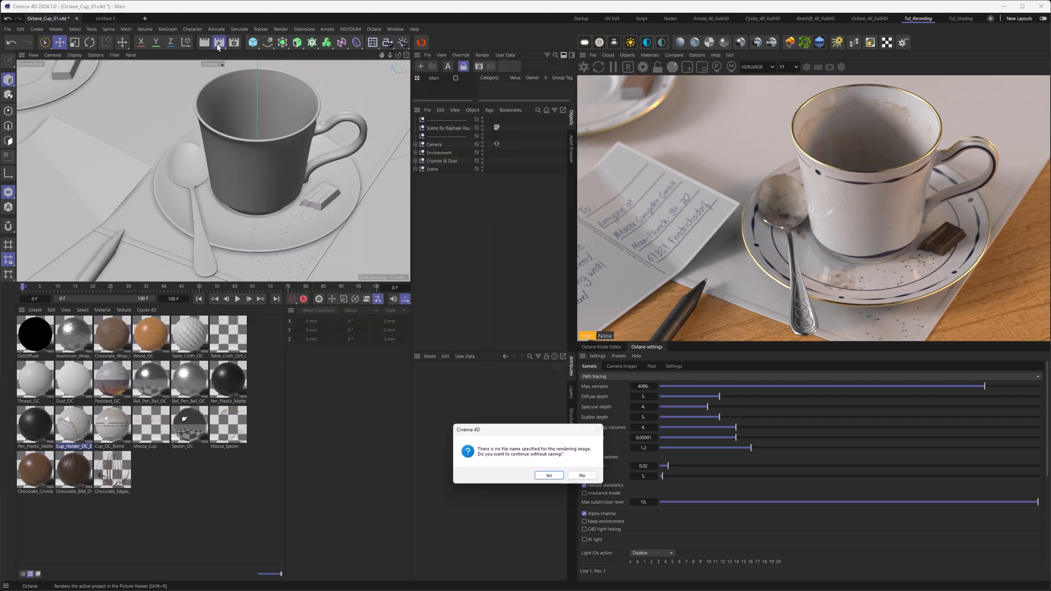
click(549, 475)
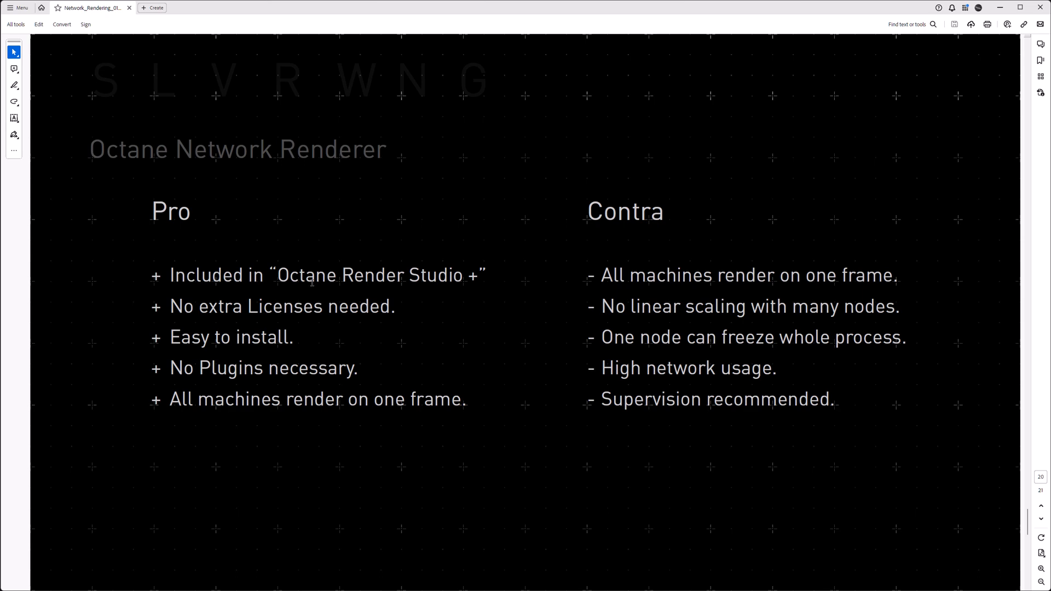
mouse_move(308, 323)
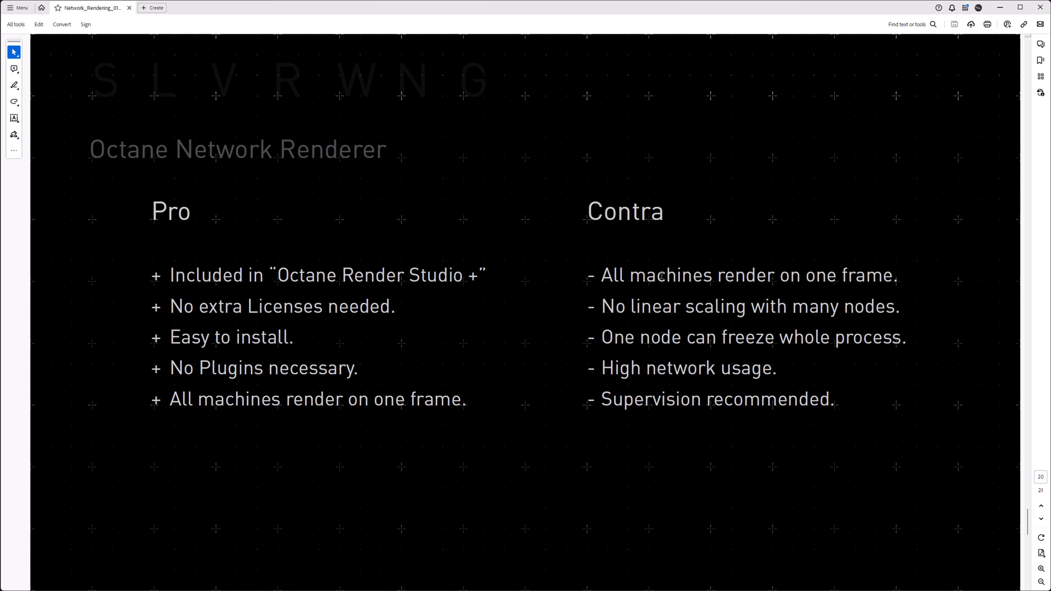
mouse_move(530, 357)
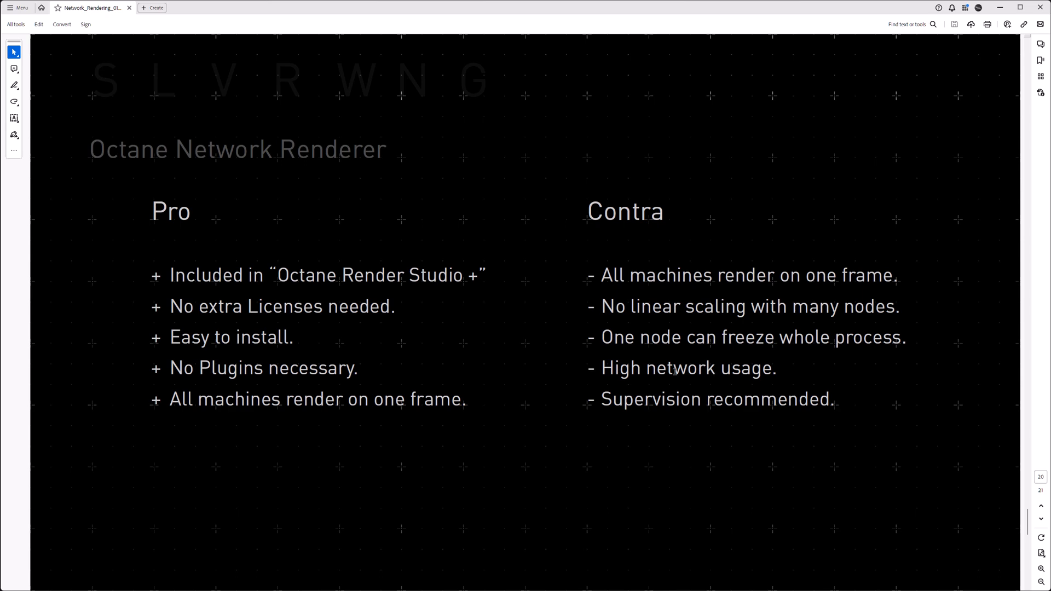
mouse_move(654, 414)
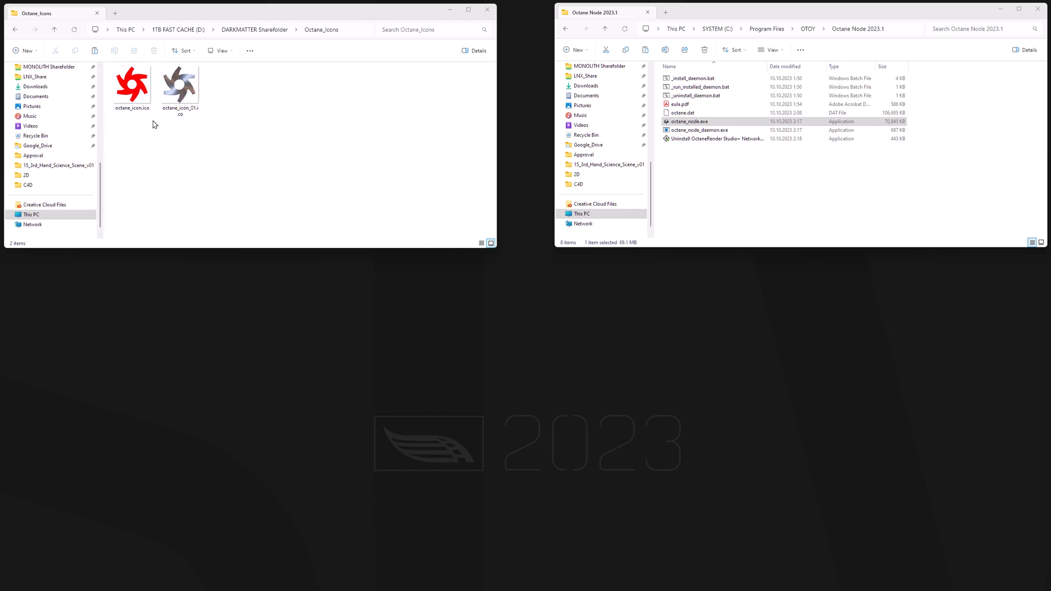
mouse_move(170, 141)
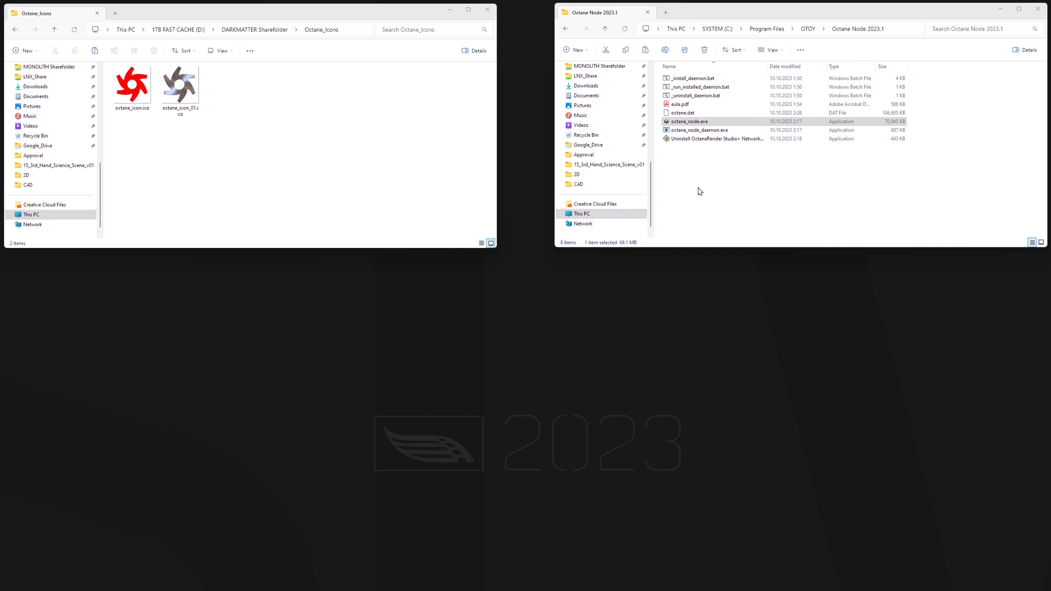
mouse_move(367, 429)
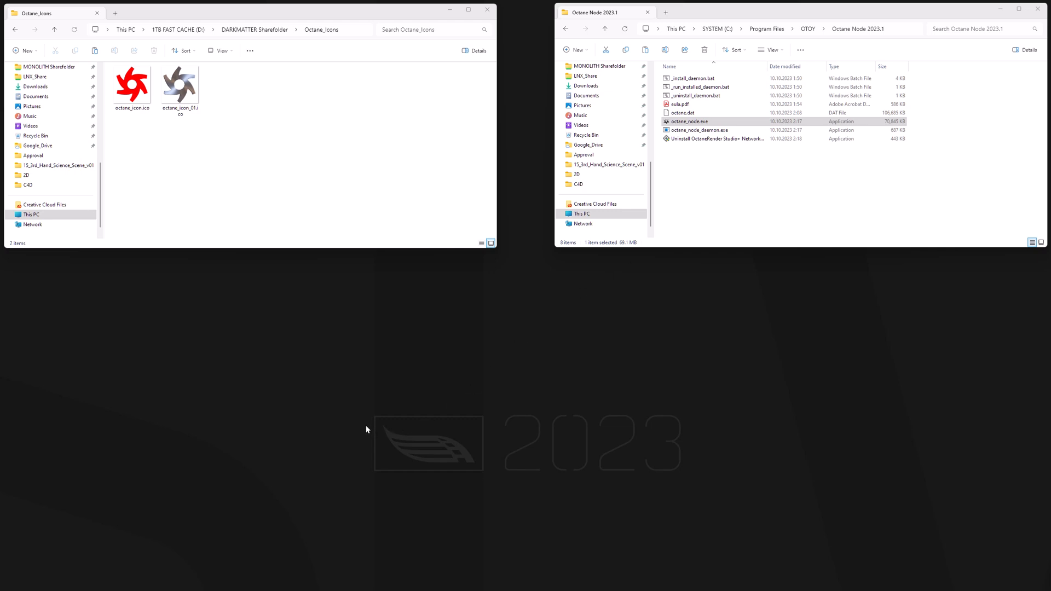
- Bring up a second File Explorer window for the Octane Node 2023.1 program folder
key(Win+E)
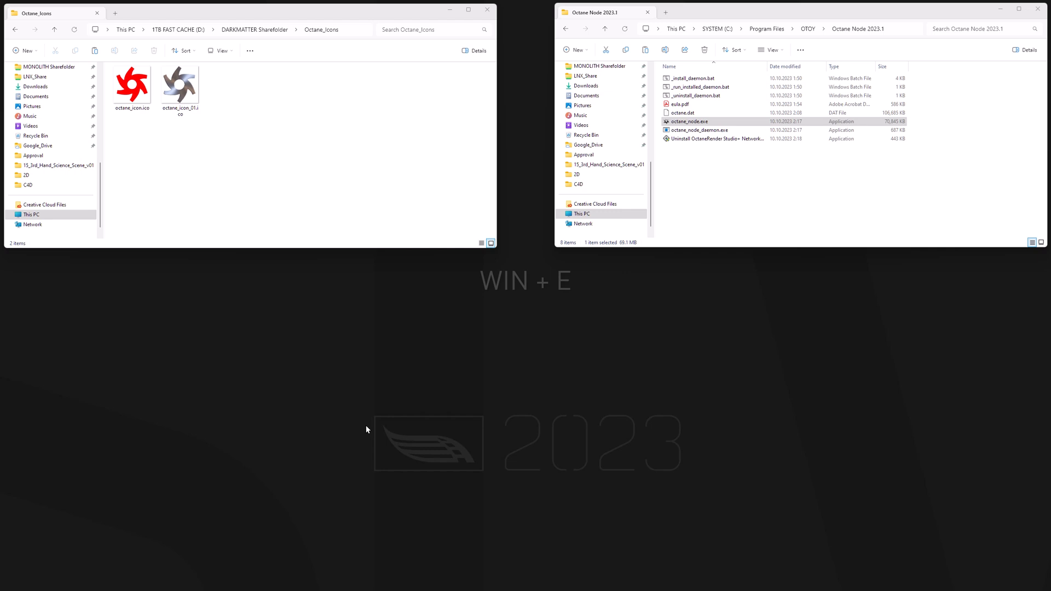
- Move run_octane_render_node_daemon.bat from the Startup folder onto the desktop
key(Win+E)
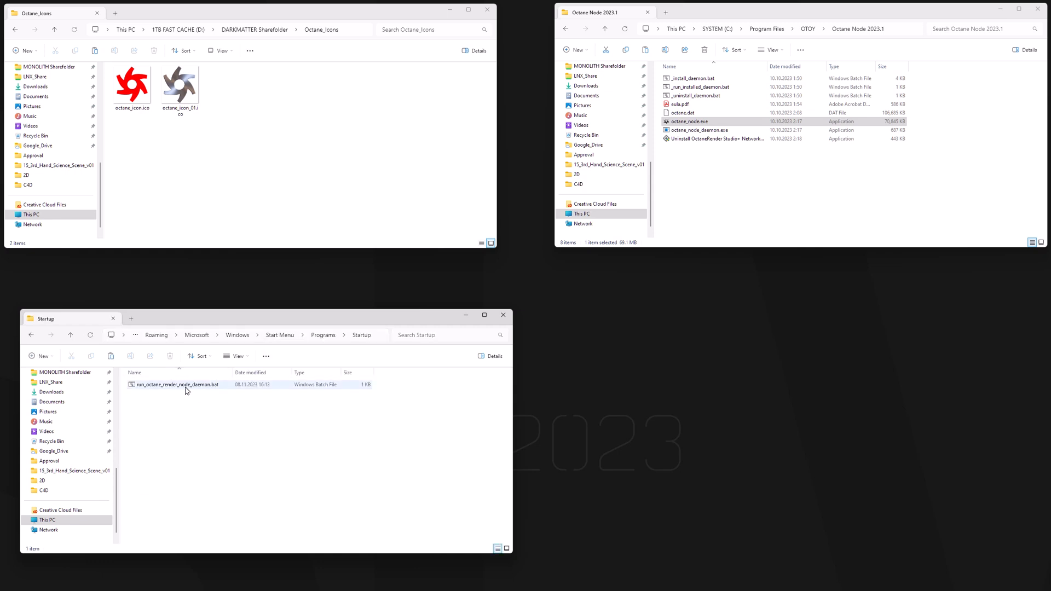
mouse_move(186, 386)
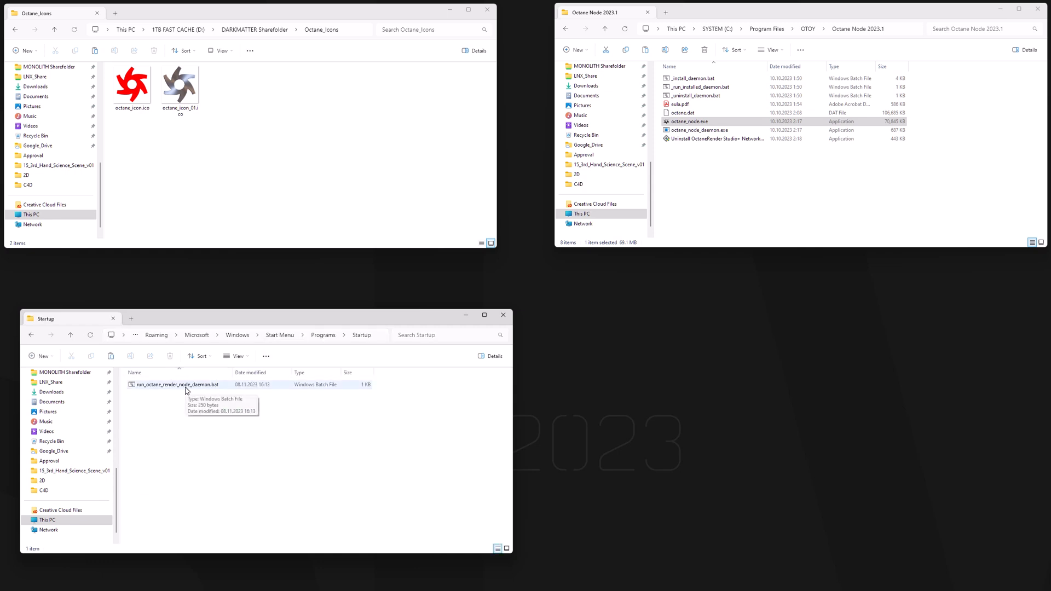
mouse_move(161, 393)
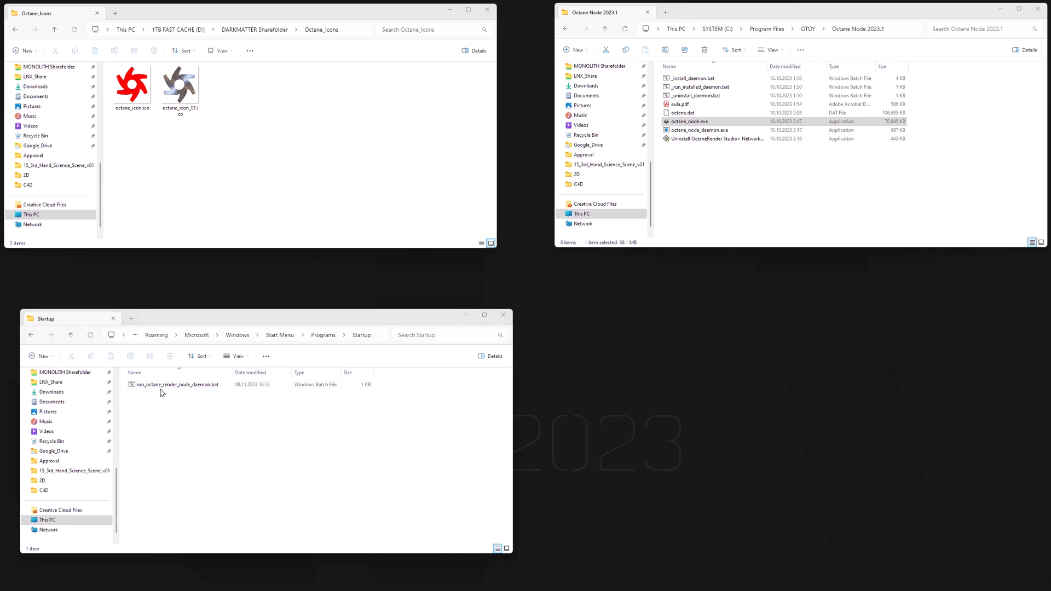
click(174, 384)
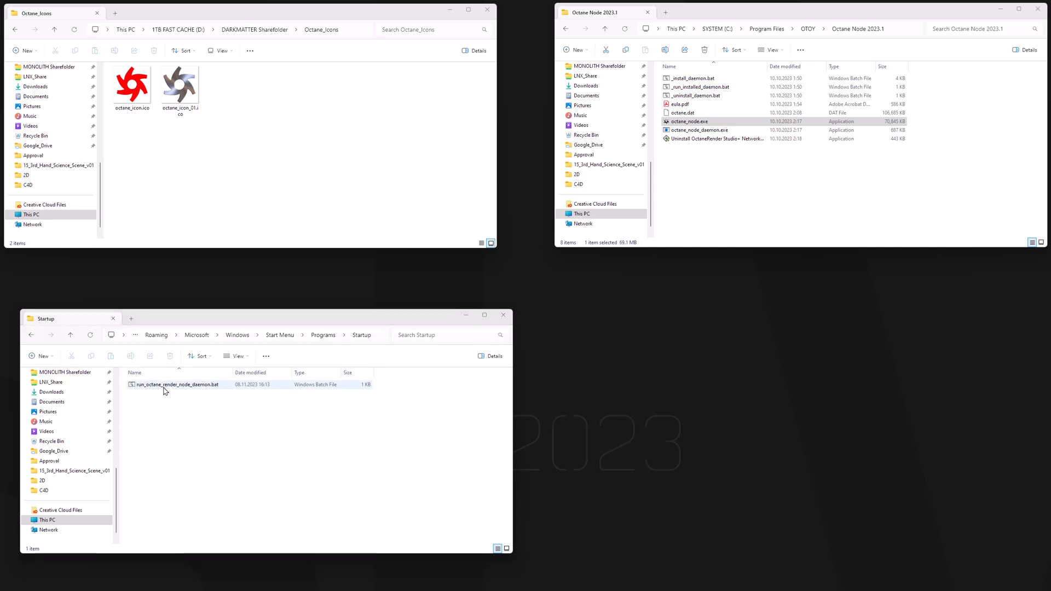
mouse_move(156, 392)
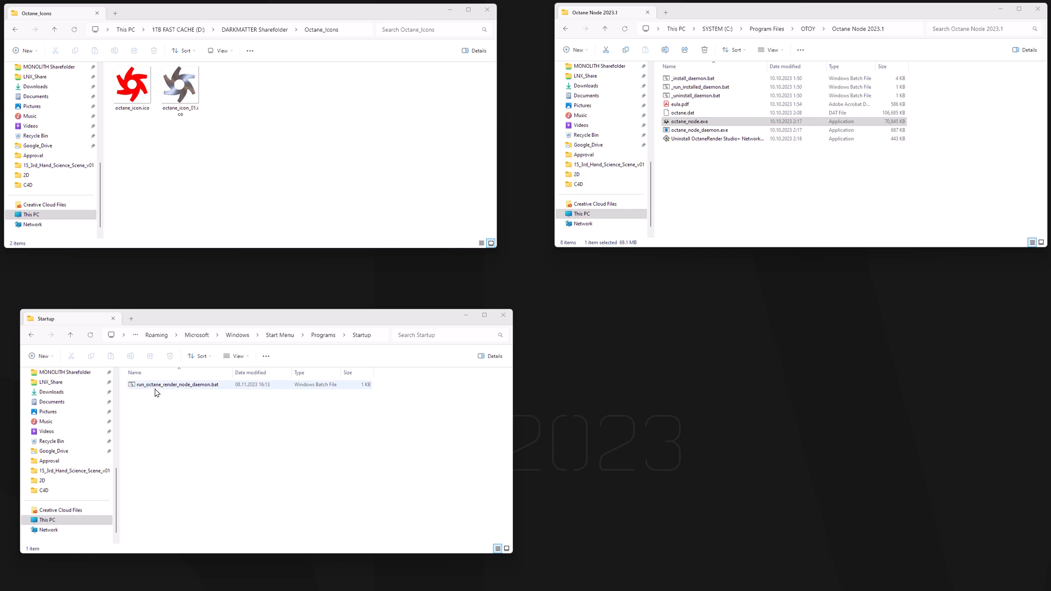
click(177, 384)
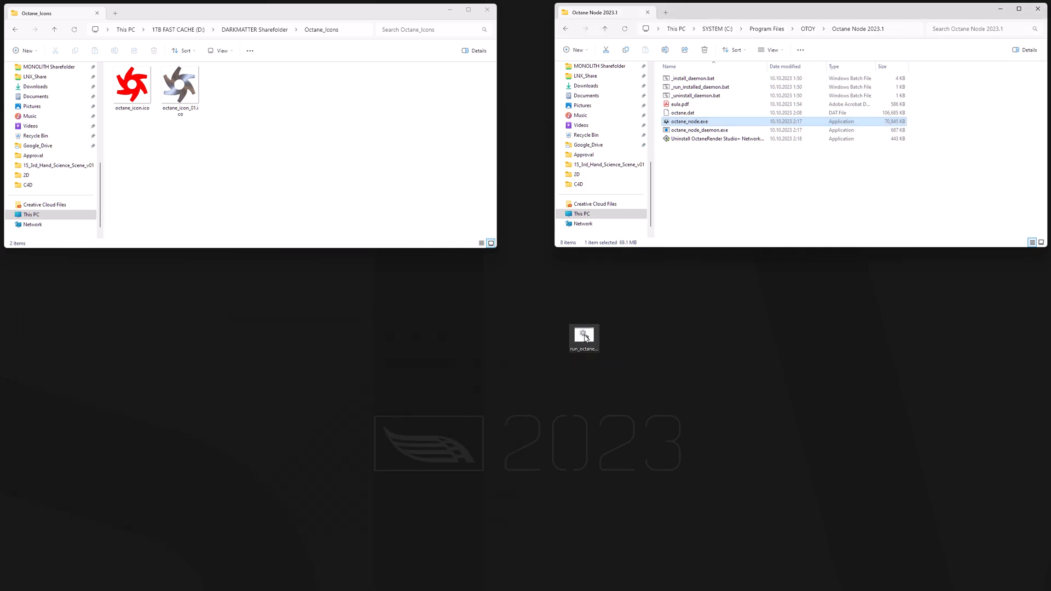
drag(583, 338, 368, 343)
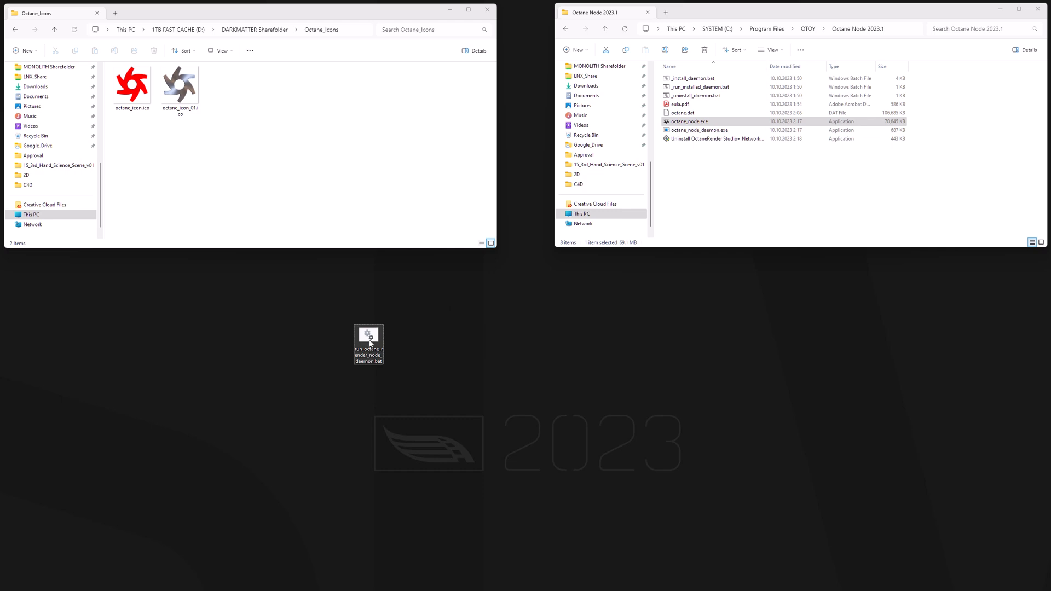
- Have the batch file's contents shown in Notepad and select octane_node.exe in the program folder
right_click(368, 342)
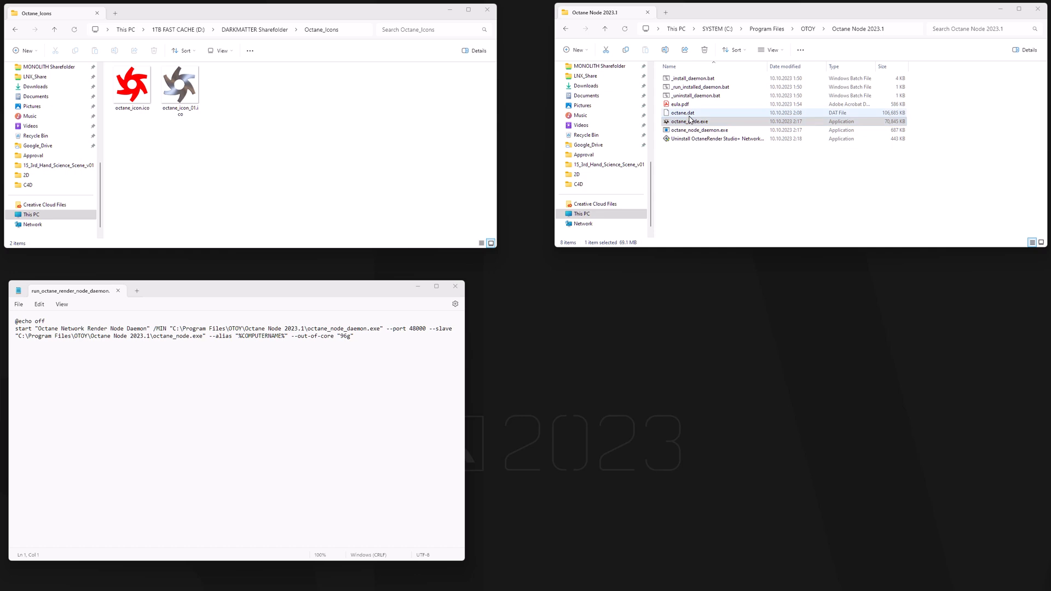
click(688, 120)
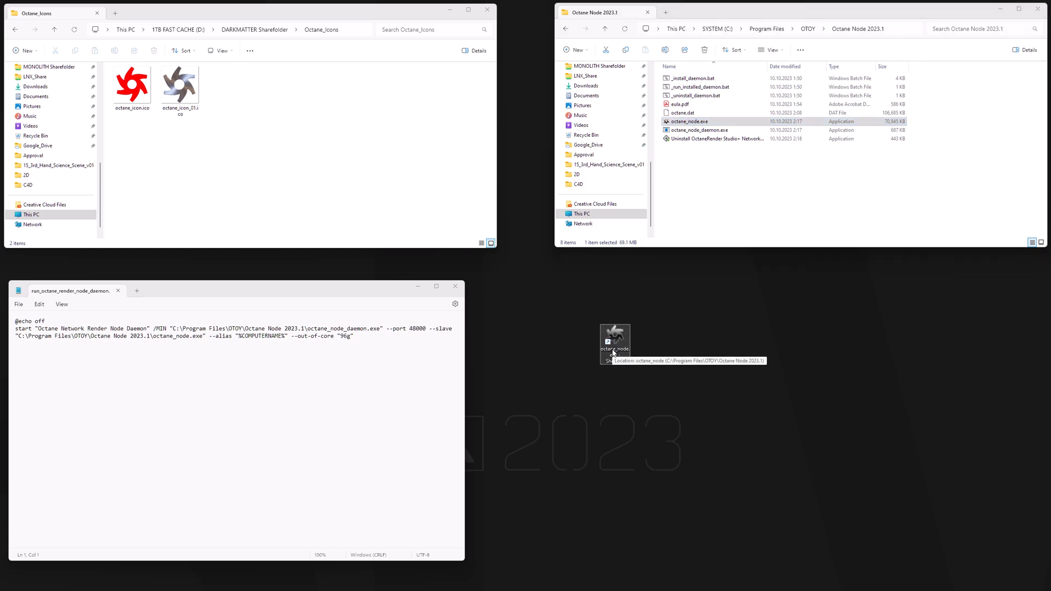
- Name the new desktop shortcut 'Octane 2023.1' and bring up its Properties
click(615, 334)
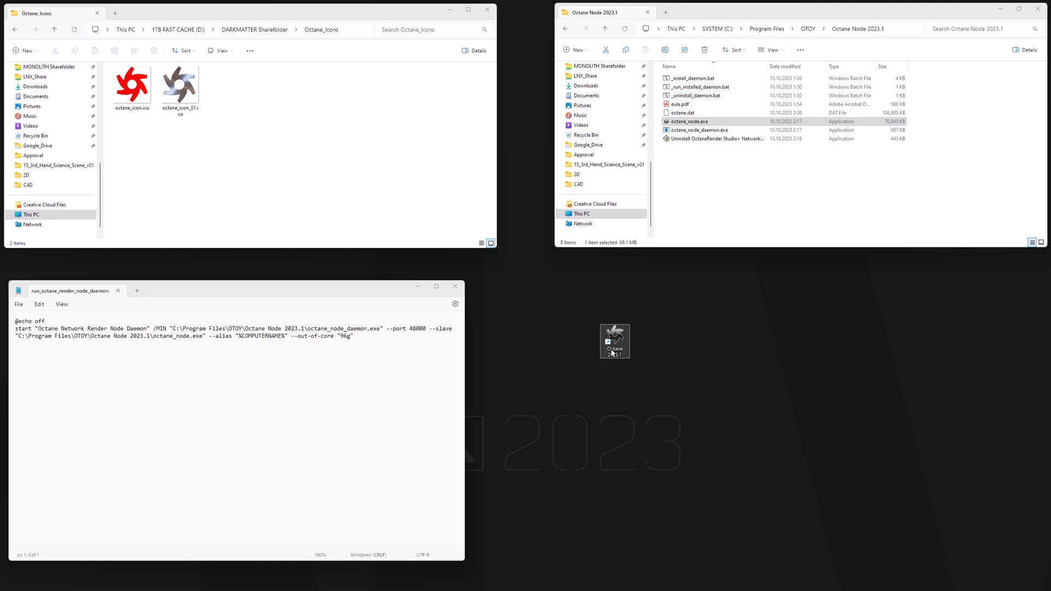
mouse_move(618, 336)
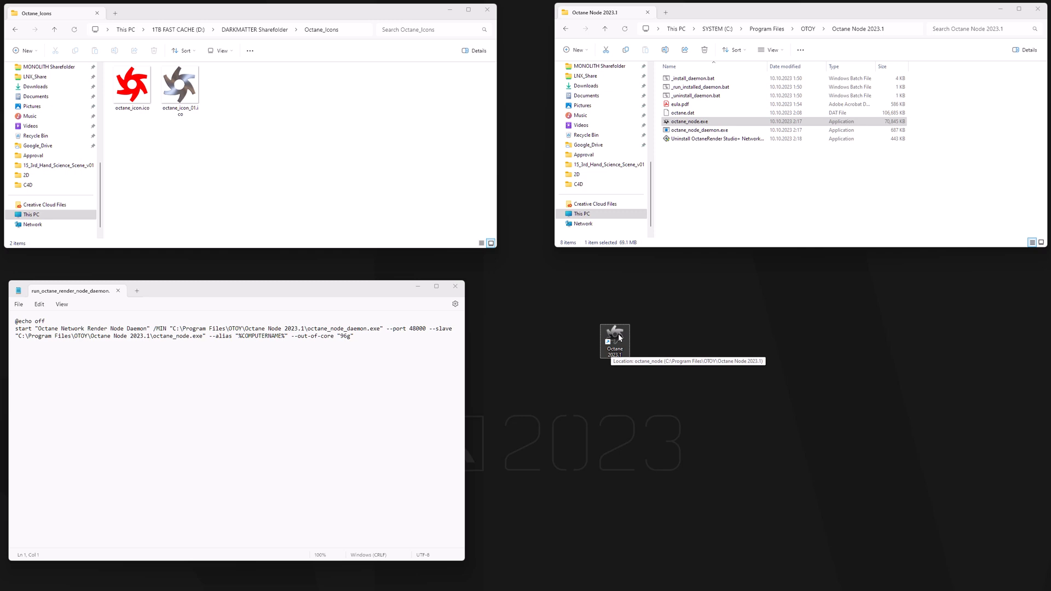
right_click(615, 338)
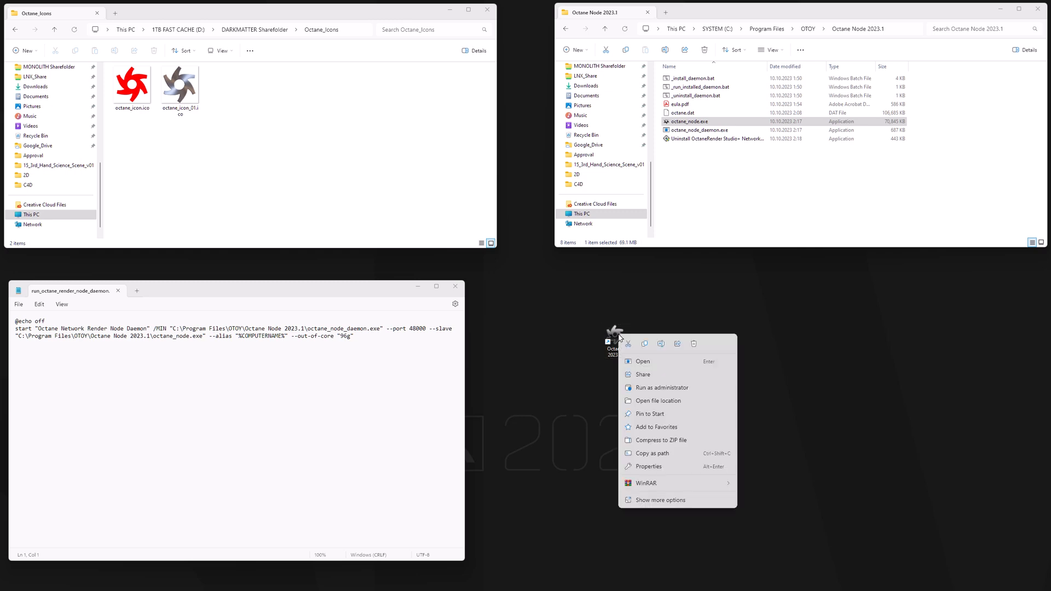
click(650, 466)
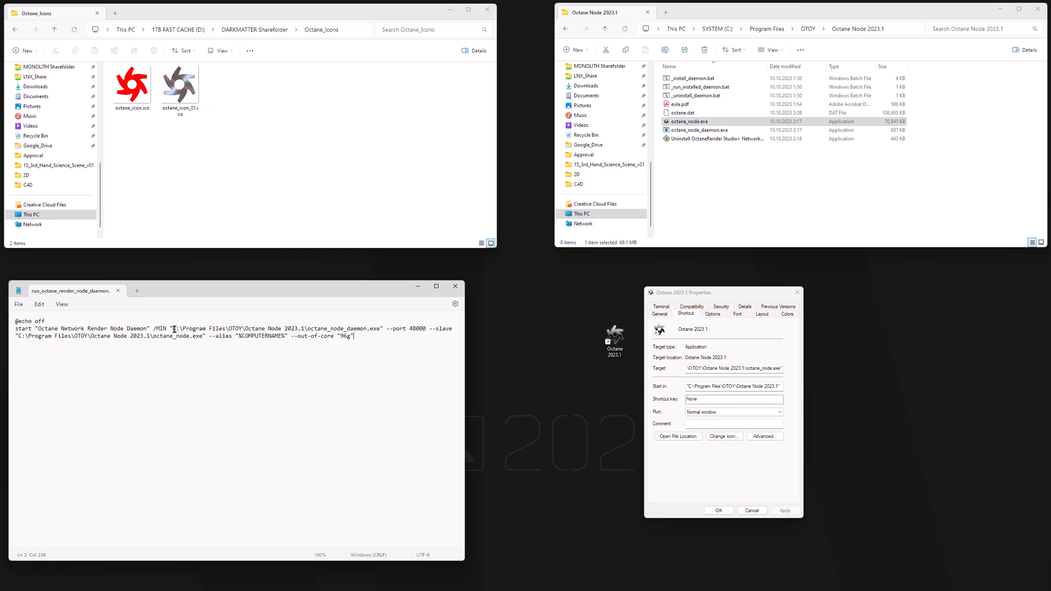
- Paste the daemon launch command from the batch file into the shortcut's Target and confirm
drag(169, 329, 353, 335)
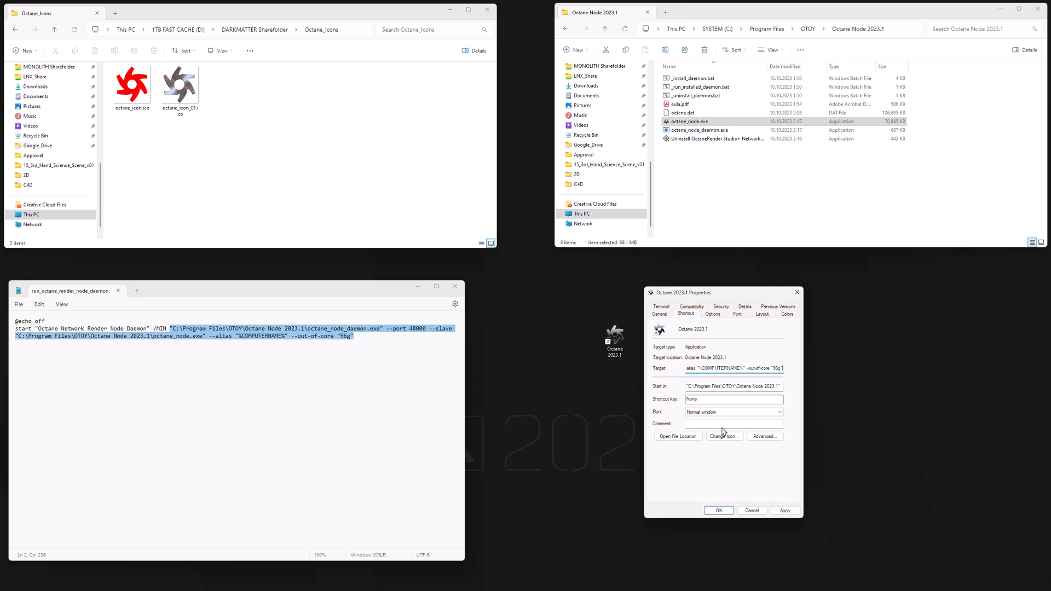
click(718, 509)
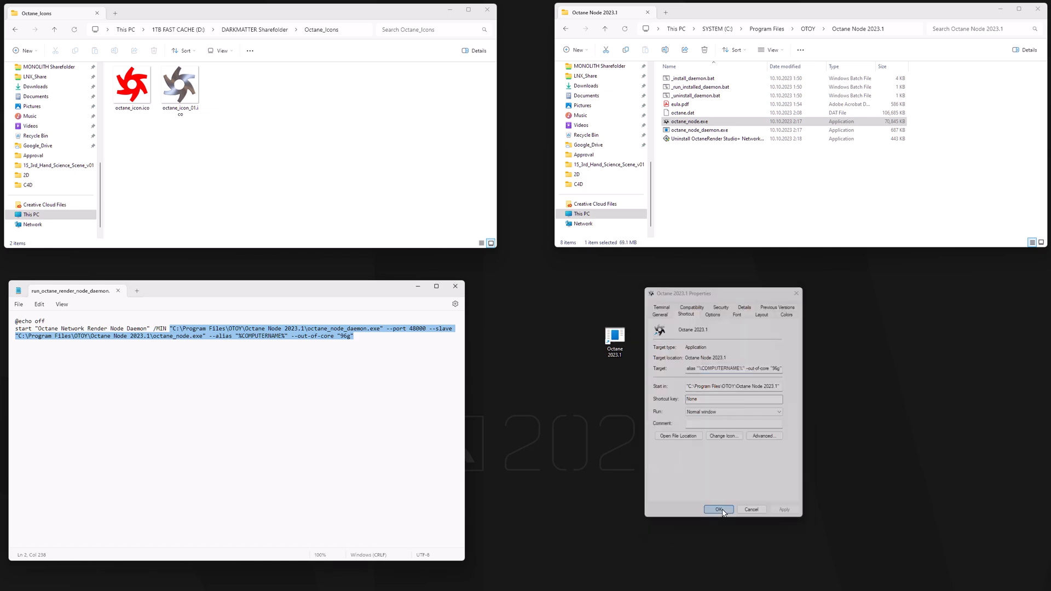
click(719, 509)
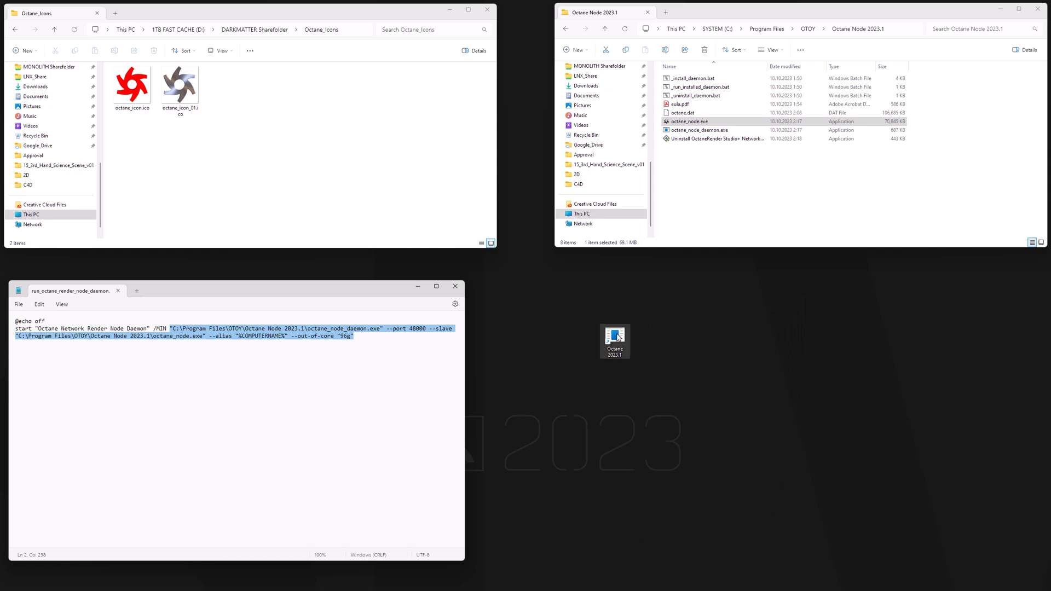
- Assign the Octane logo from the Octane_Icons folder as the Octane 2023.1 shortcut's icon
right_click(615, 337)
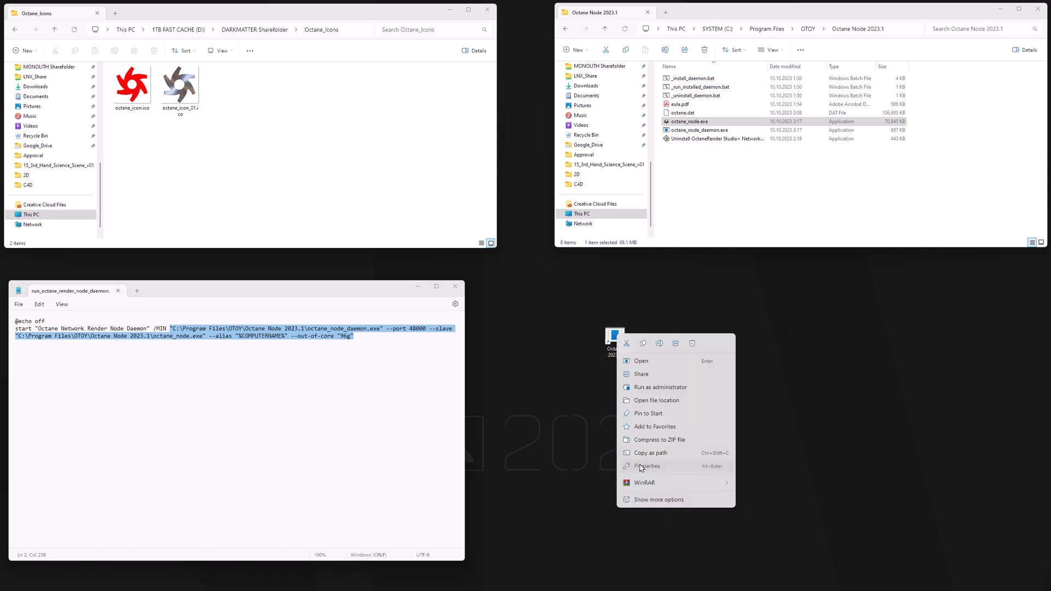
click(645, 467)
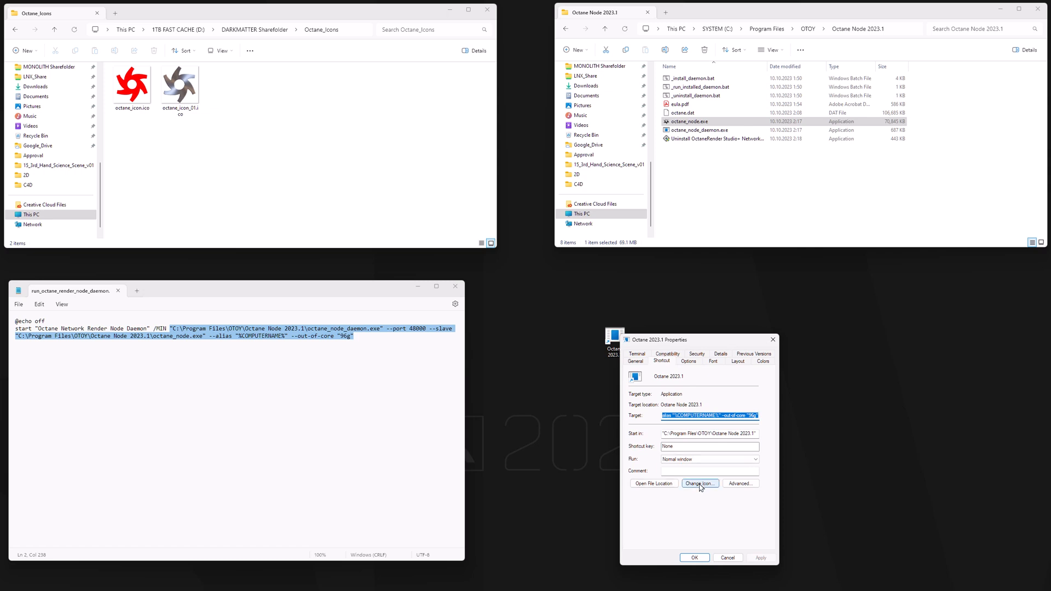
click(699, 484)
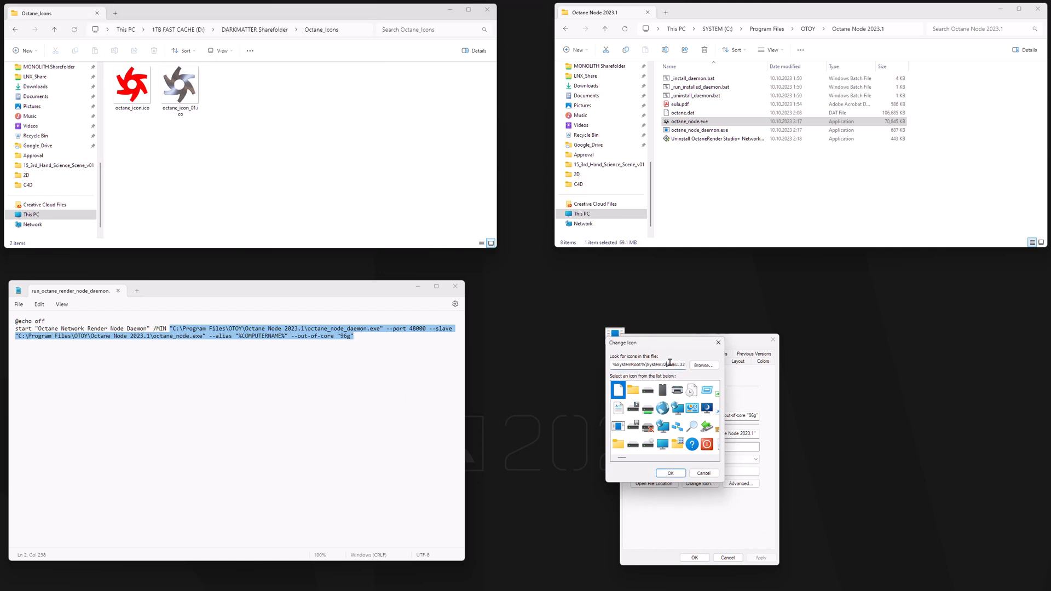
click(702, 366)
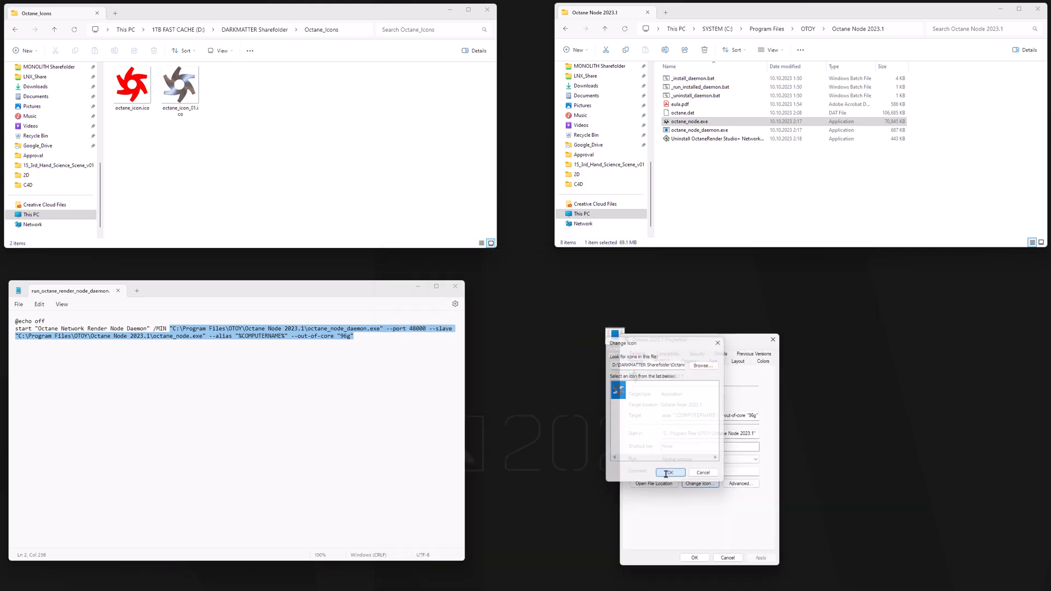
click(670, 472)
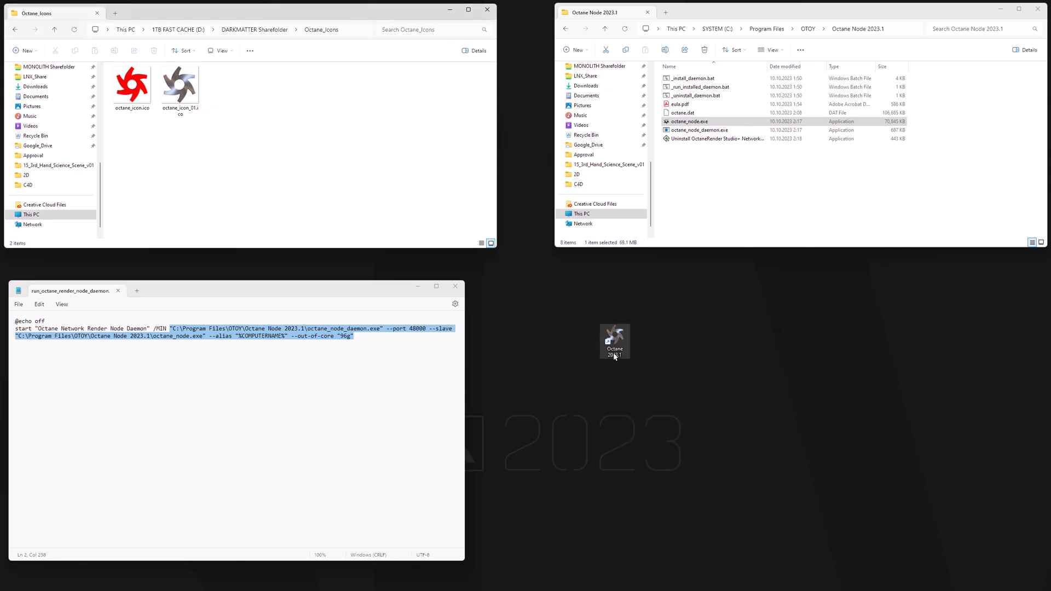
- Launch the Octane 2023.1 shortcut, starting the daemon on port 48000 with out-of-core rendering
drag(613, 342, 538, 362)
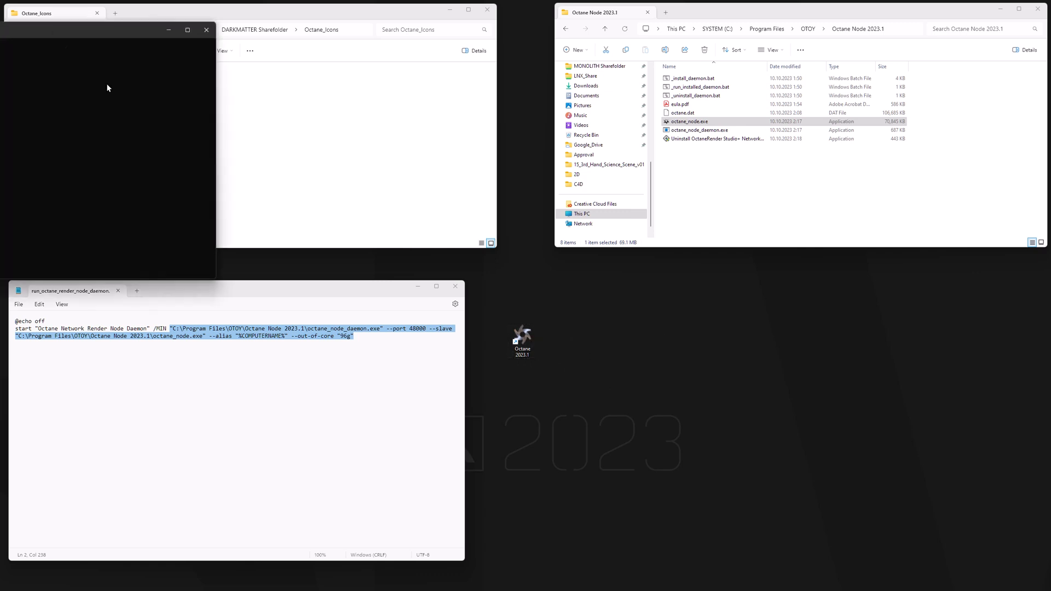
double_click(521, 337)
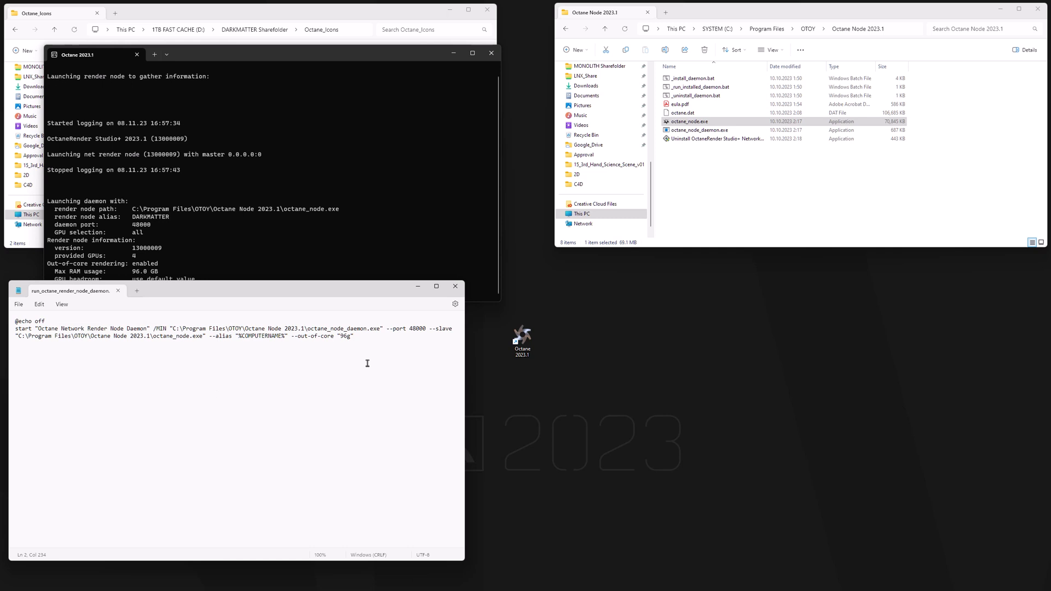
mouse_move(404, 362)
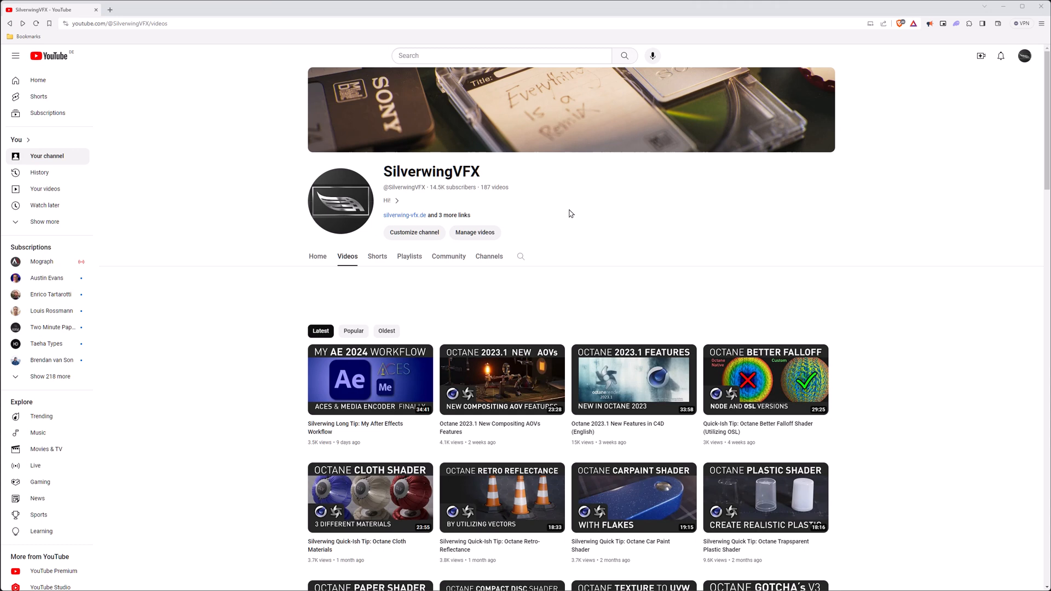
mouse_move(265, 345)
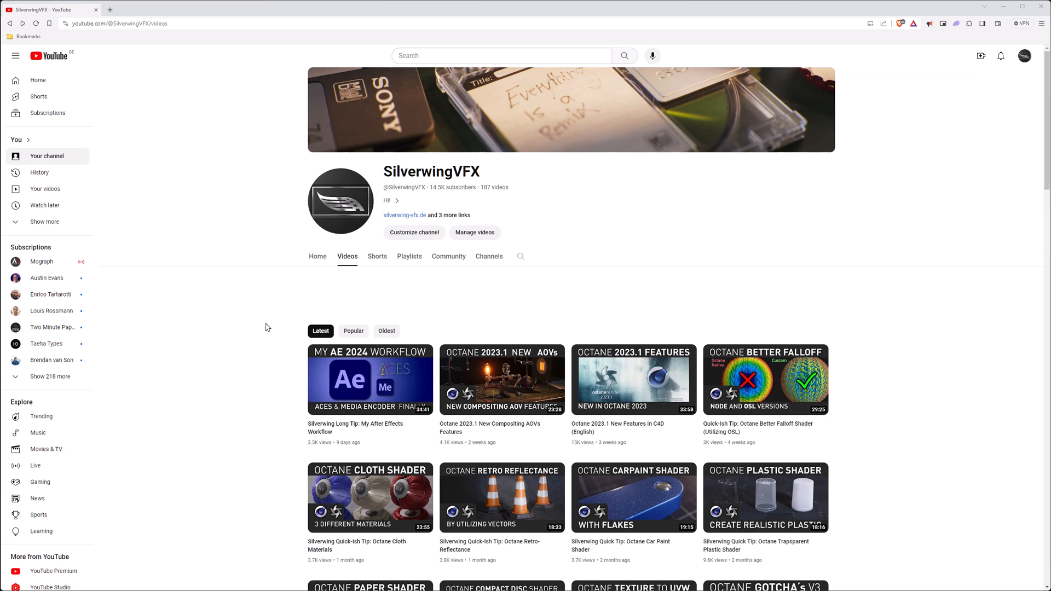
- Scroll the SilverwingVFX Videos grid down to older tutorials like Diamond Series and ACES workflows
scroll(down, 3)
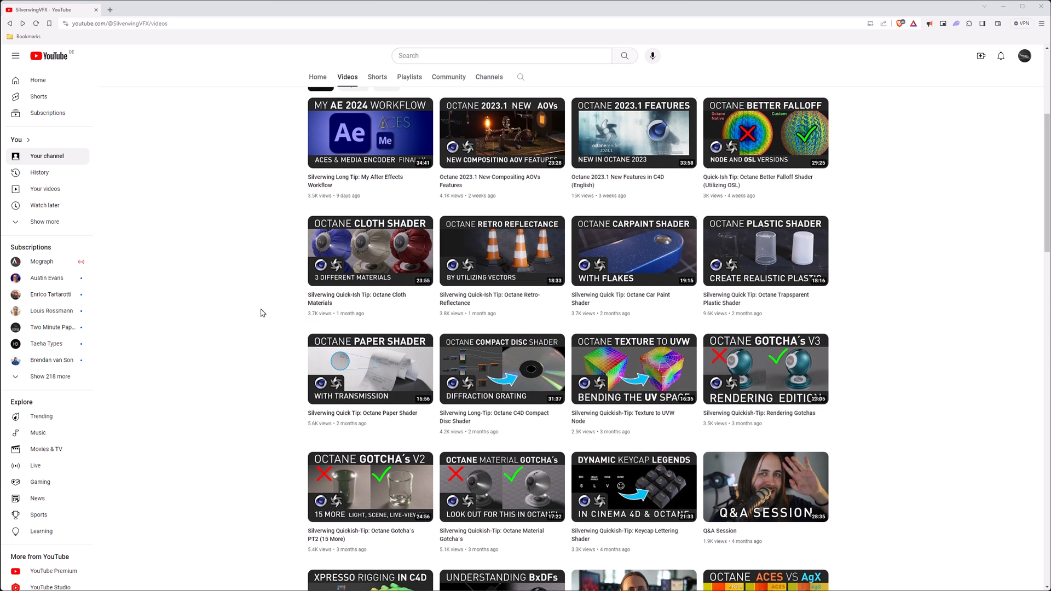
scroll(down, 3)
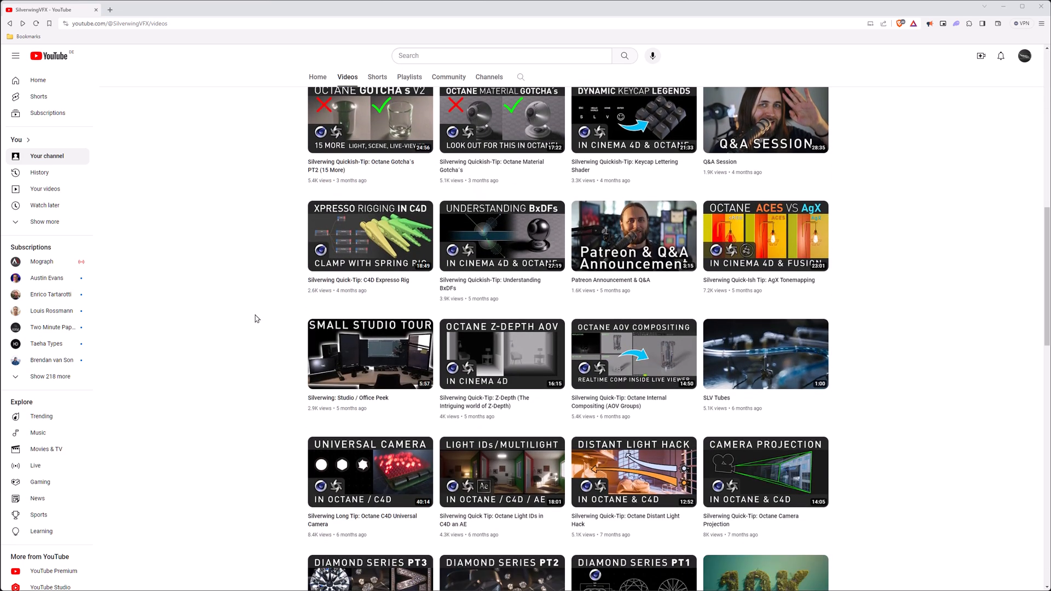
mouse_move(212, 322)
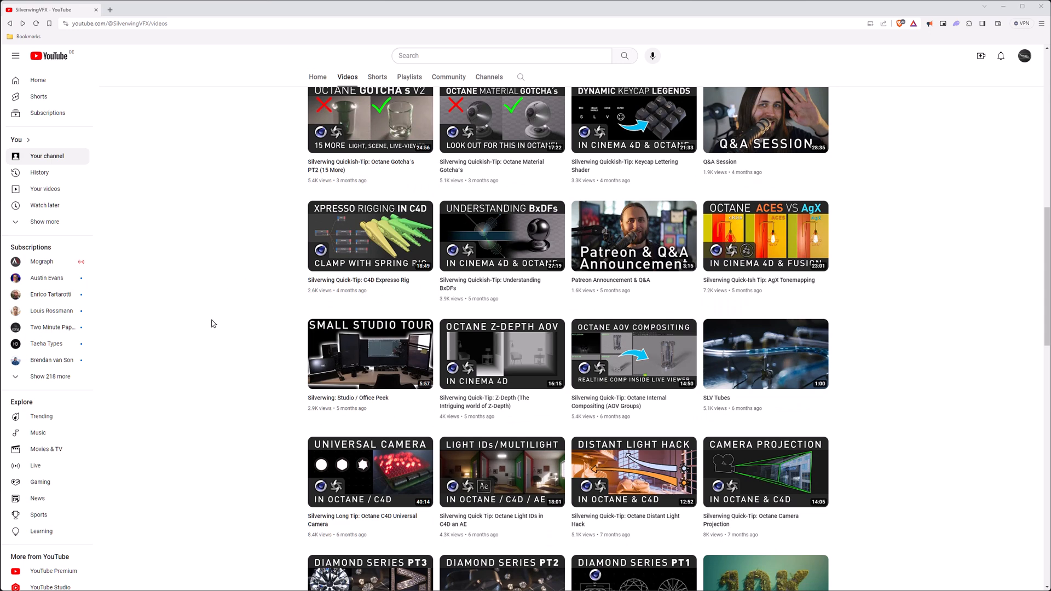
mouse_move(369, 355)
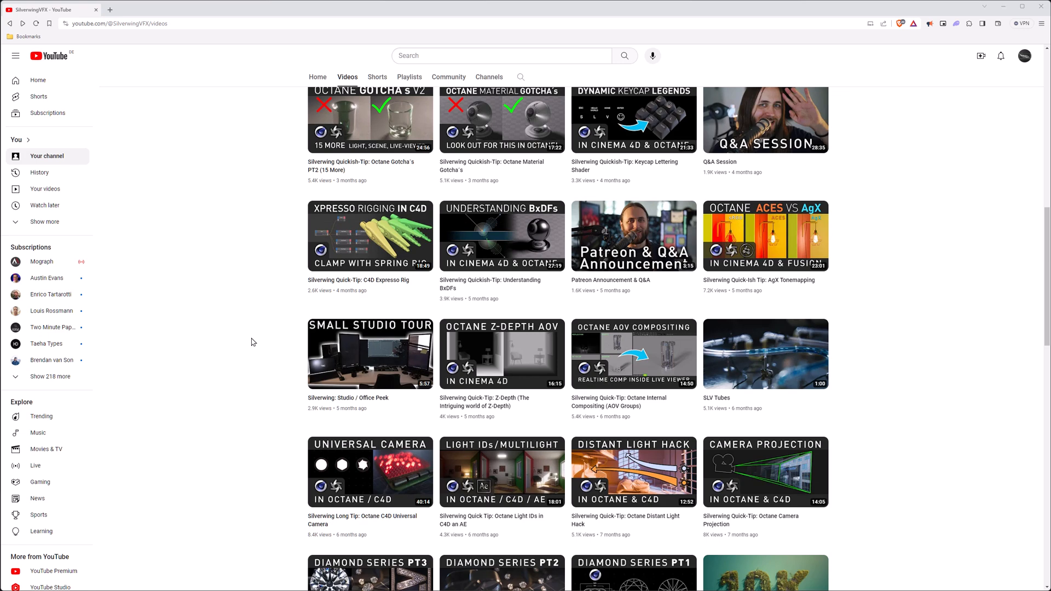
scroll(down, 3)
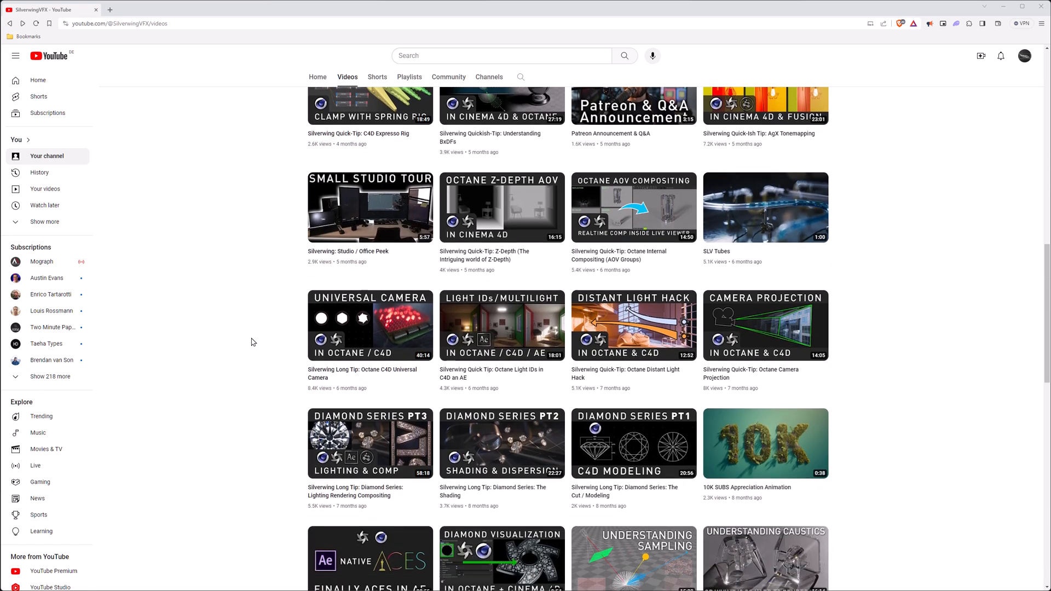
scroll(down, 3)
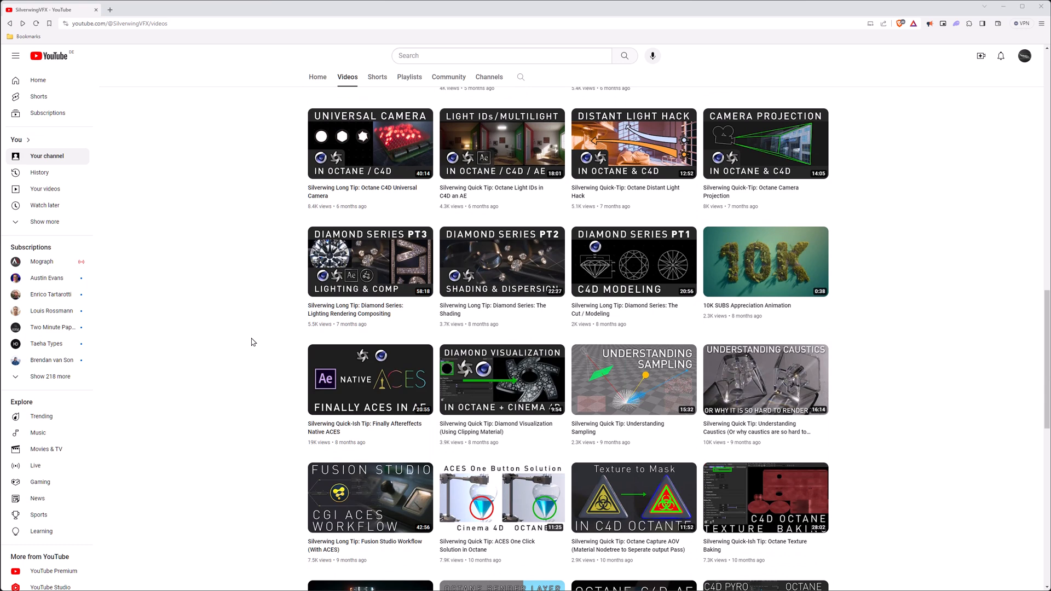